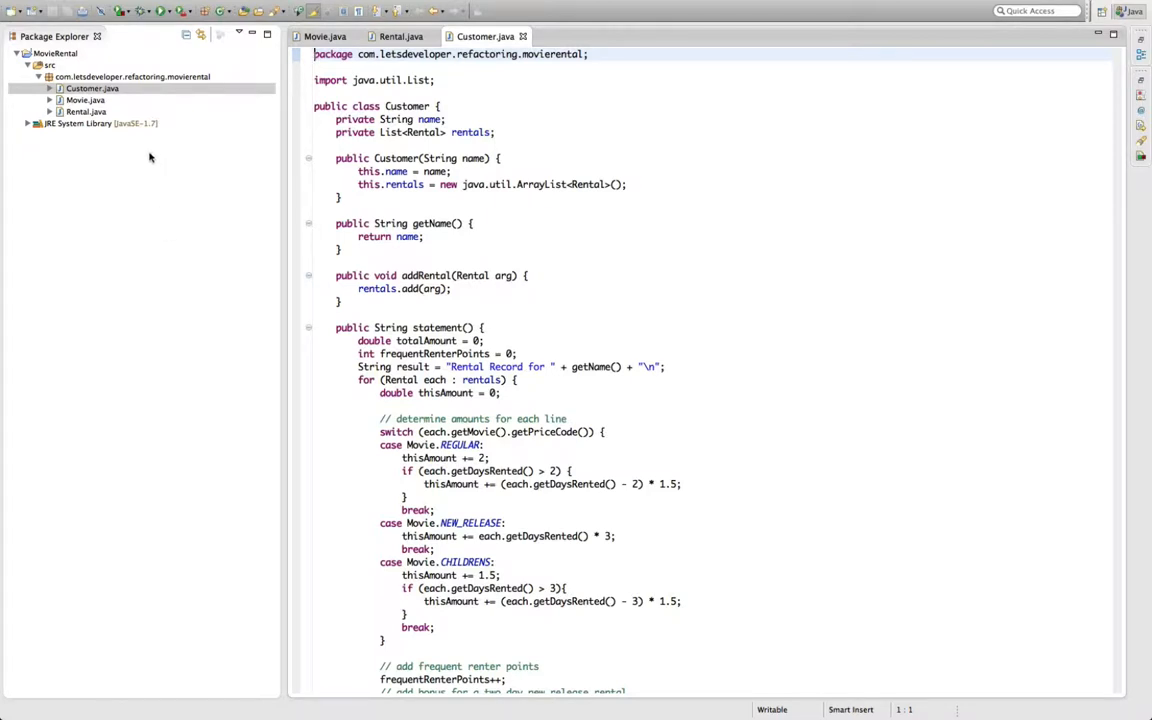
{"action": "mouse_move", "coordinate": [55, 62]}
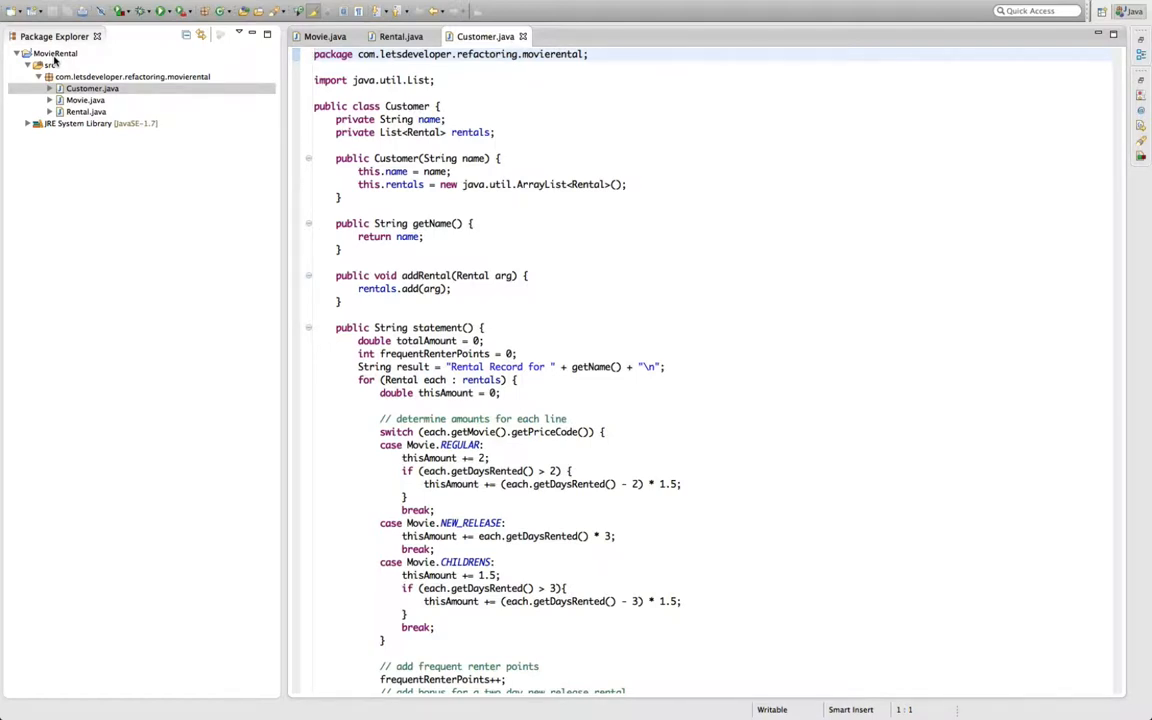
Add the JUnit 4 library to MovieRental through Build Path > Add Libraries
{"action": "right_click", "coordinate": [55, 53]}
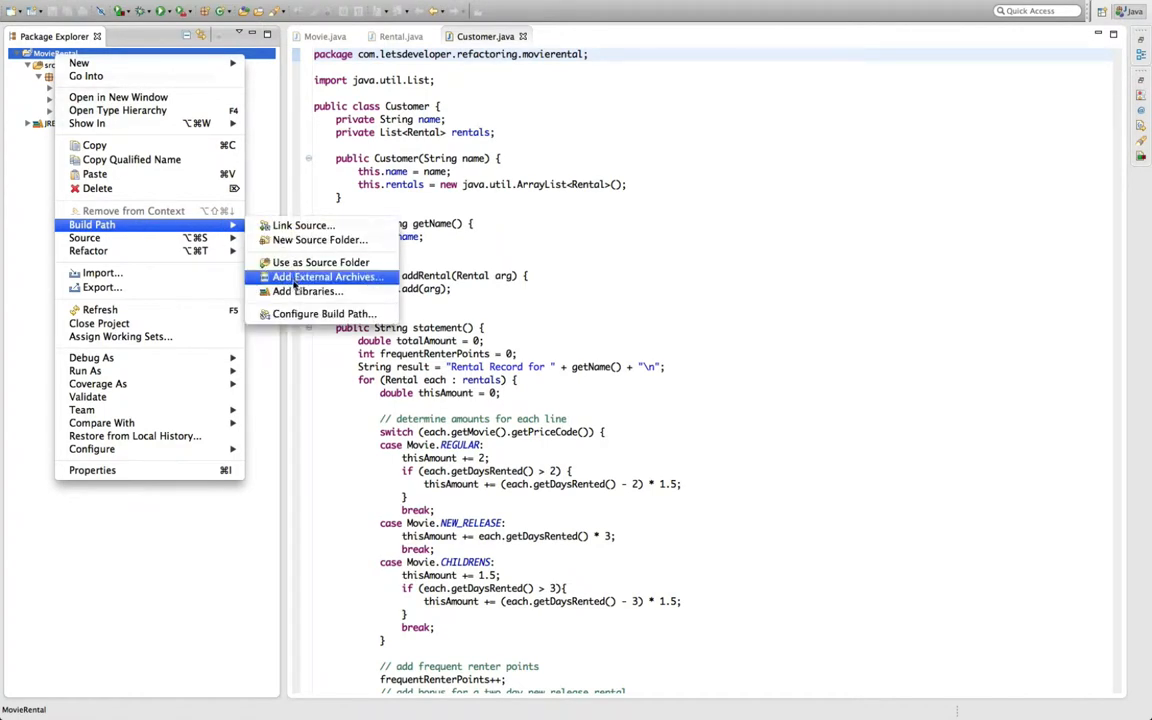
{"action": "left_click", "coordinate": [307, 291]}
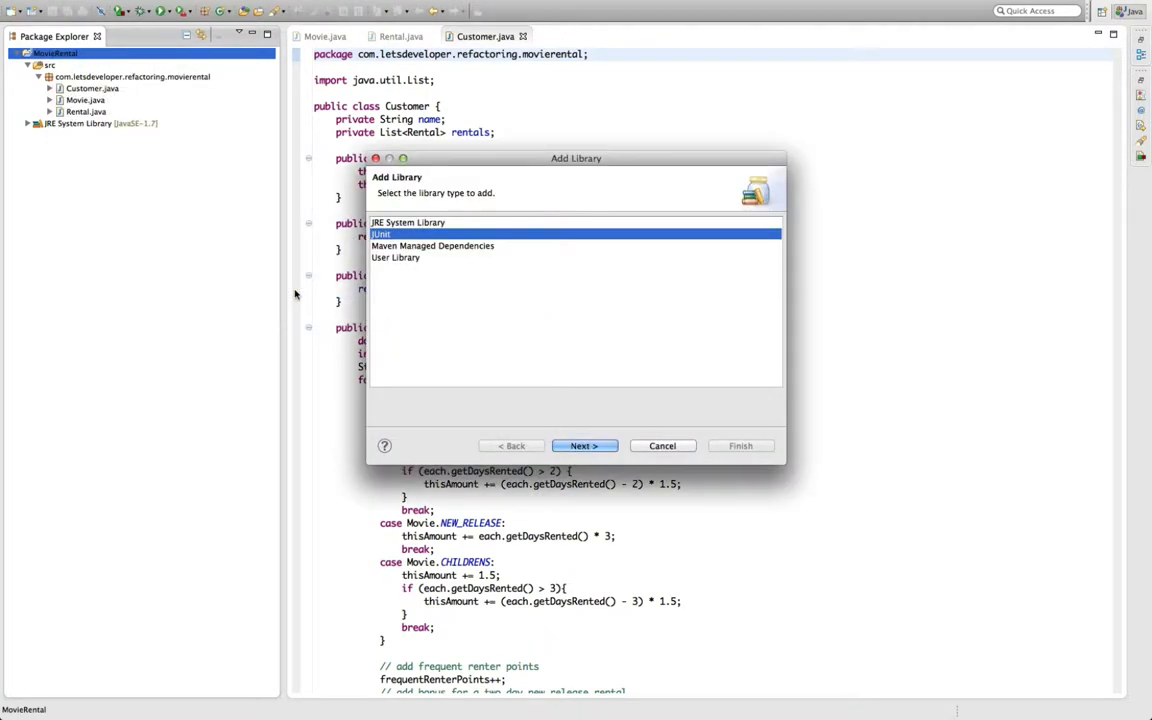
{"action": "left_click", "coordinate": [584, 445]}
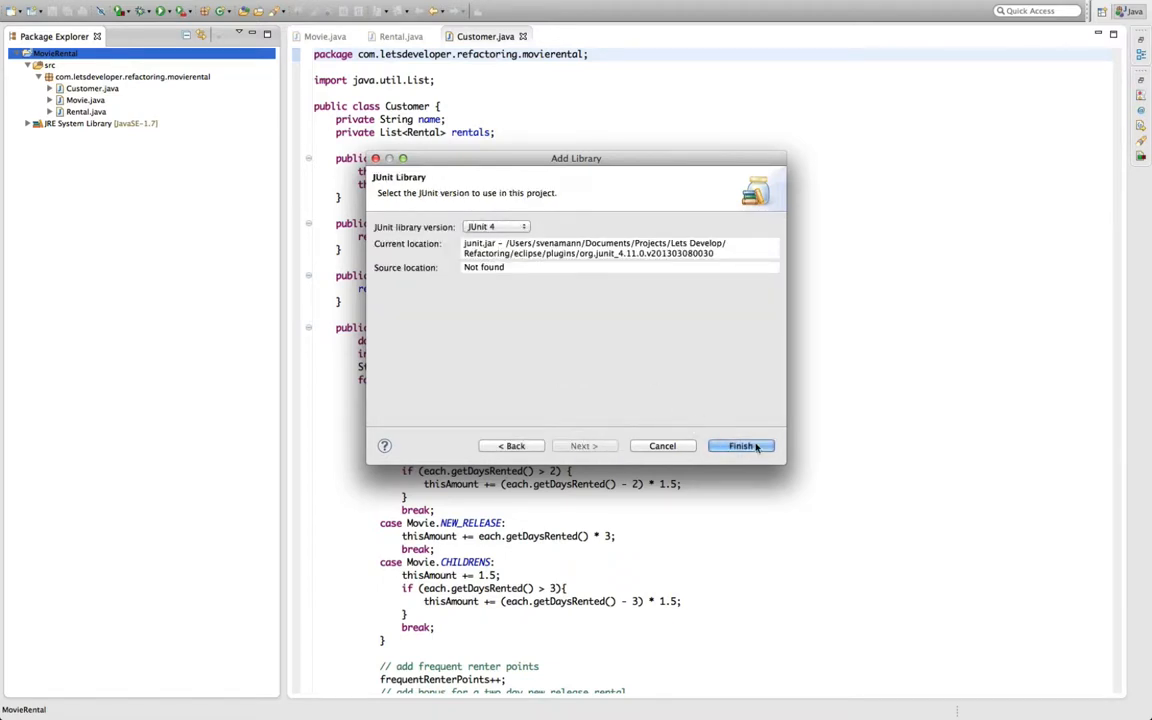
{"action": "left_click", "coordinate": [740, 446]}
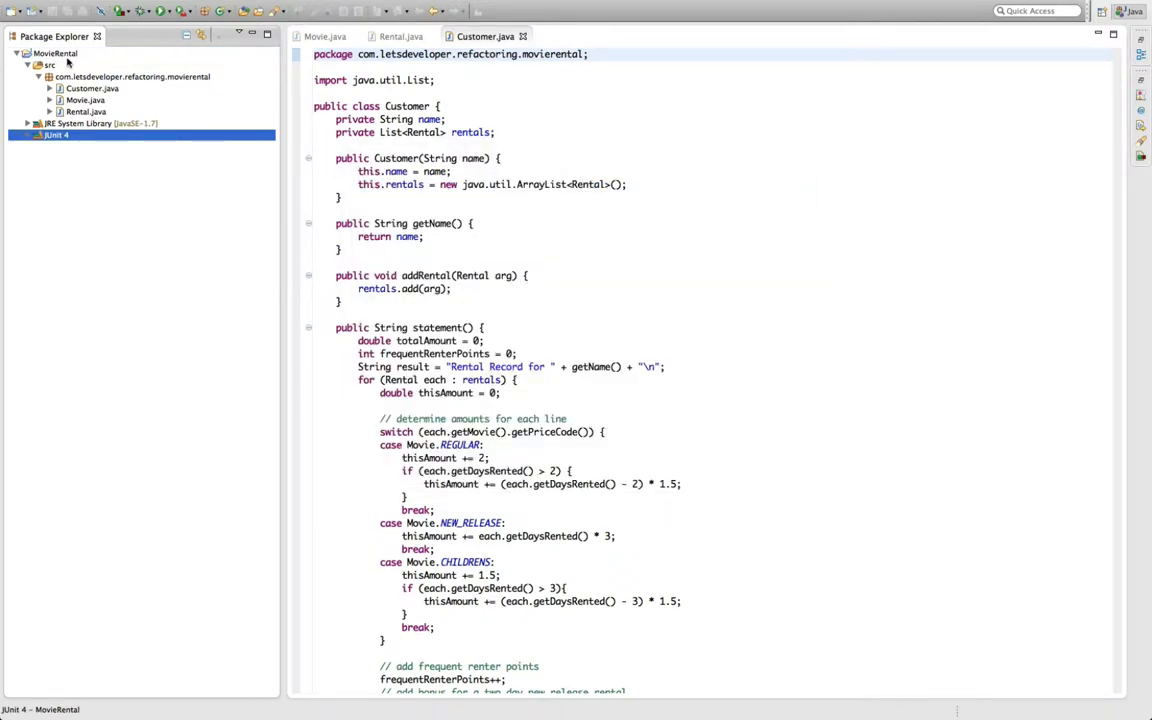
Create a 'test' source folder in MovieRental via Build Path > New Source Folder
{"action": "right_click", "coordinate": [55, 53]}
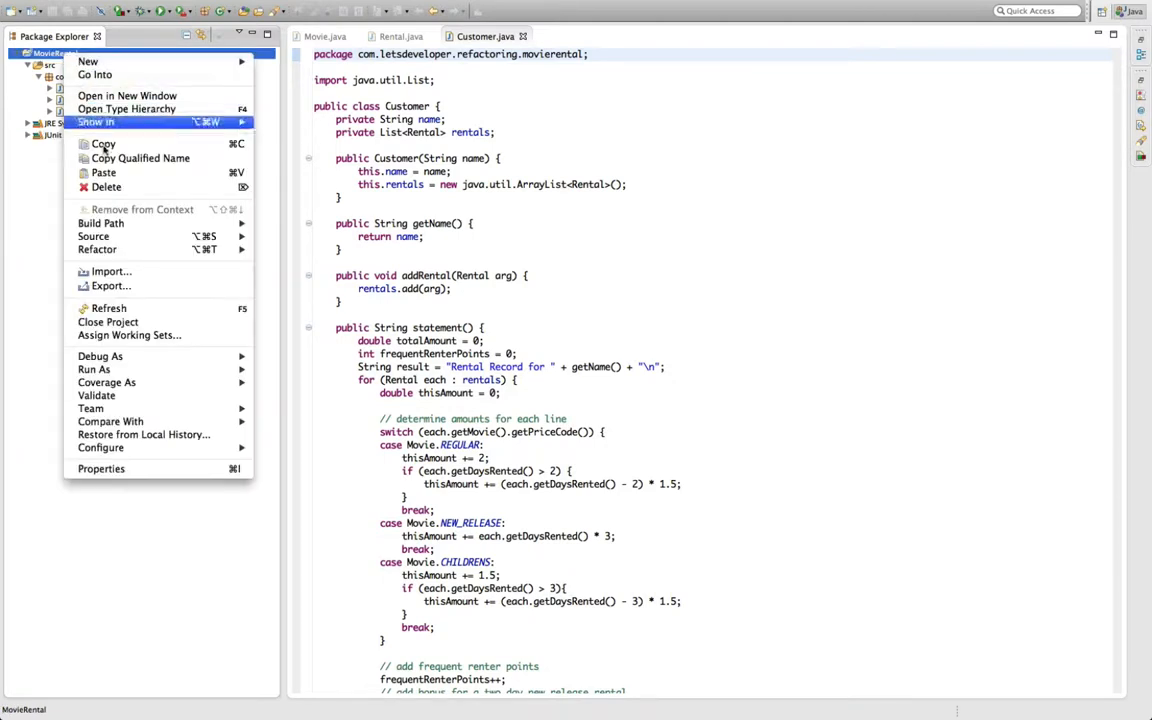
{"action": "mouse_move", "coordinate": [100, 223]}
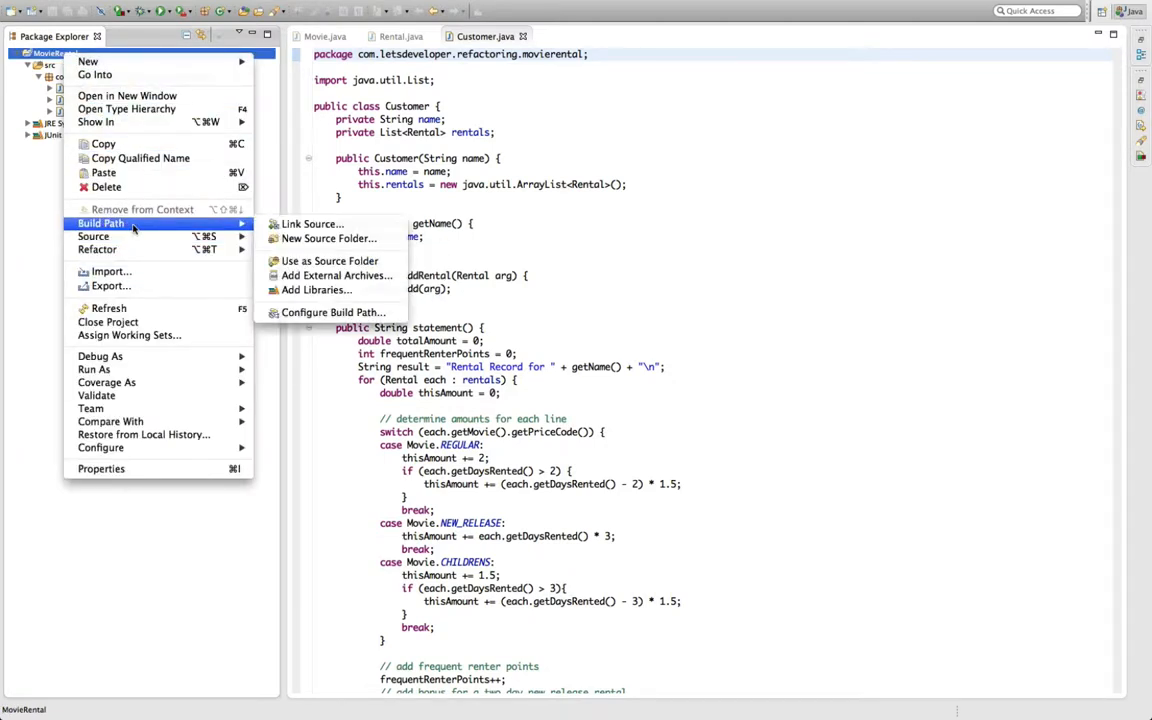
{"action": "left_click", "coordinate": [329, 238]}
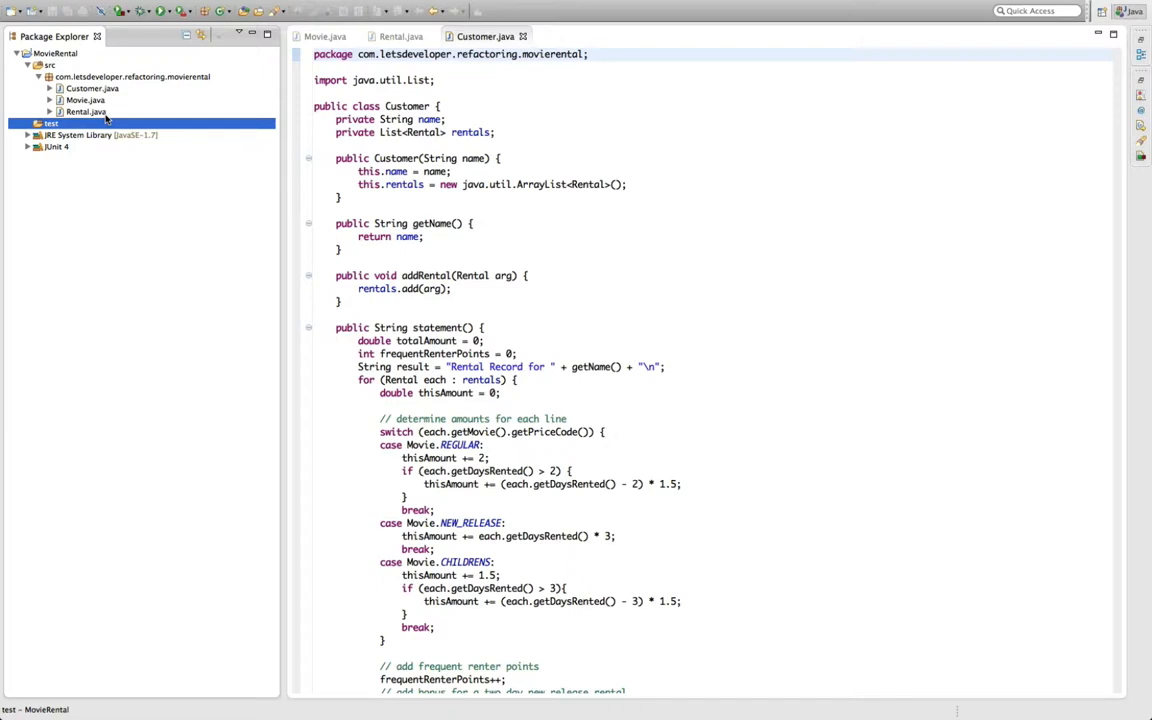
{"action": "mouse_move", "coordinate": [148, 120]}
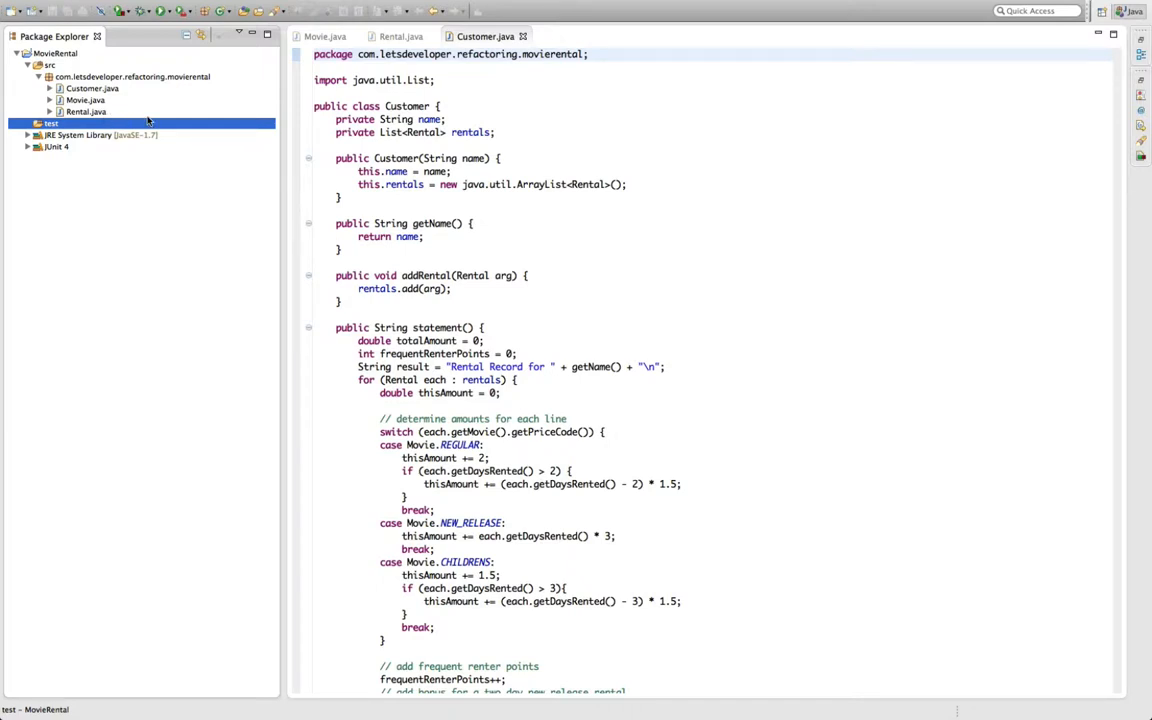
{"action": "left_click", "coordinate": [122, 11]}
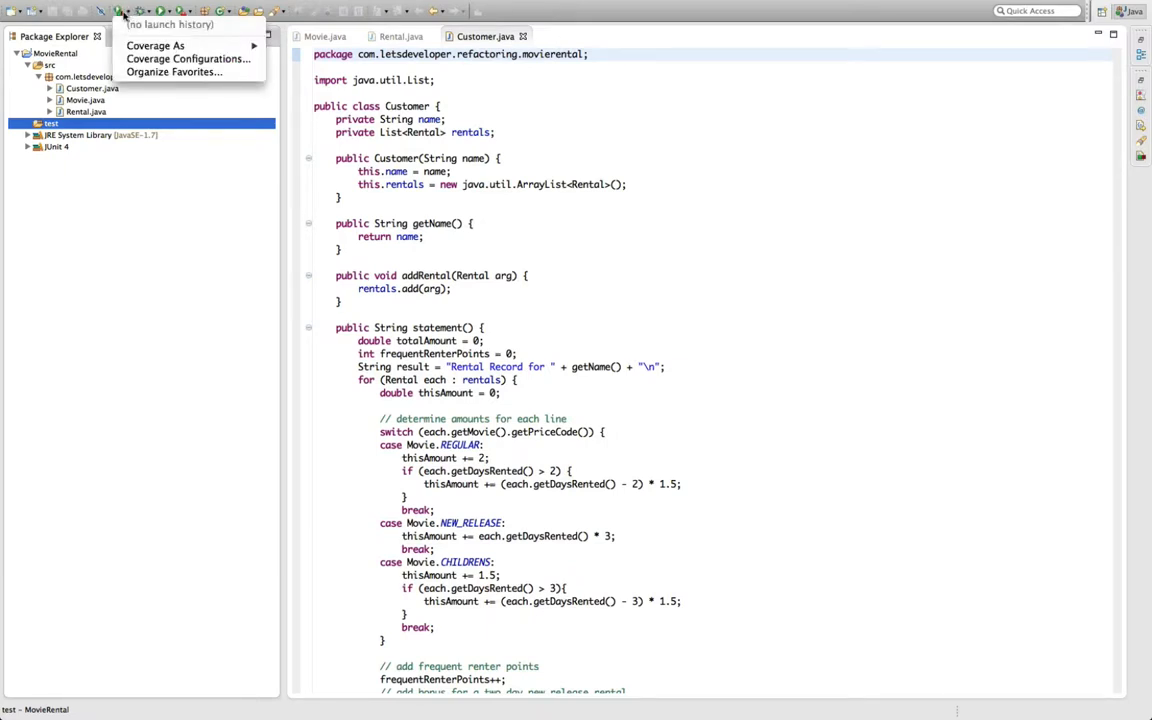
{"action": "mouse_move", "coordinate": [120, 15]}
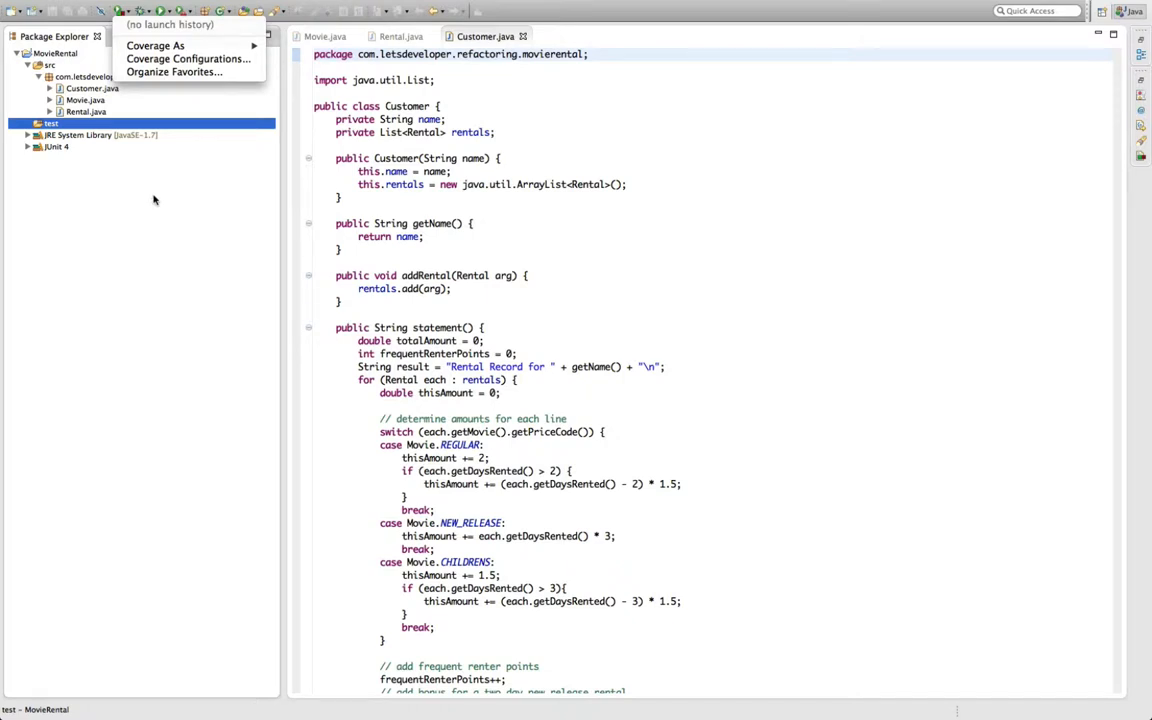
{"action": "left_click", "coordinate": [150, 200]}
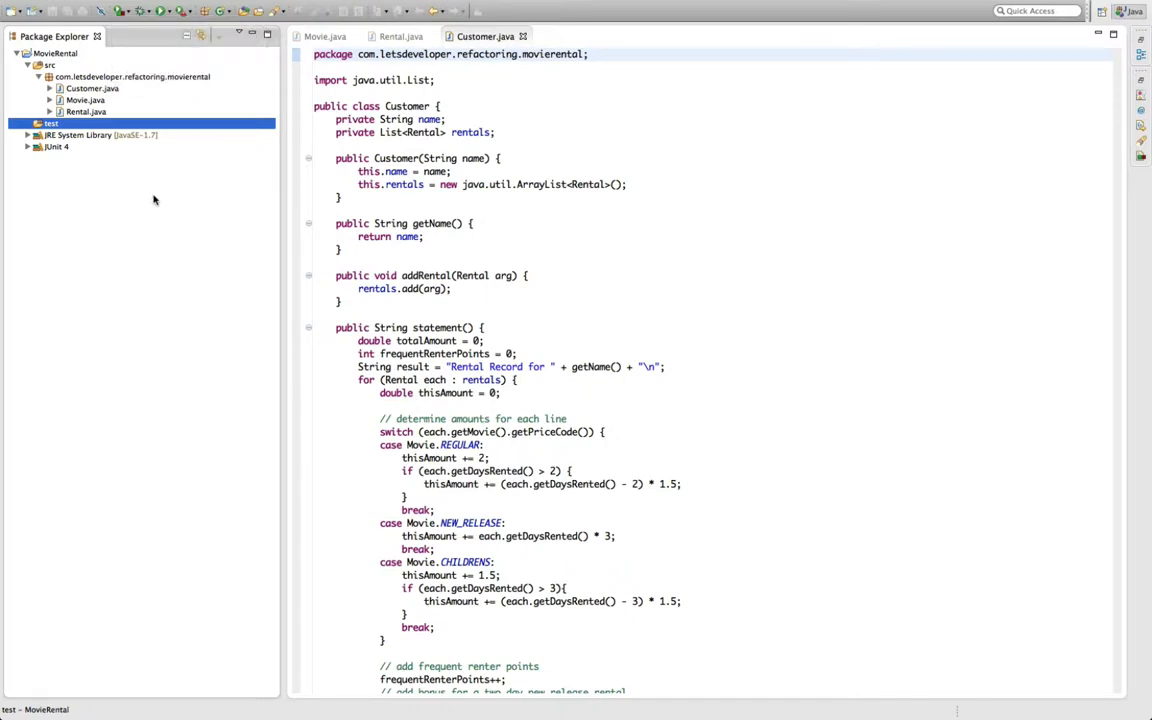
{"action": "mouse_move", "coordinate": [150, 164]}
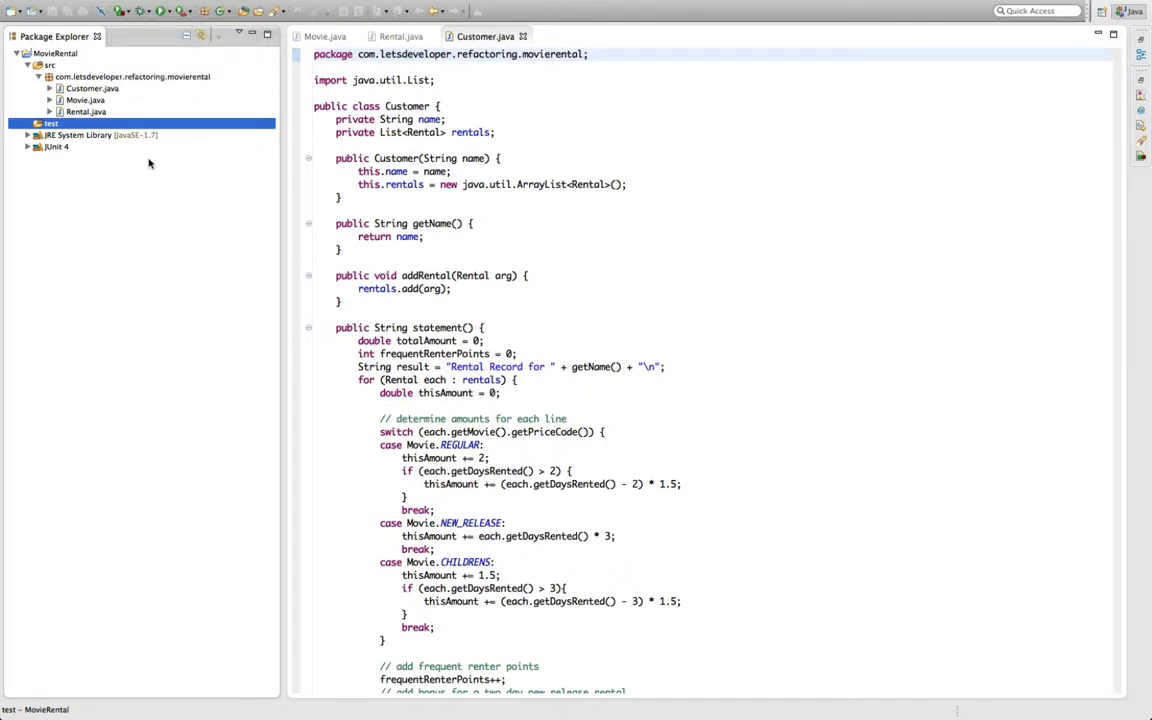
{"action": "mouse_move", "coordinate": [271, 155]}
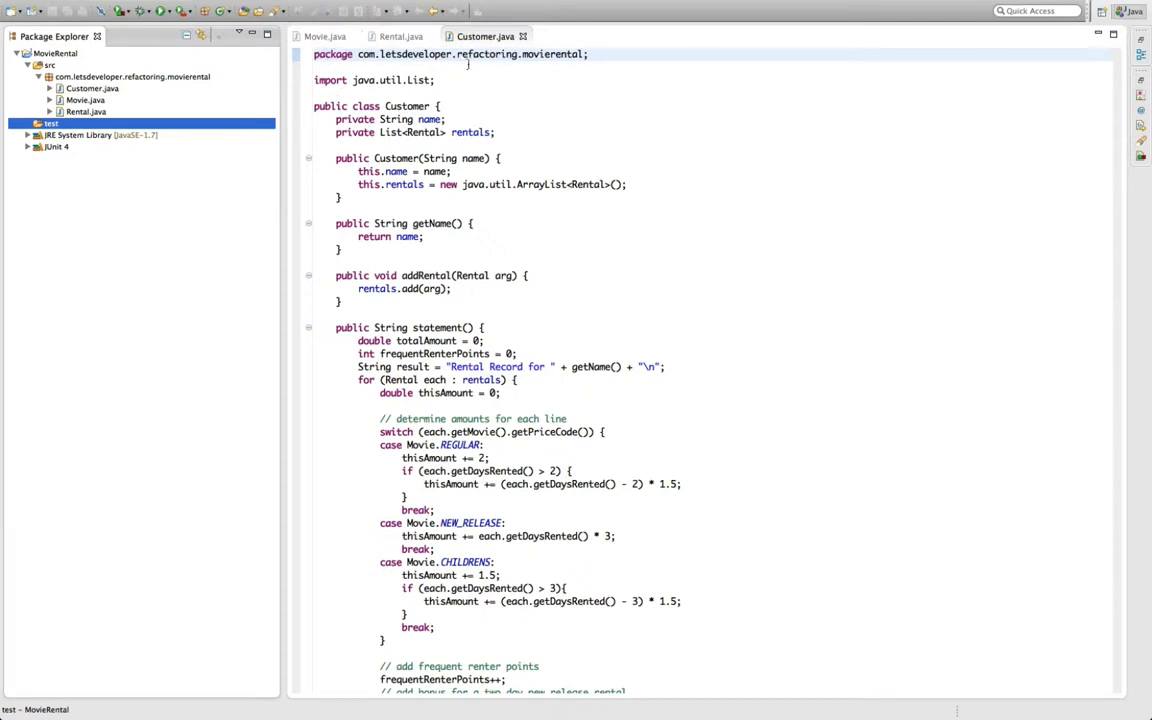
{"action": "left_click", "coordinate": [322, 36]}
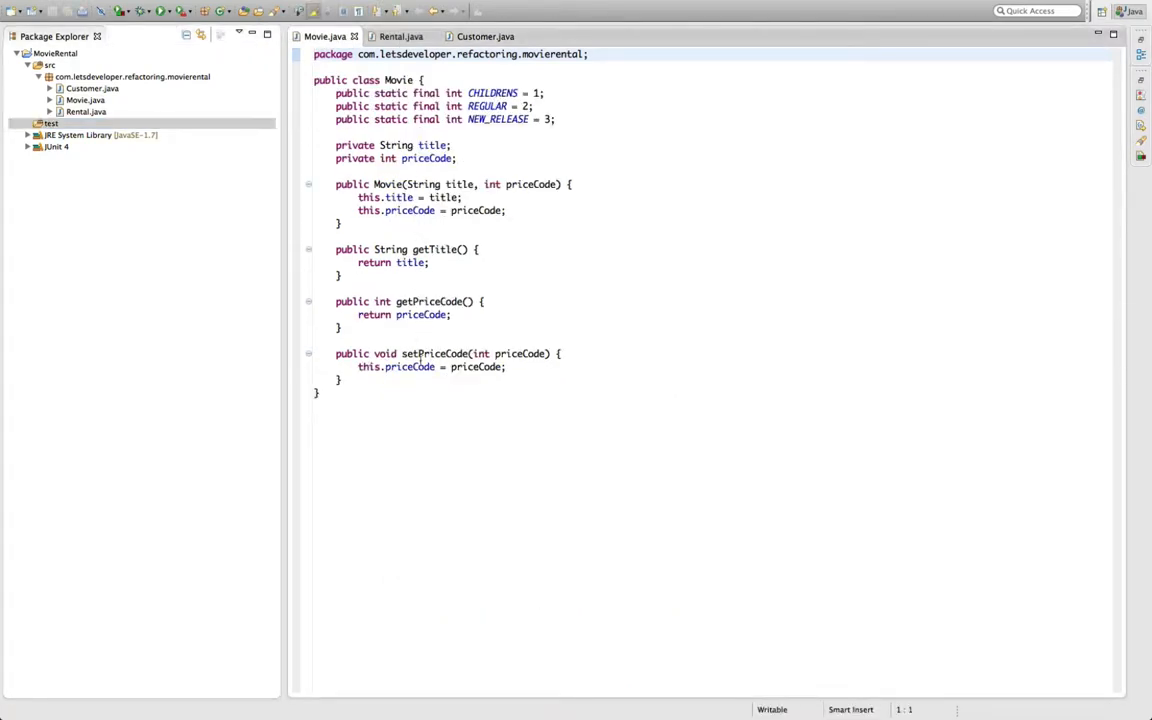
{"action": "left_click", "coordinate": [400, 37]}
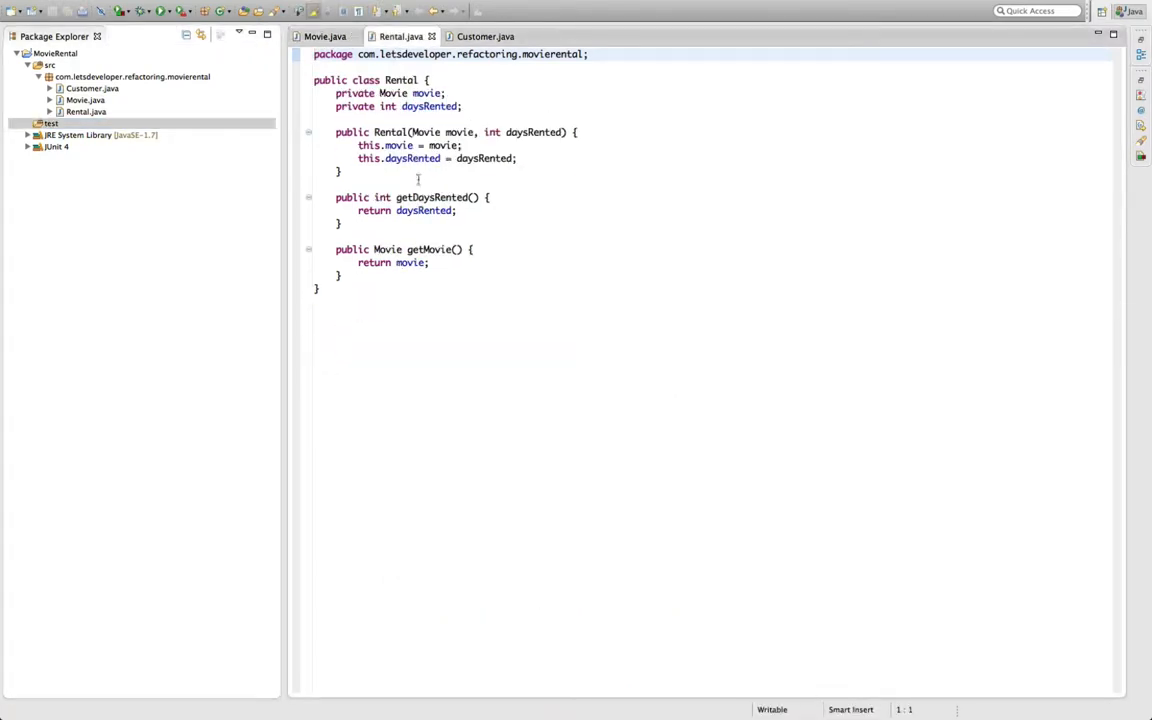
{"action": "left_click", "coordinate": [484, 37]}
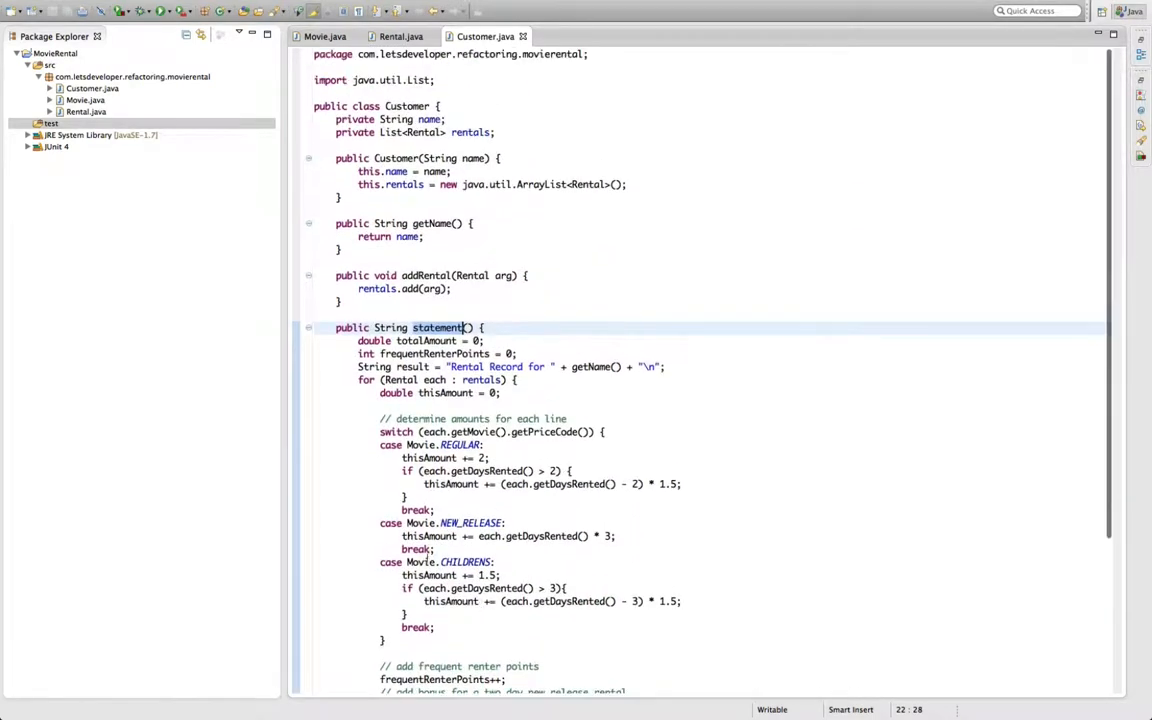
Create class CustomerTest in package com.letsdeveloper.refactoring.movierental.test under the test folder
{"action": "right_click", "coordinate": [50, 123]}
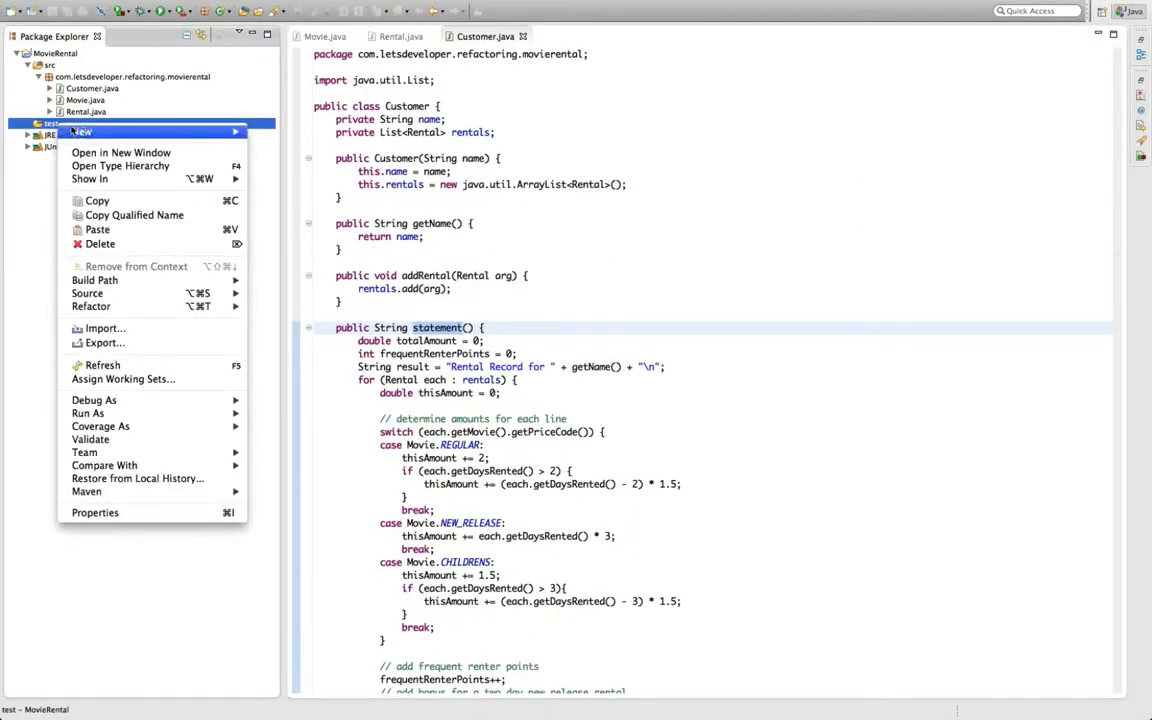
{"action": "mouse_move", "coordinate": [81, 131]}
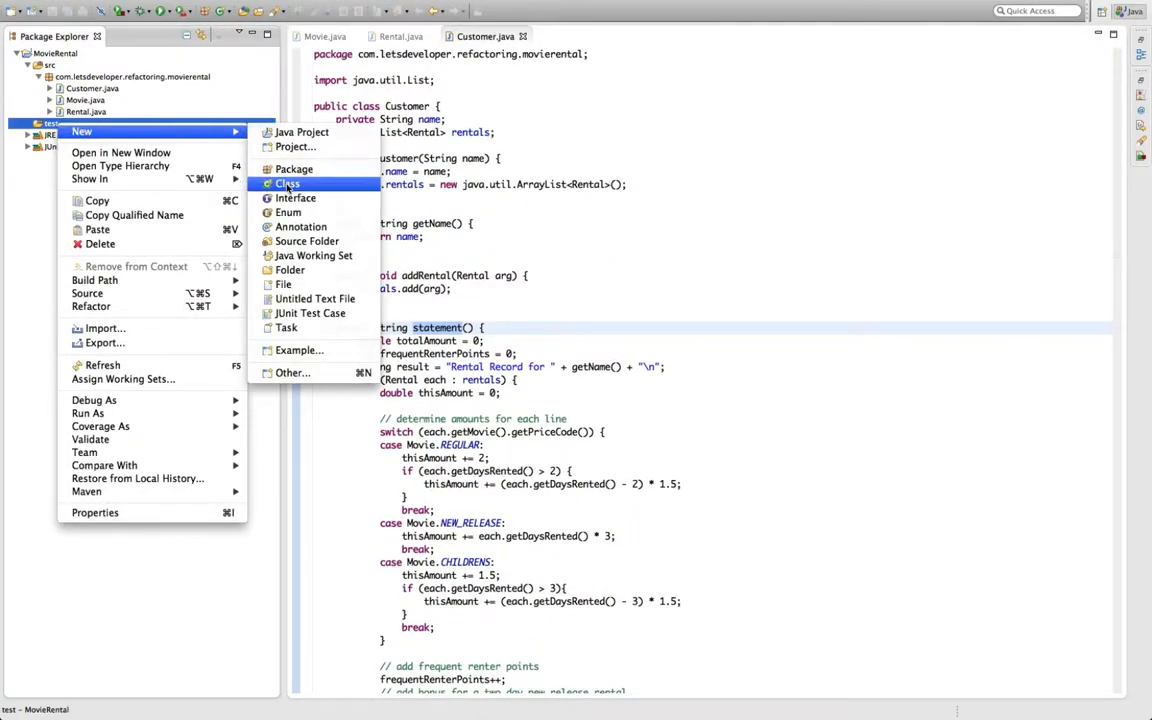
{"action": "left_click", "coordinate": [287, 183]}
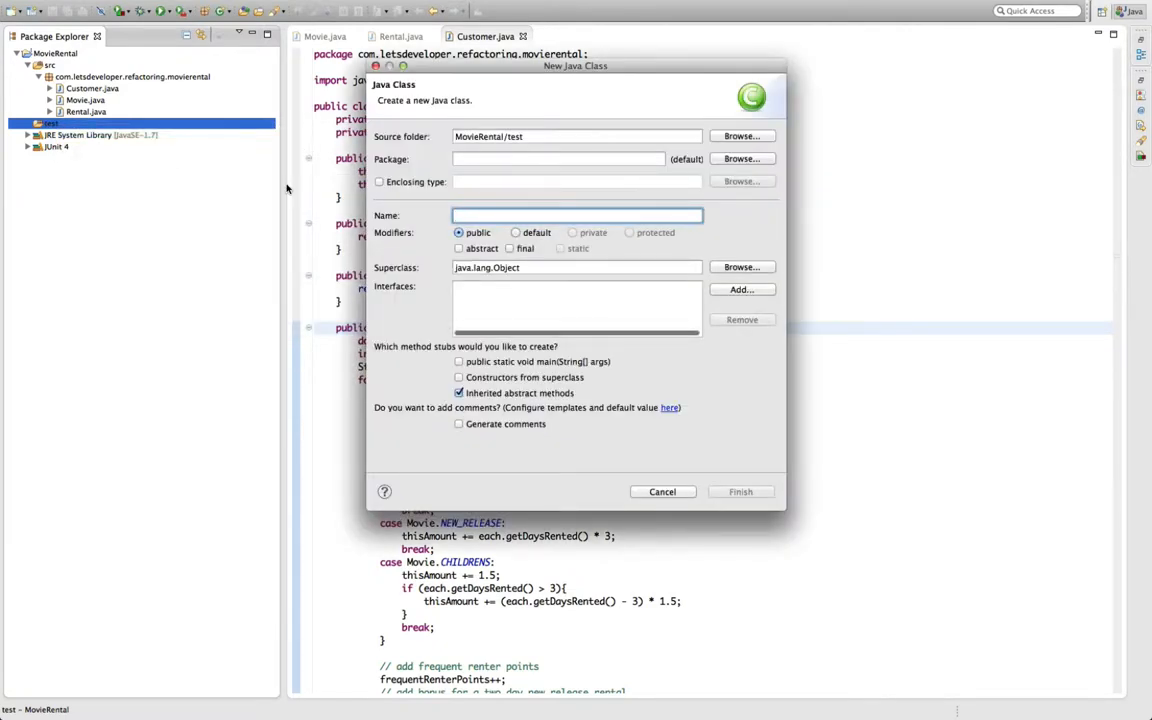
{"action": "type", "text": "CustomerTest"}
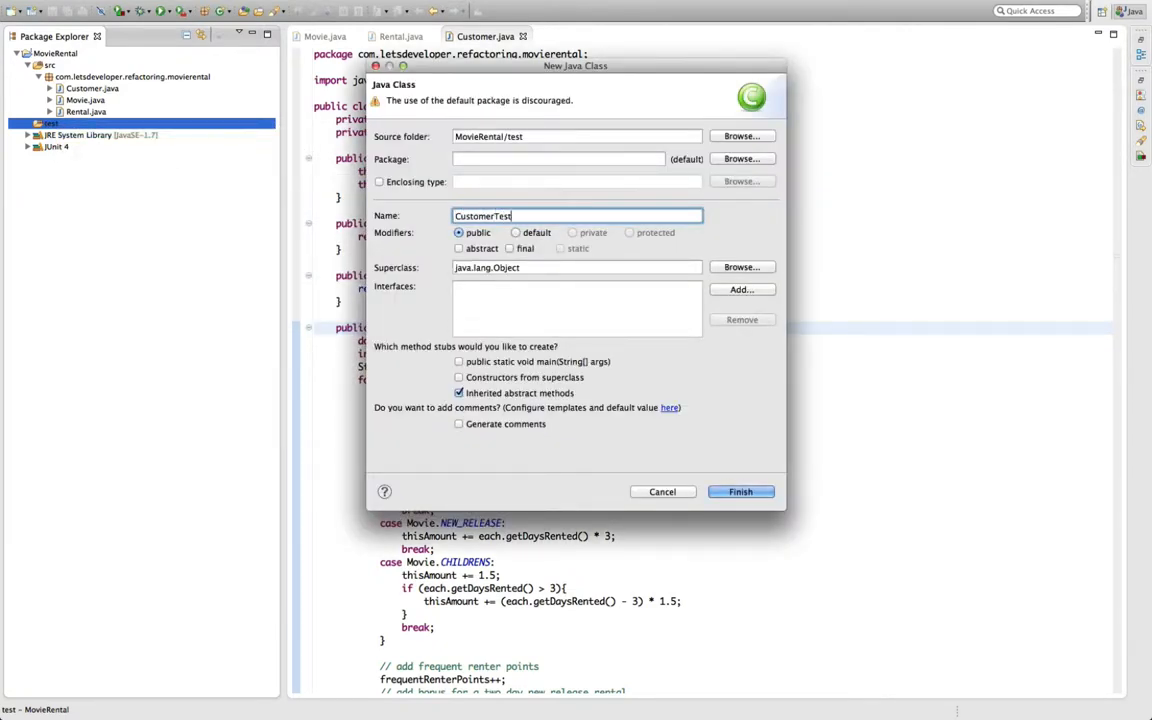
{"action": "type", "text": "c"}
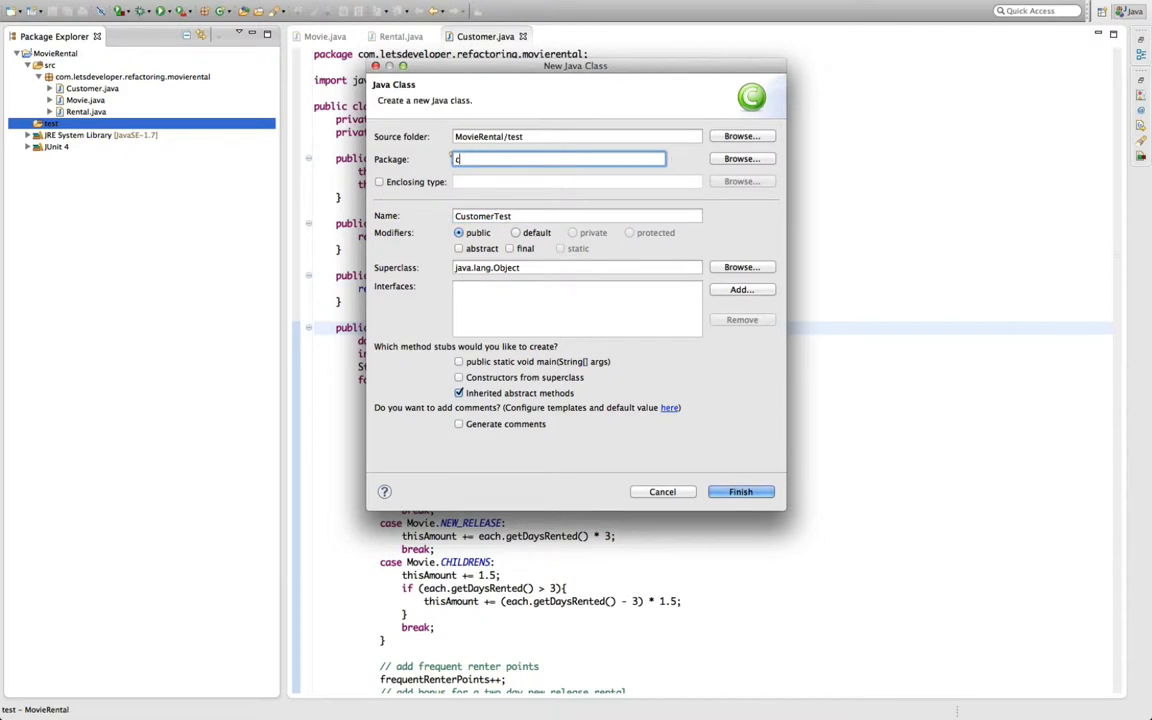
{"action": "type", "text": "com.letsdevelo"}
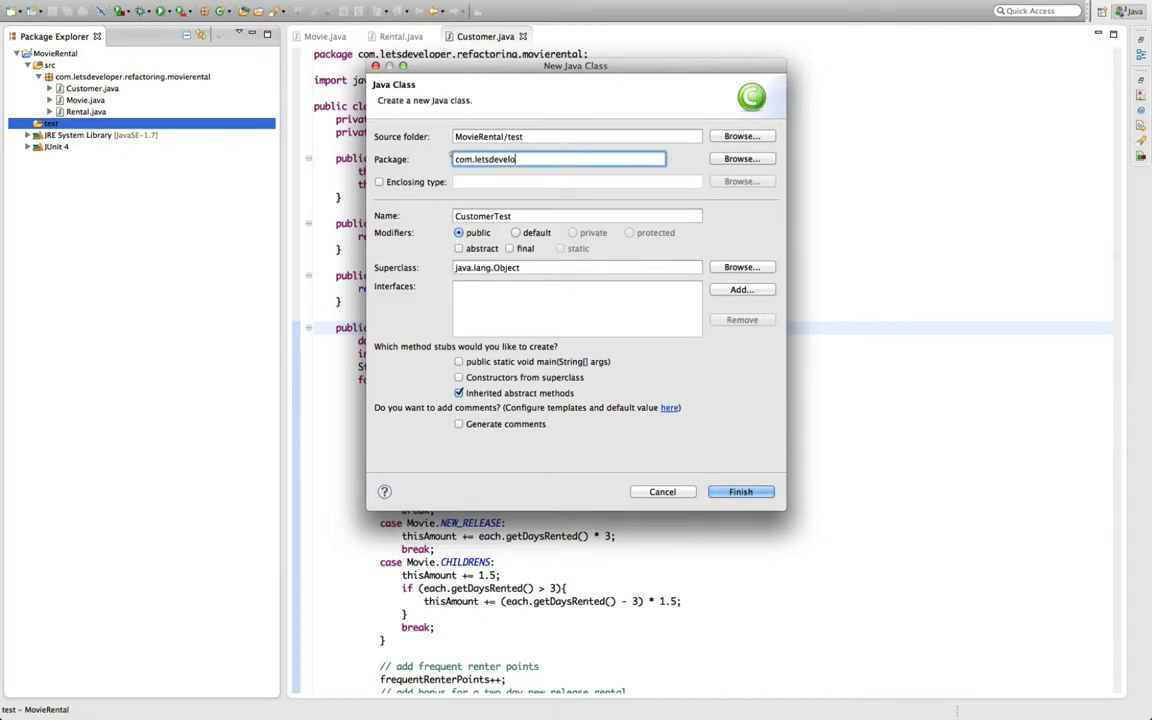
{"action": "type", "text": "per.refactoring.movier"}
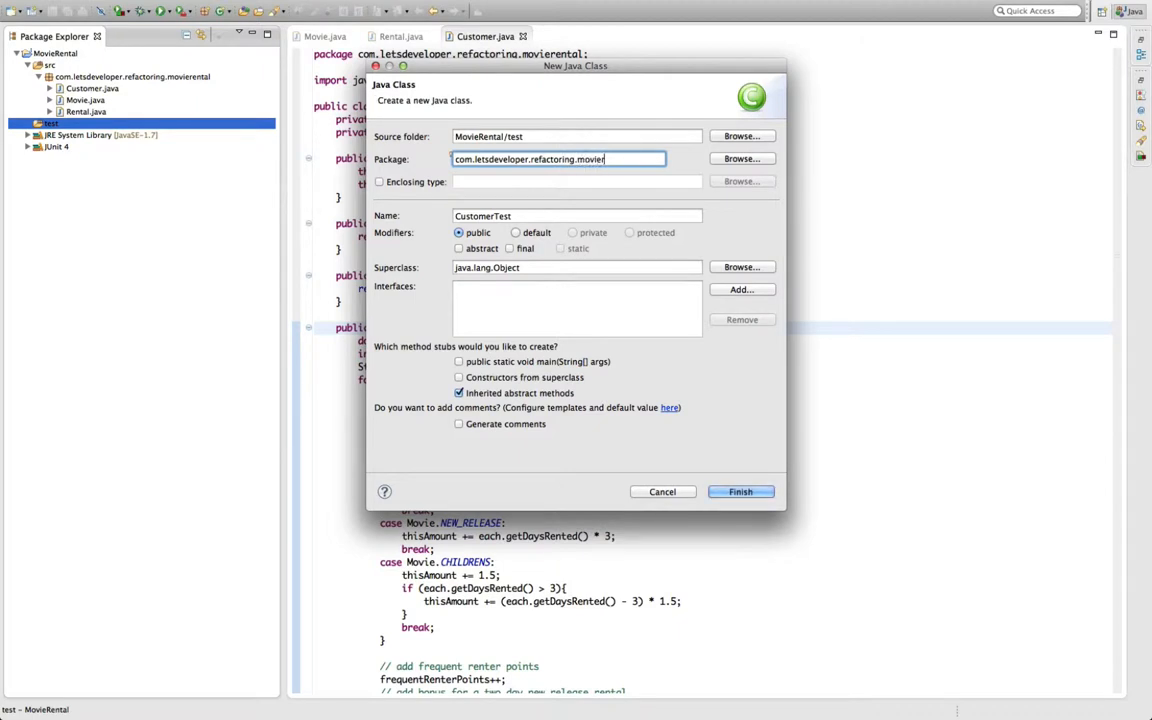
{"action": "left_click", "coordinate": [740, 491]}
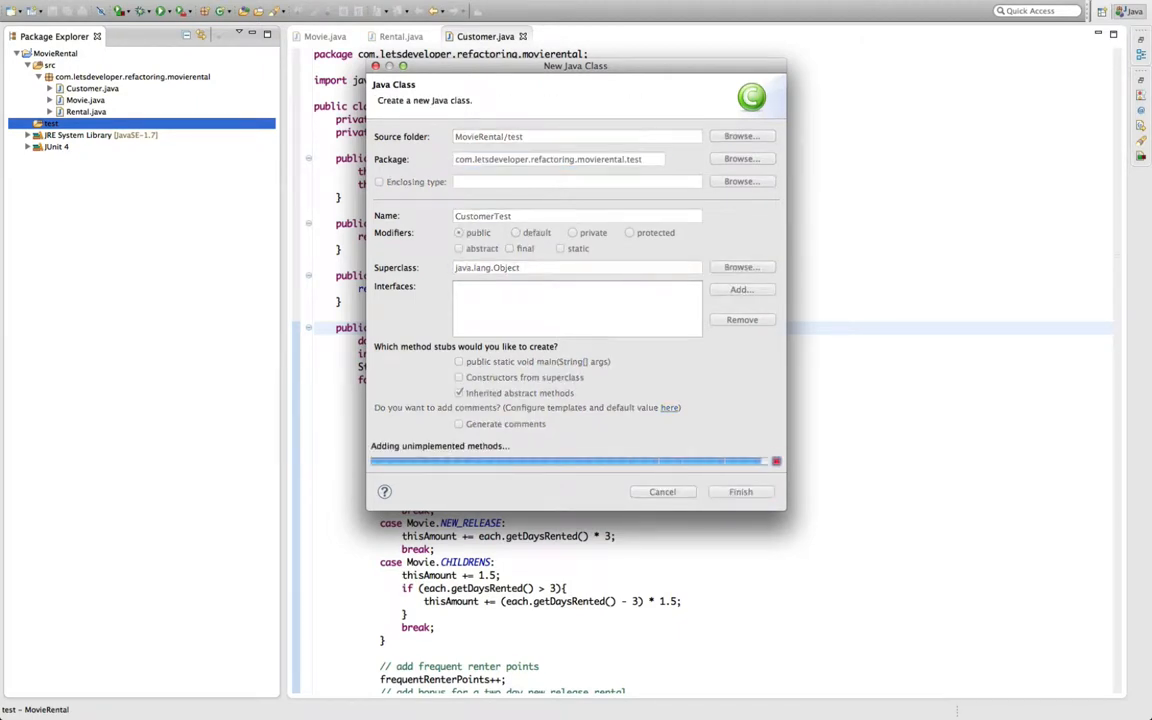
{"action": "left_click", "coordinate": [740, 491]}
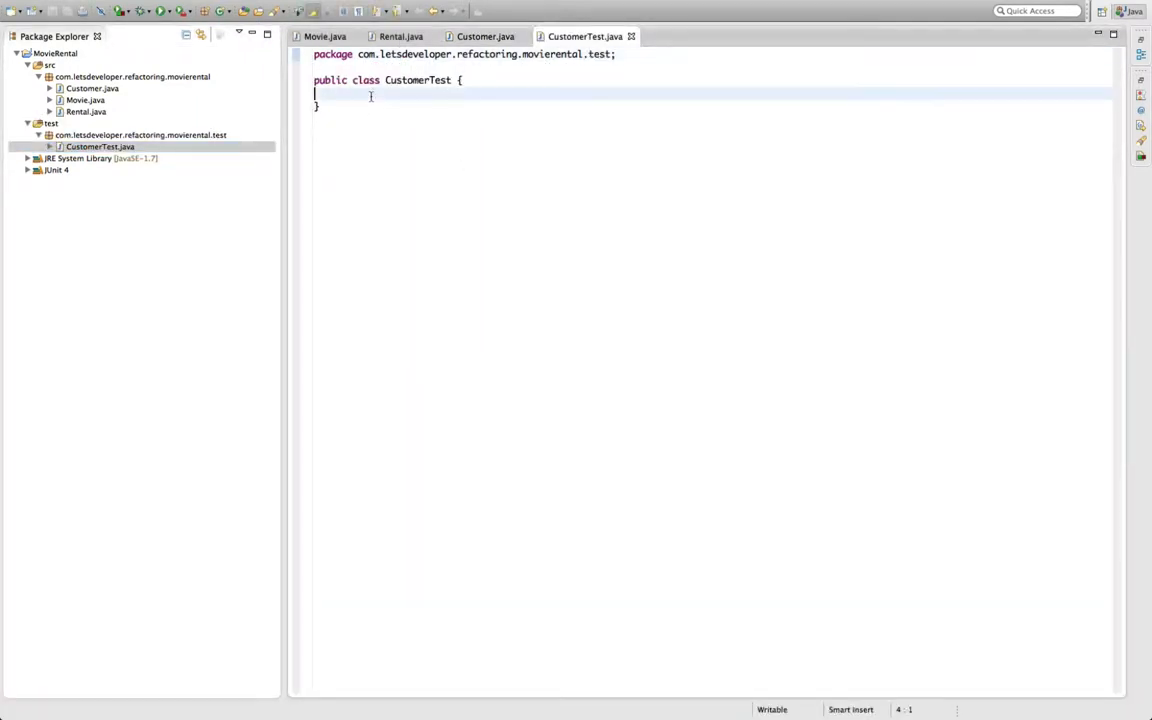
{"action": "type", "text": "@Test"}
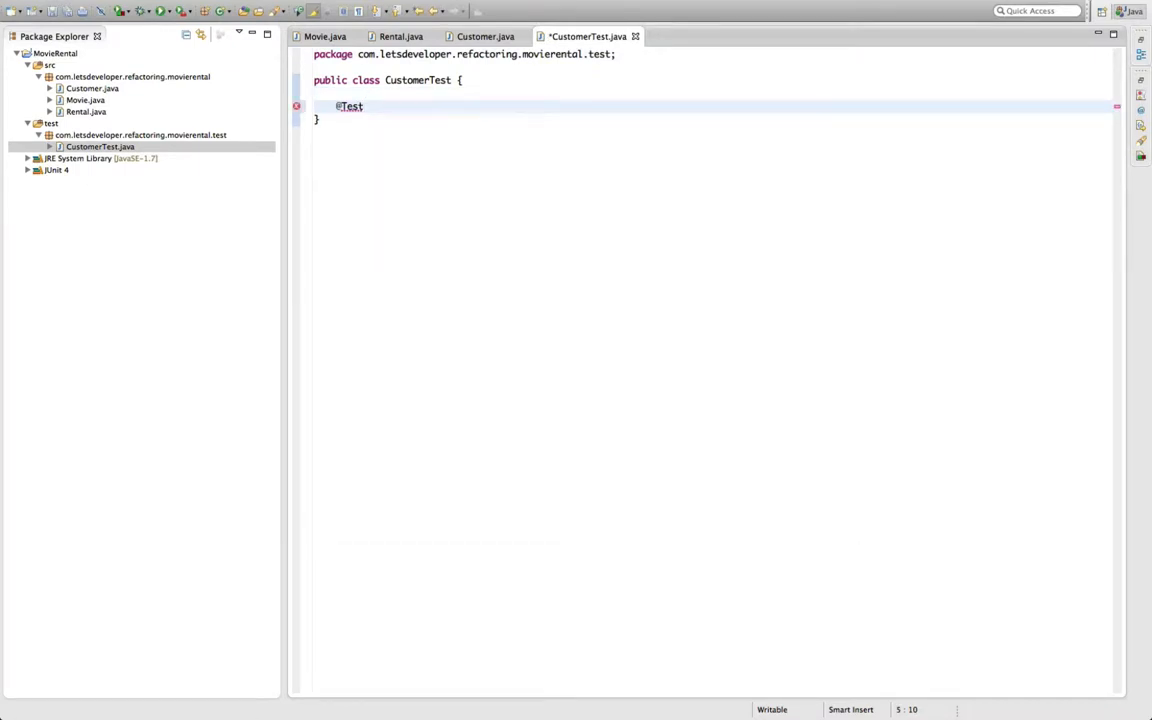
{"action": "type", "text": "public void"}
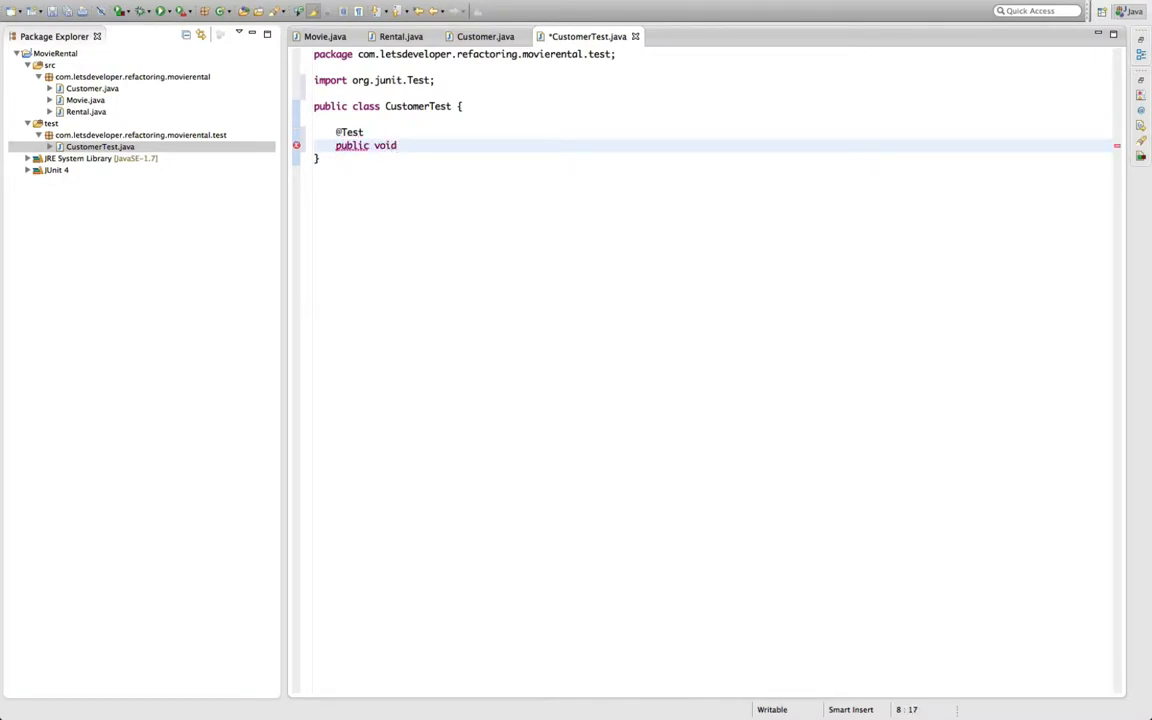
{"action": "type", "text": "shou"}
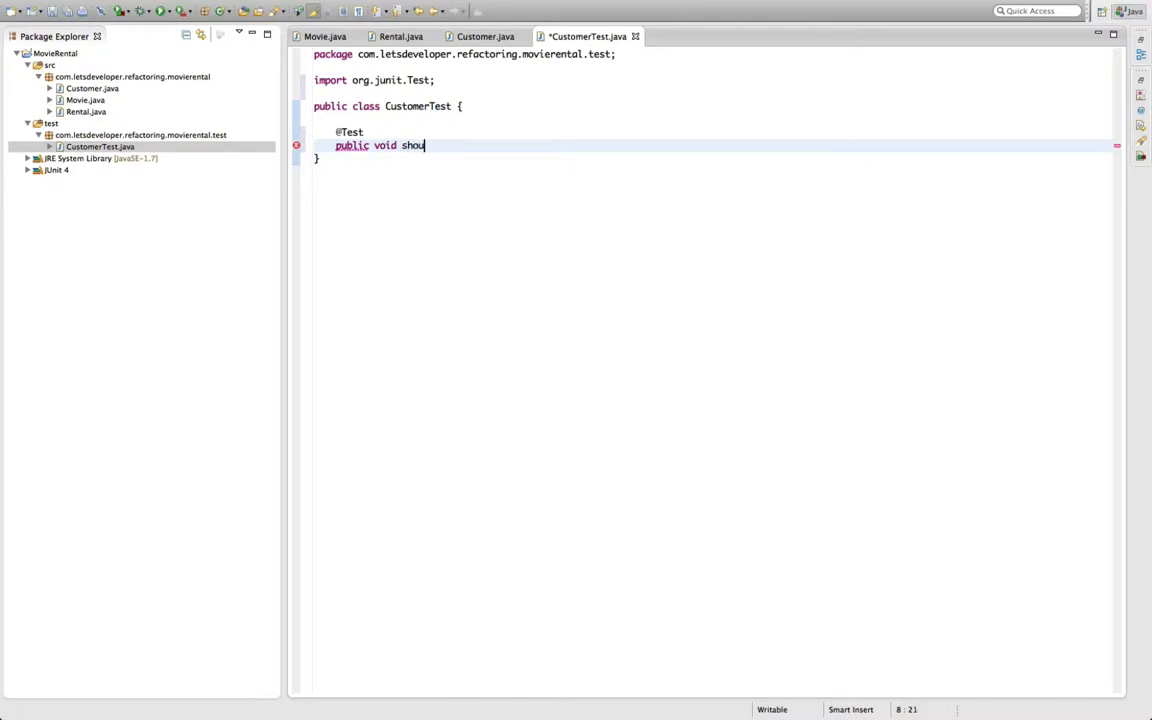
{"action": "type", "text": "ld"}
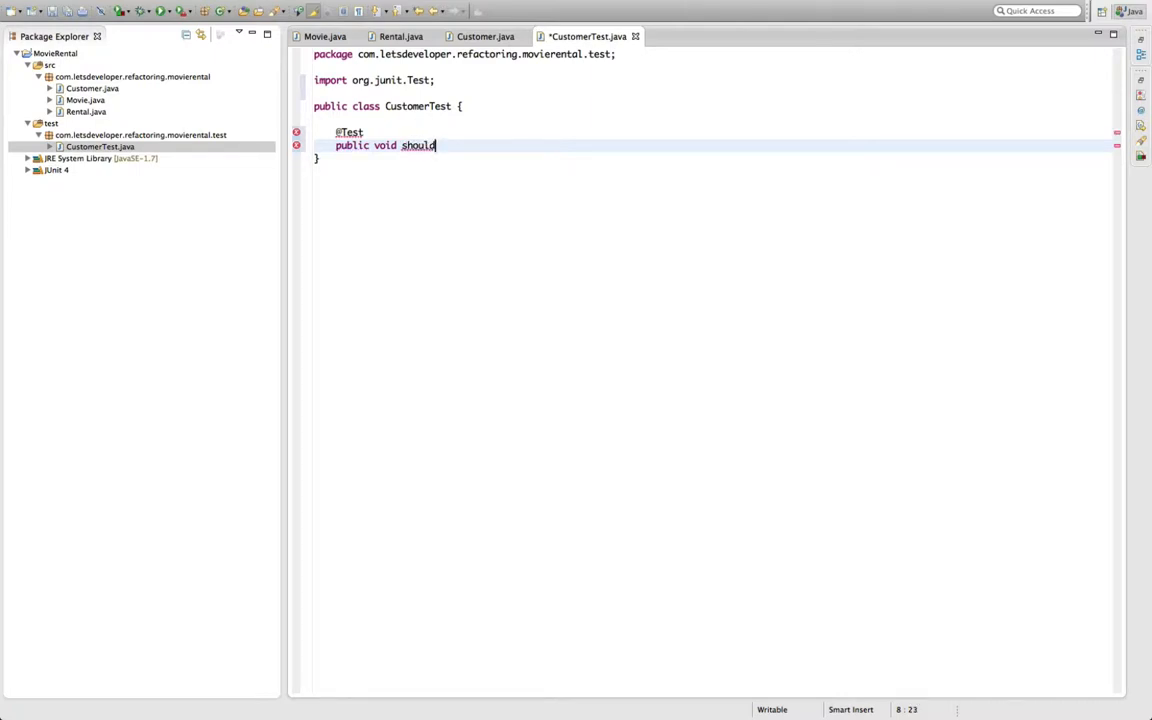
{"action": "type", "text": "ProduceEmpt"}
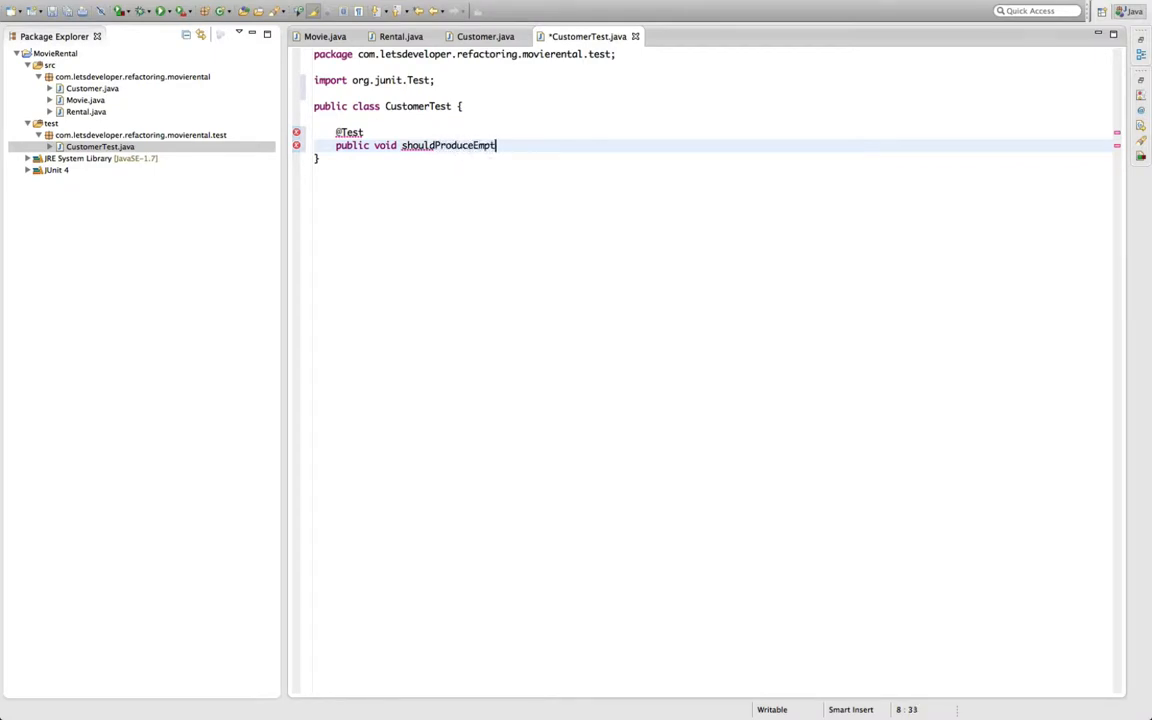
{"action": "type", "text": "yStatement"}
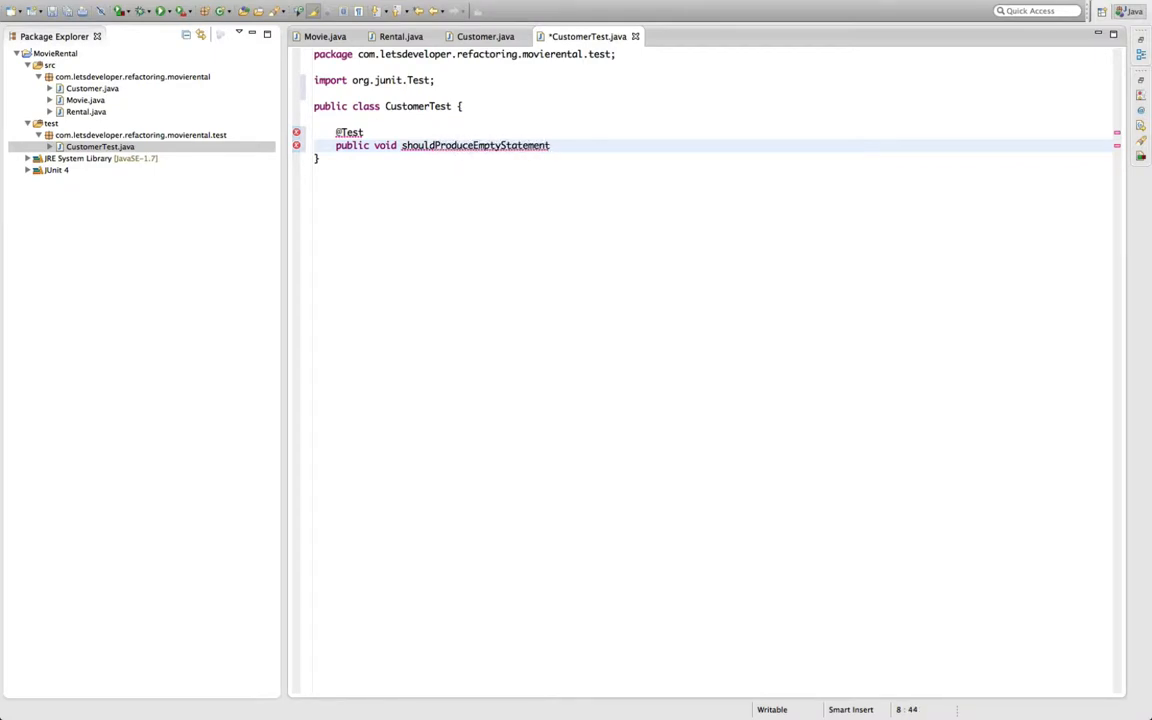
{"action": "type", "text": "Without"}
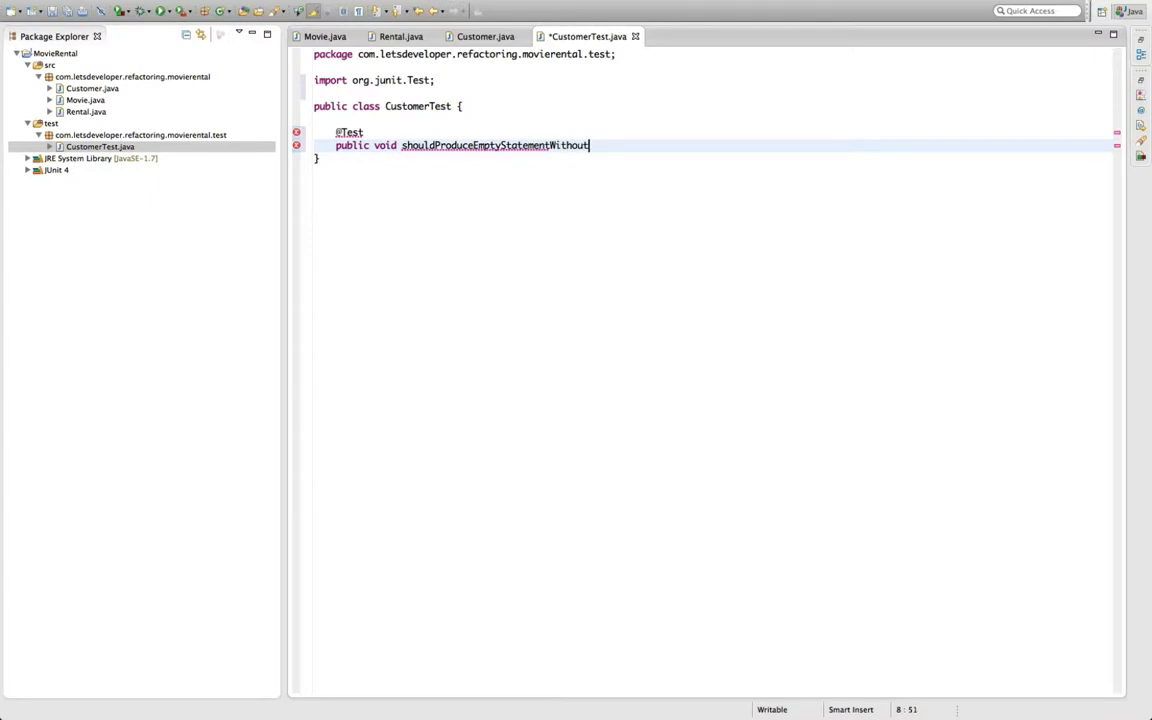
{"action": "type", "text": "Rental()"}
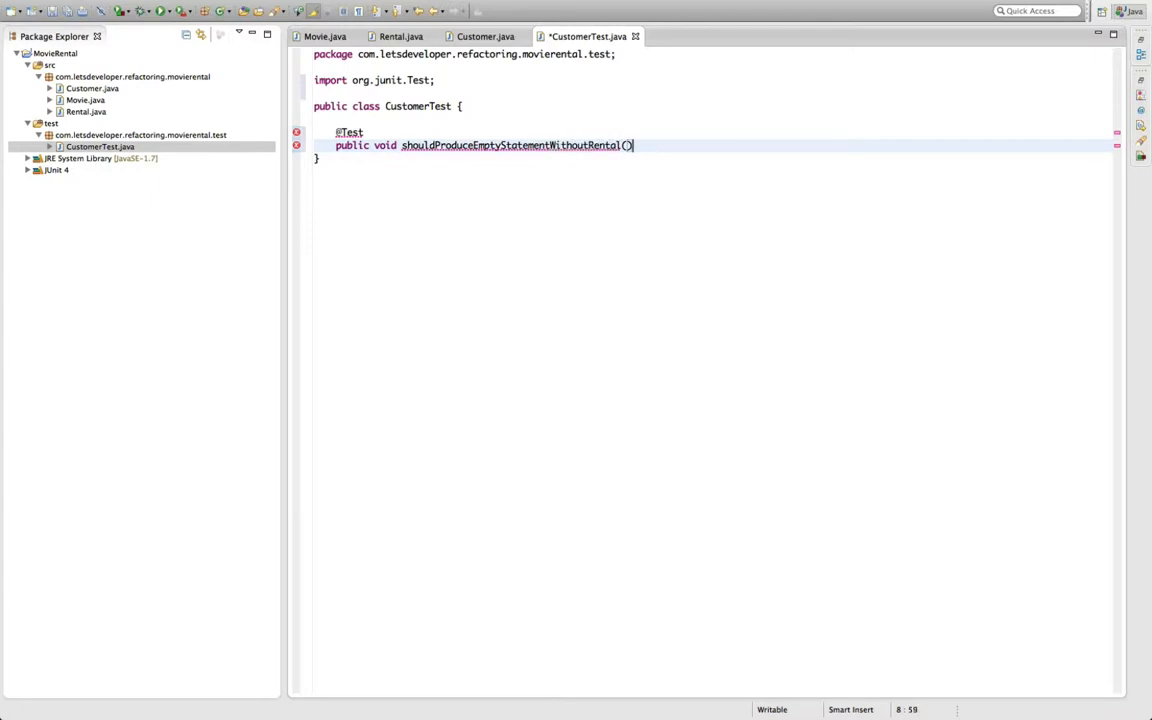
{"action": "type", "text": "{"}
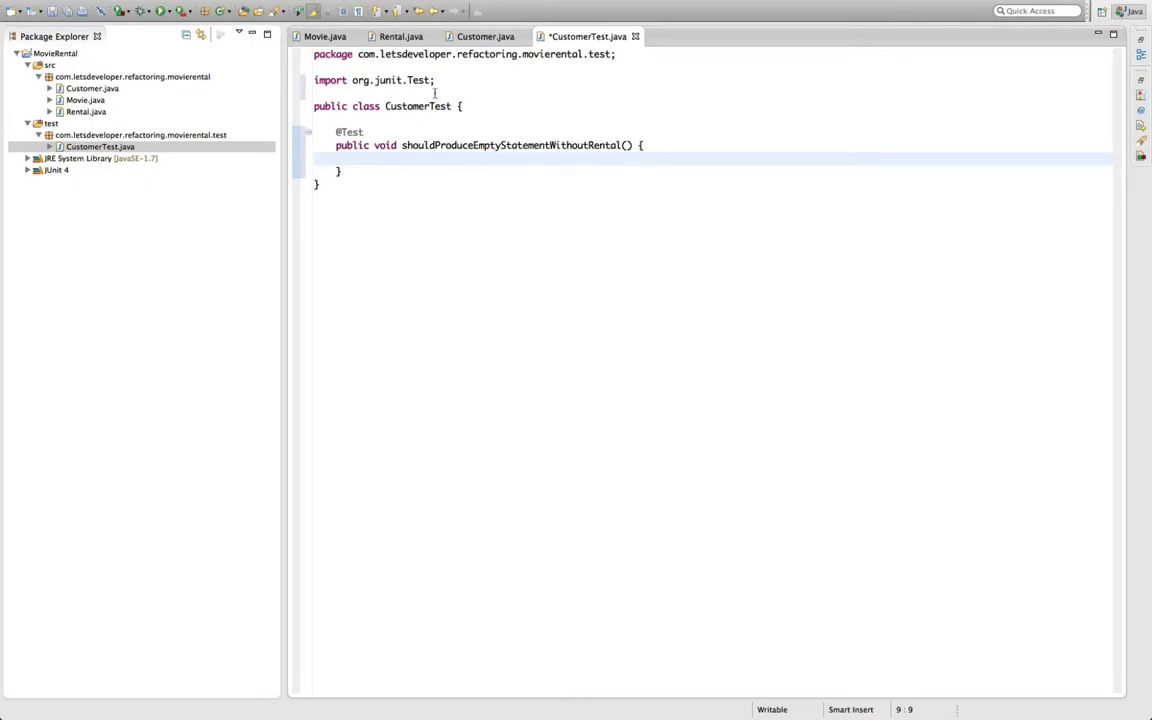
Run CustomerTest as a JUnit test and expand the results to see the passing test
{"action": "key", "text": "cmd+alt+x"}
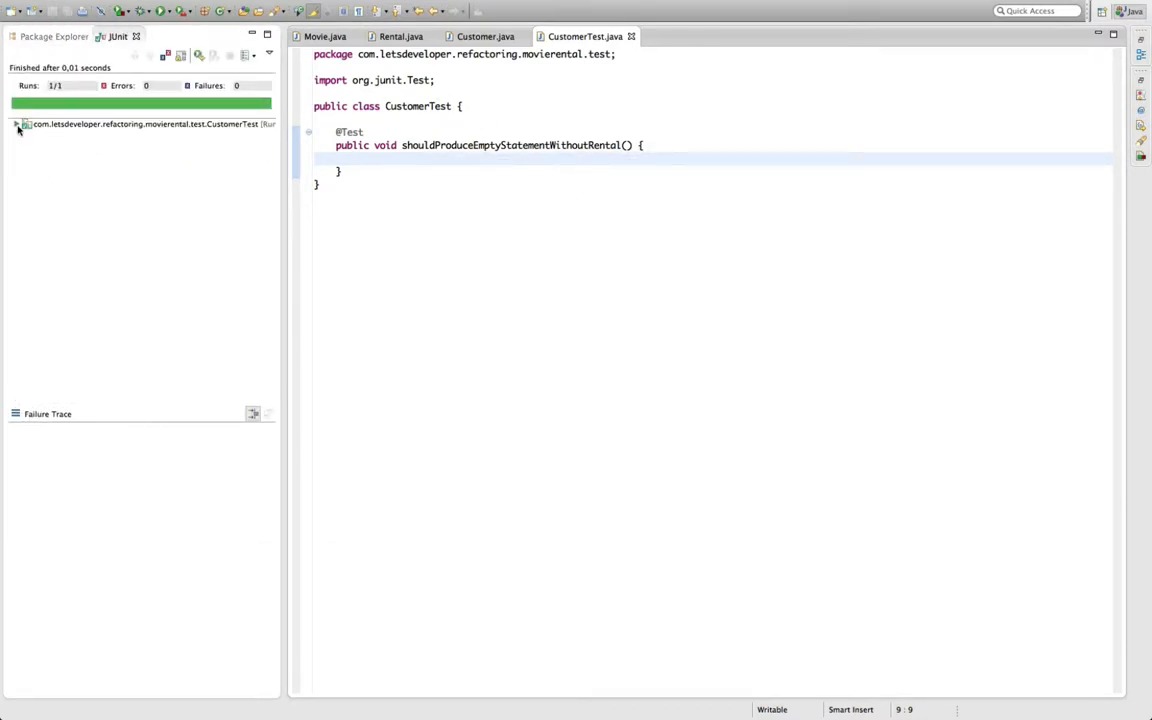
{"action": "left_click", "coordinate": [16, 124]}
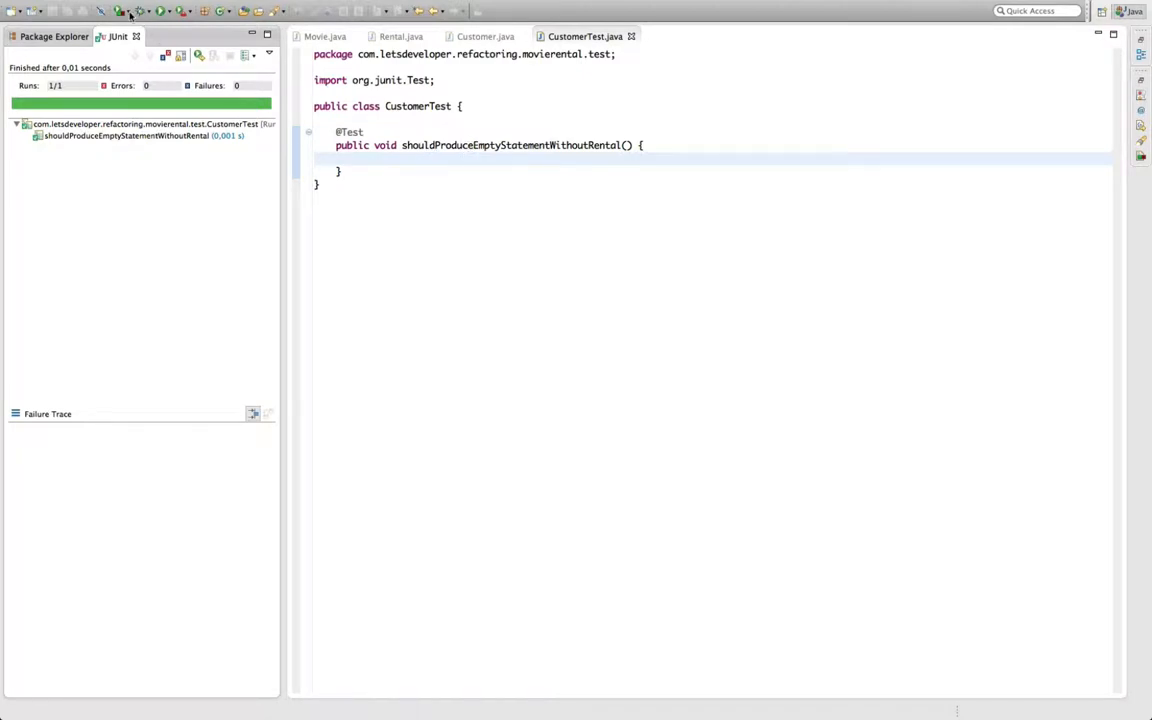
Run CustomerTest with coverage and expand MovieRental, src and test in the Coverage view
{"action": "left_click", "coordinate": [155, 11]}
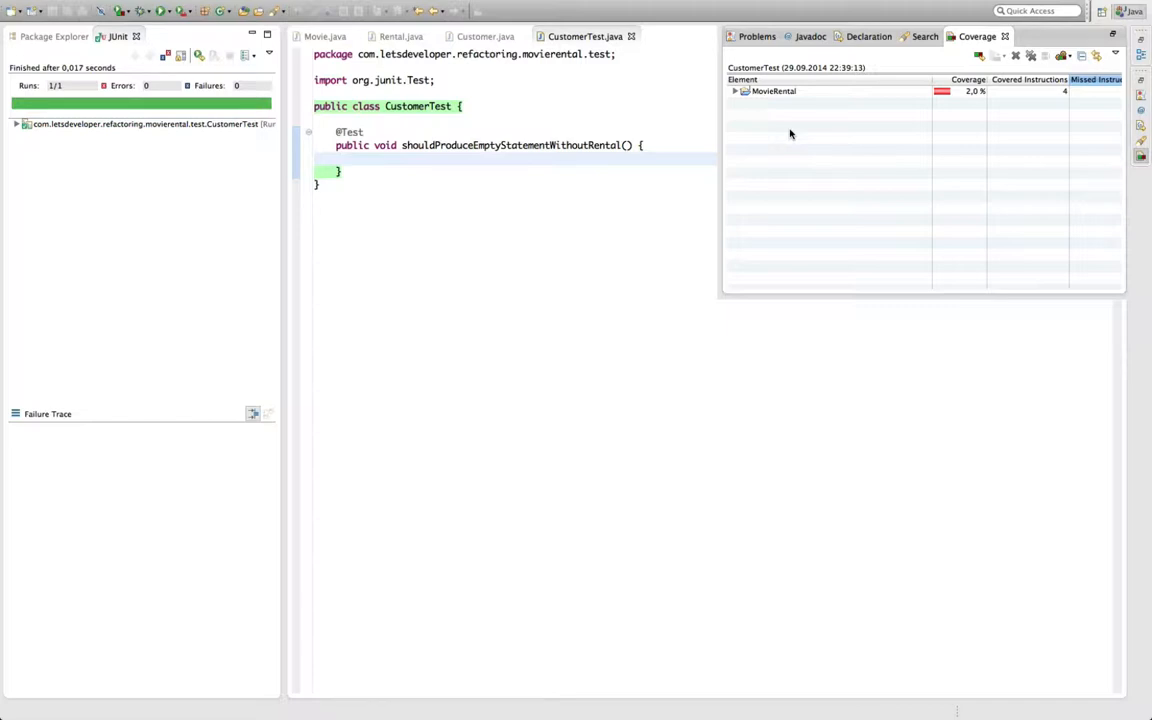
{"action": "mouse_move", "coordinate": [746, 123]}
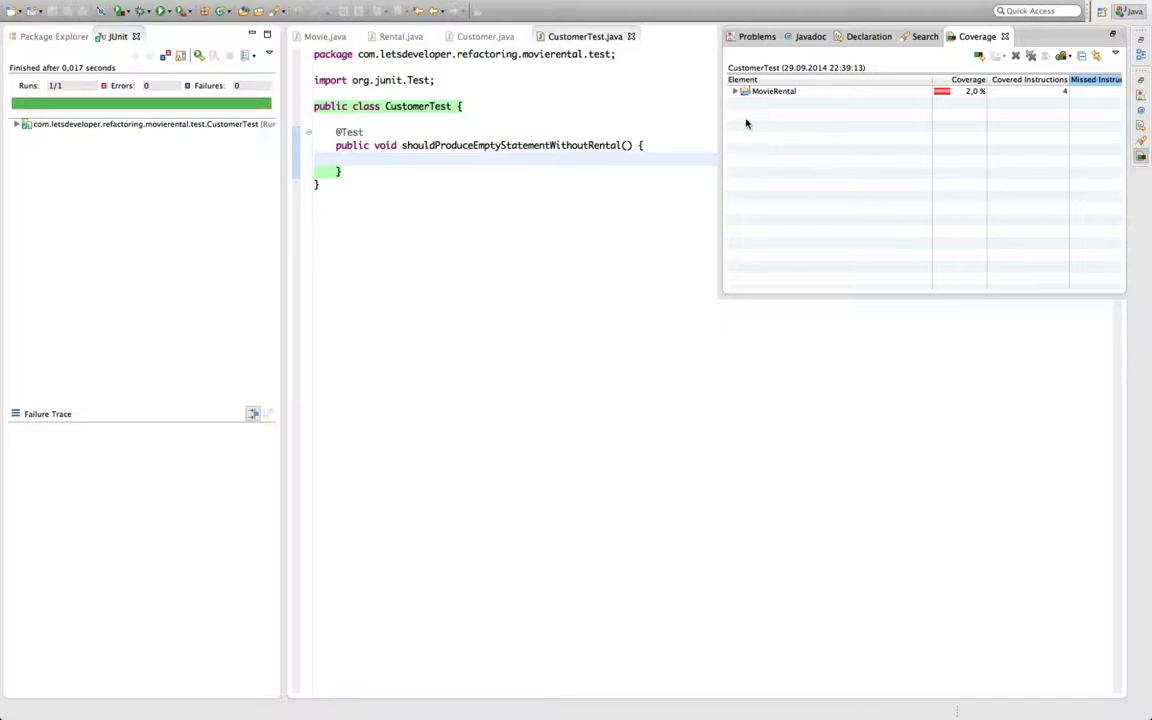
{"action": "mouse_move", "coordinate": [906, 118]}
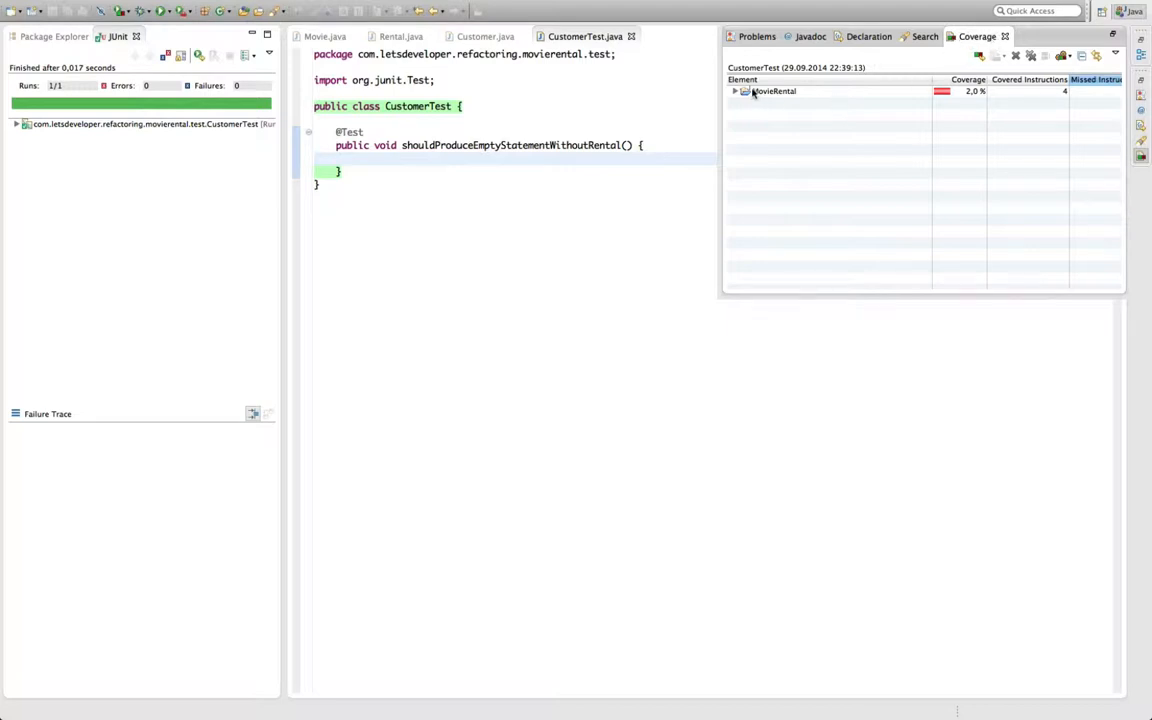
{"action": "left_click", "coordinate": [735, 91]}
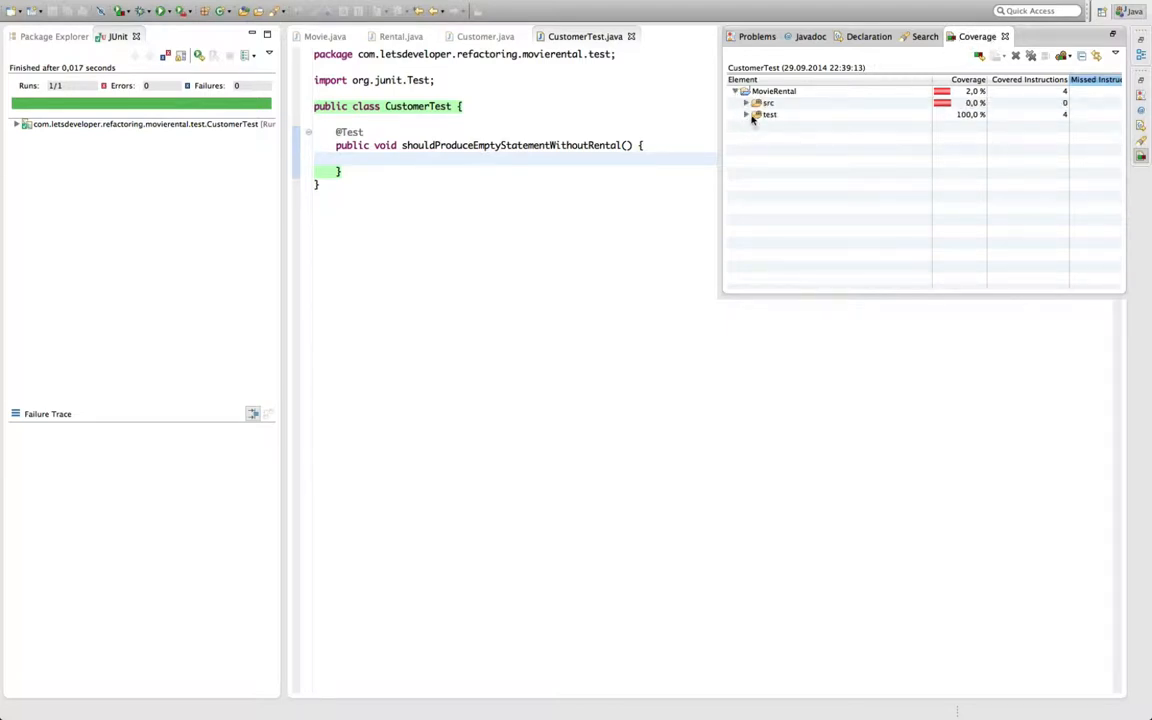
{"action": "left_click", "coordinate": [745, 103]}
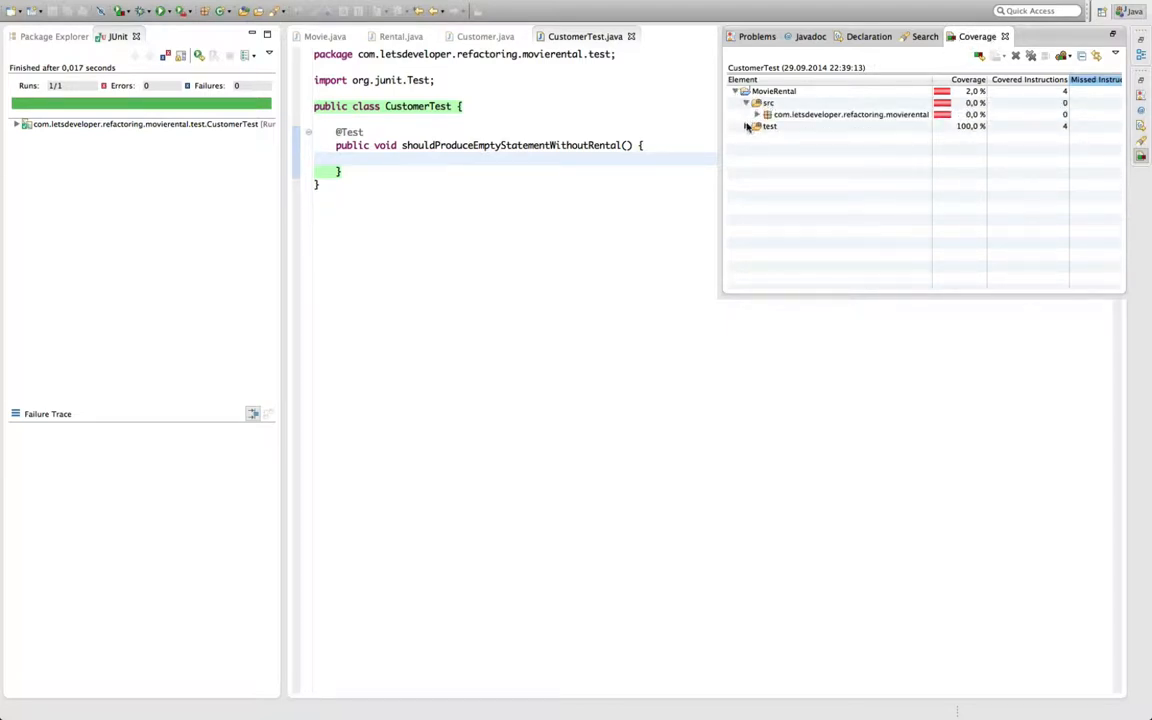
{"action": "left_click", "coordinate": [756, 126]}
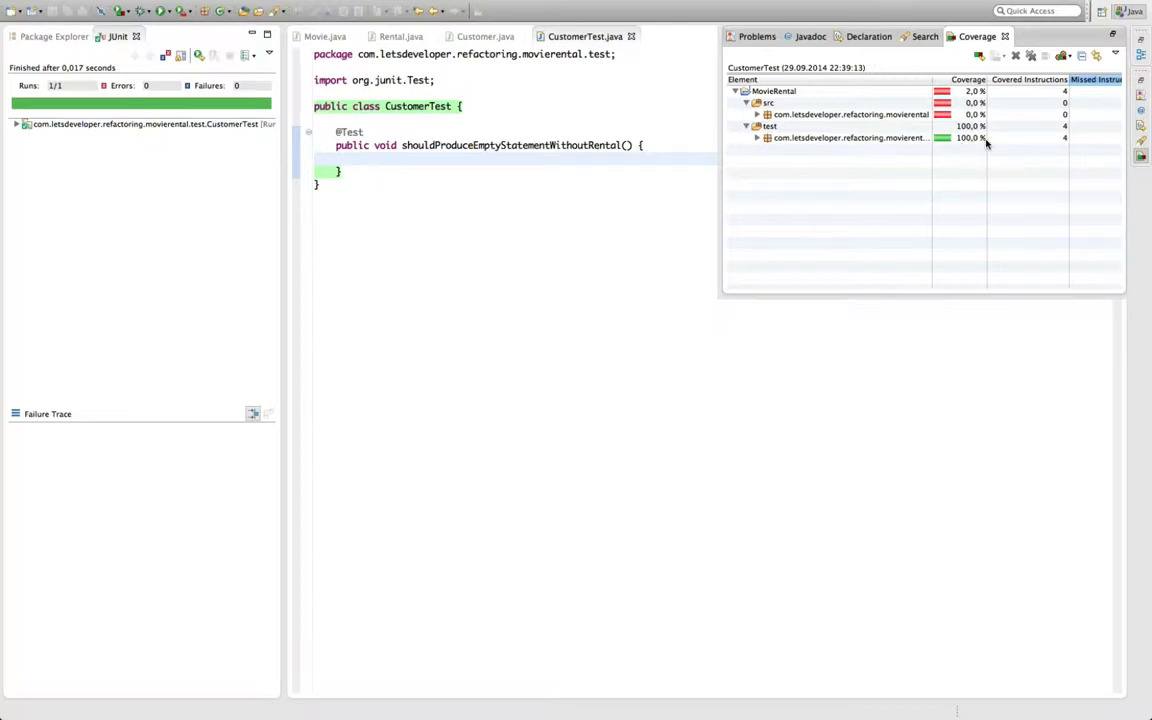
{"action": "mouse_move", "coordinate": [882, 135]}
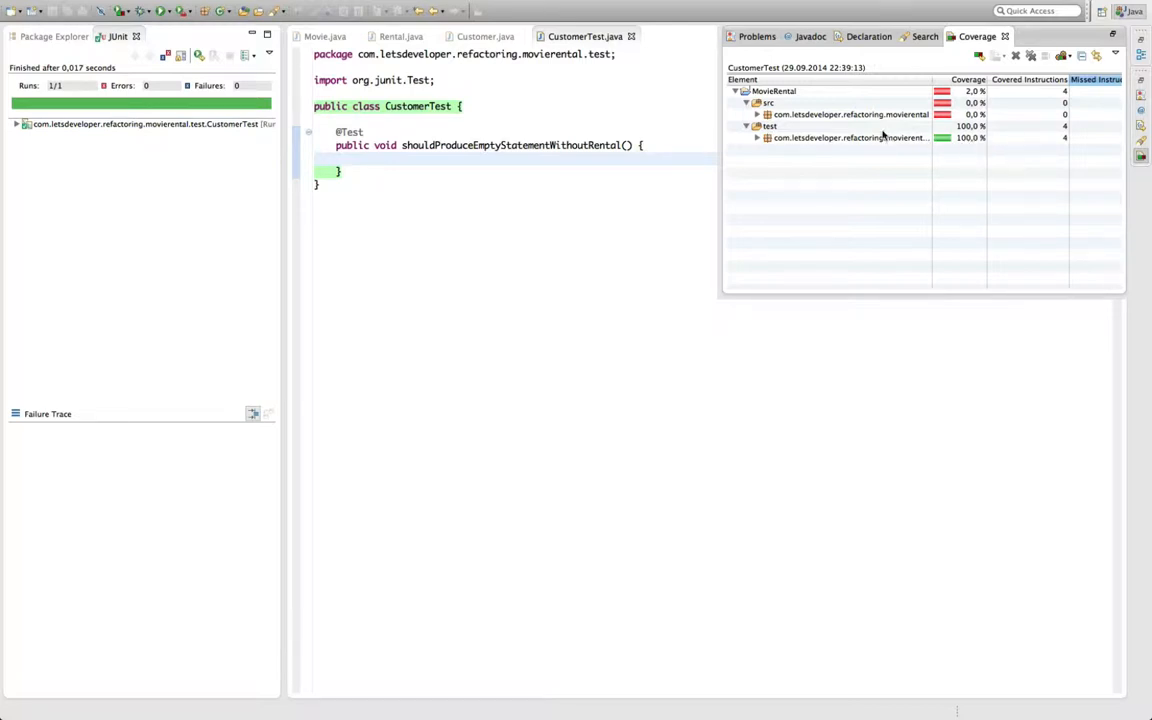
Open Customer.java from the 0% covered src package and scroll through its uncovered code
{"action": "left_click", "coordinate": [850, 113]}
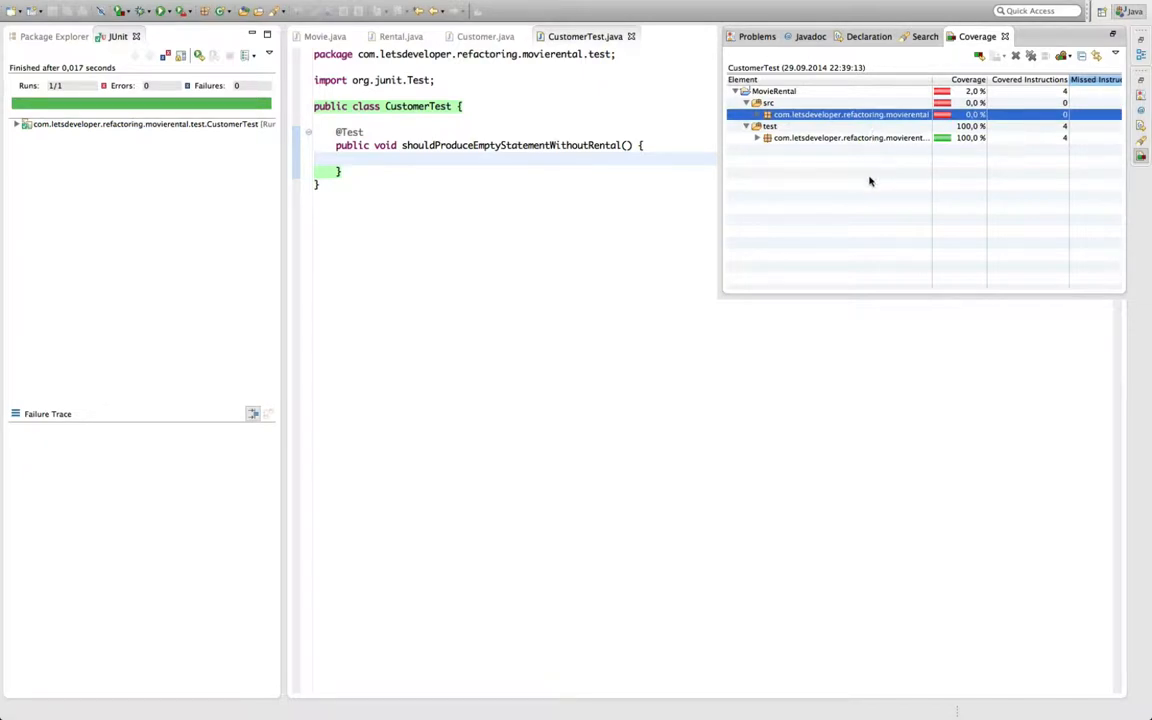
{"action": "left_click", "coordinate": [757, 114]}
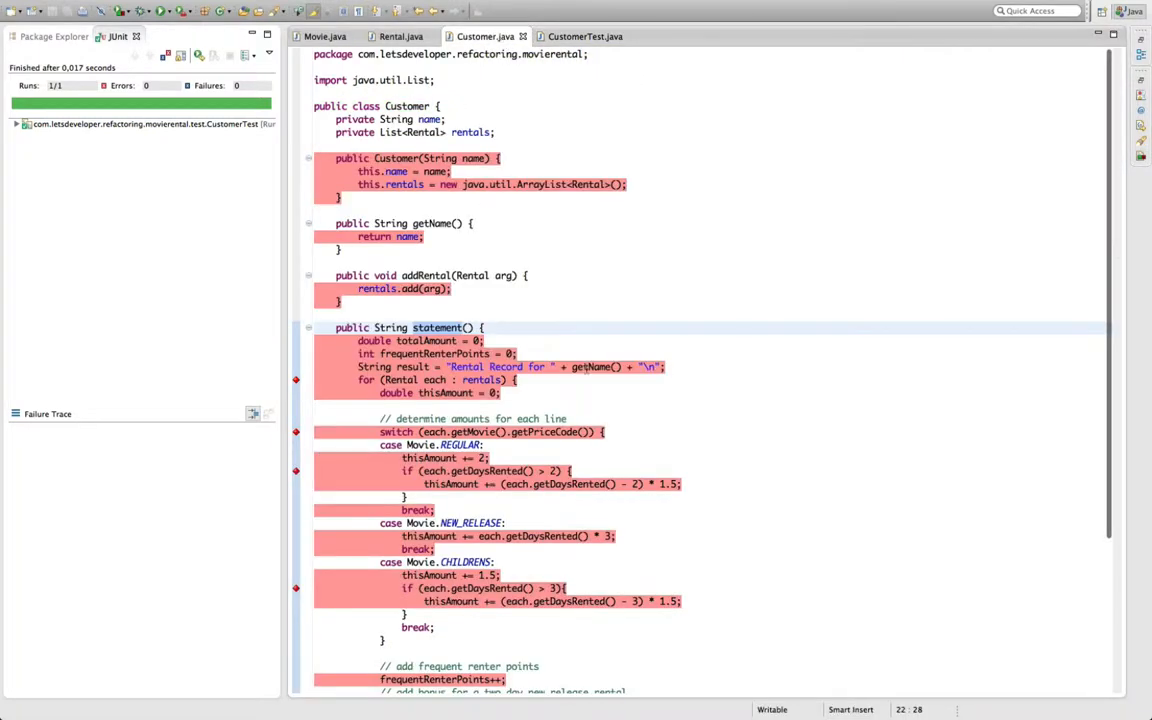
{"action": "scroll", "scroll_direction": "down", "scroll_amount": 3}
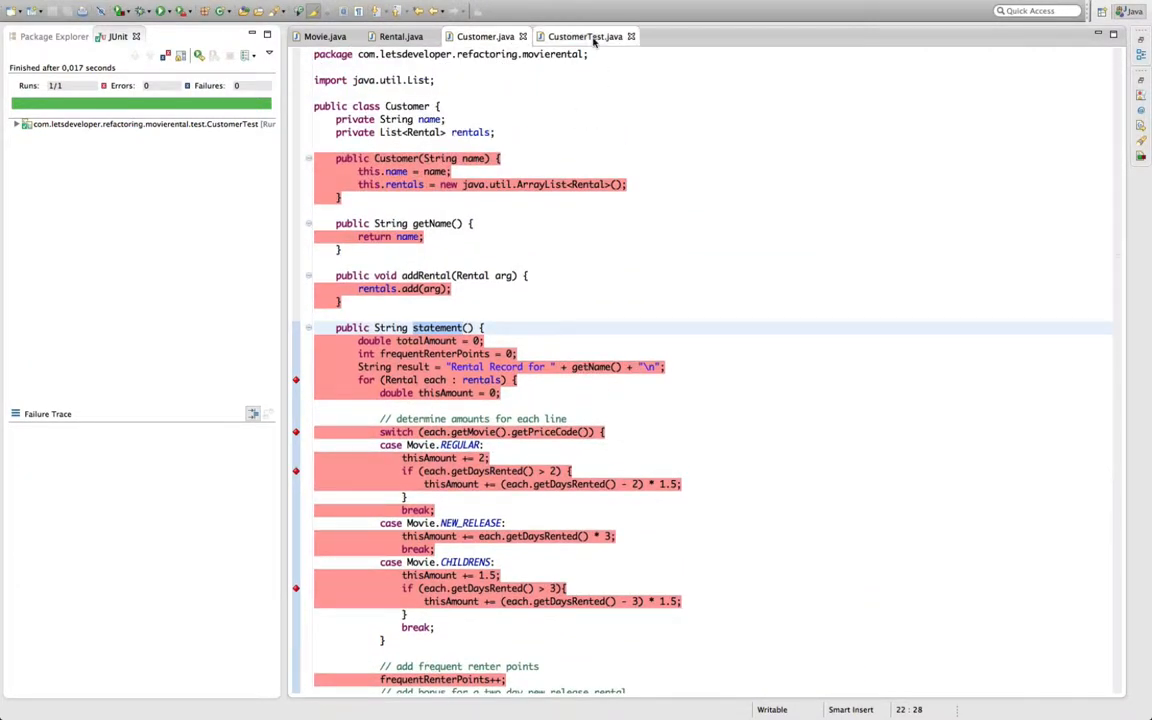
In CustomerTest, create new Customer("Bob") as local variable uut and call its statement
{"action": "left_click", "coordinate": [586, 36]}
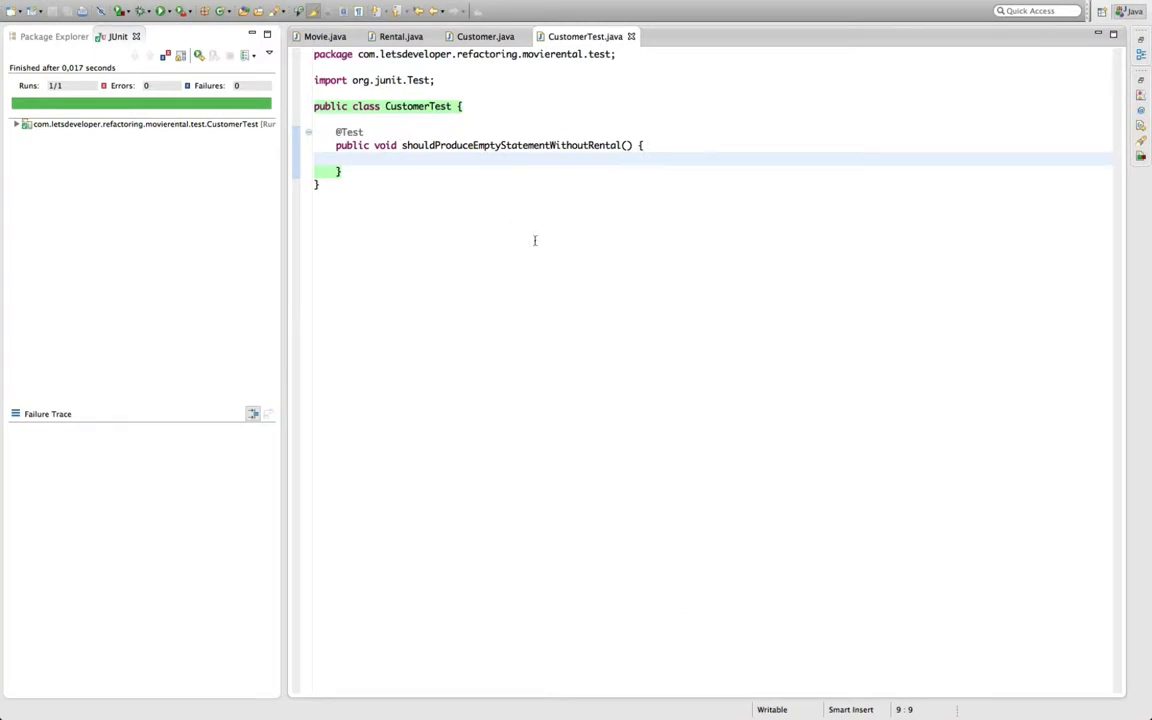
{"action": "type", "text": "new"}
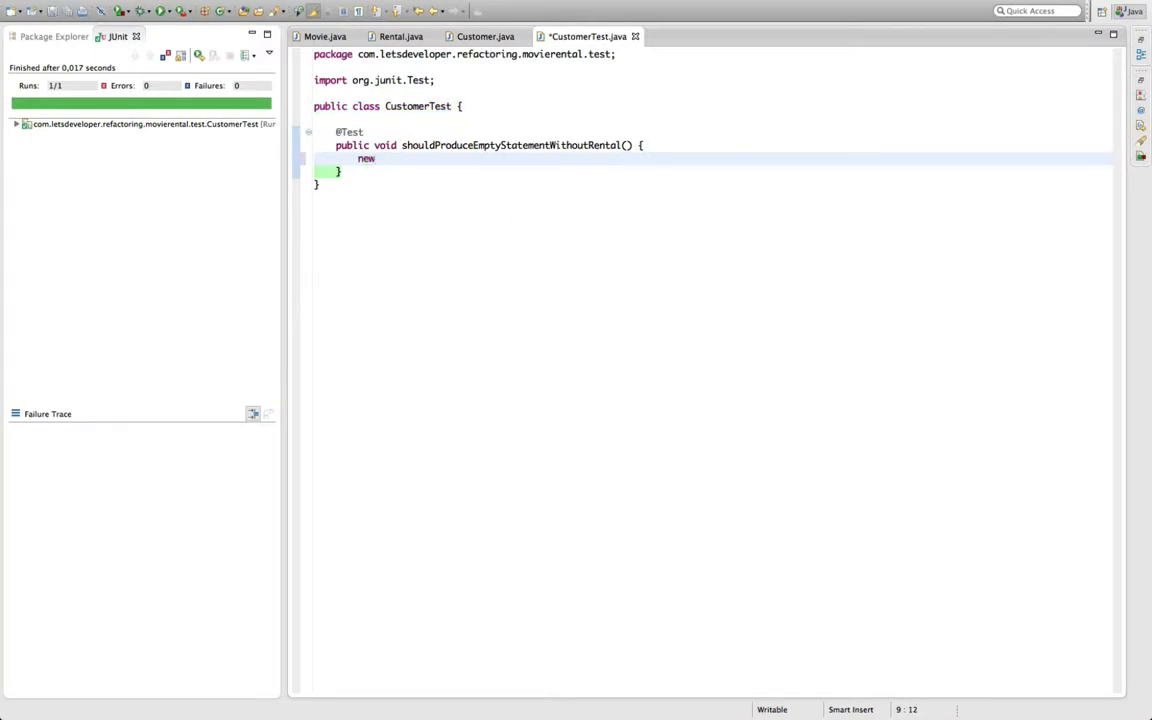
{"action": "type", "text": "Cust"}
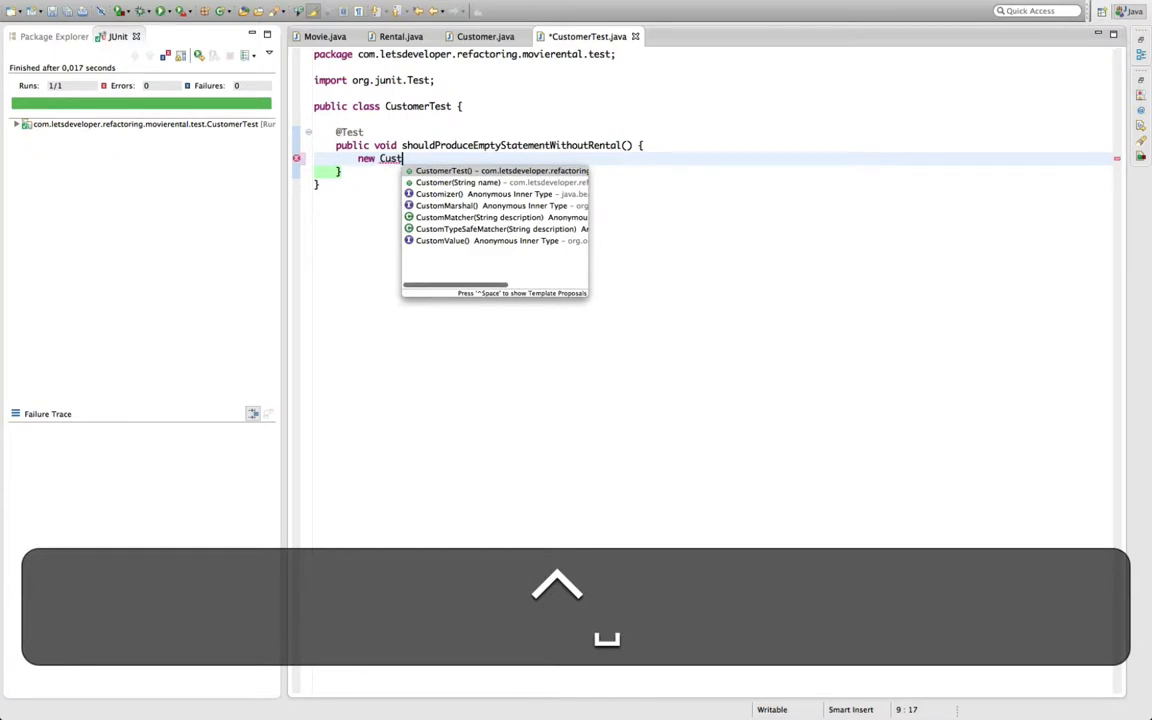
{"action": "left_click", "coordinate": [458, 182]}
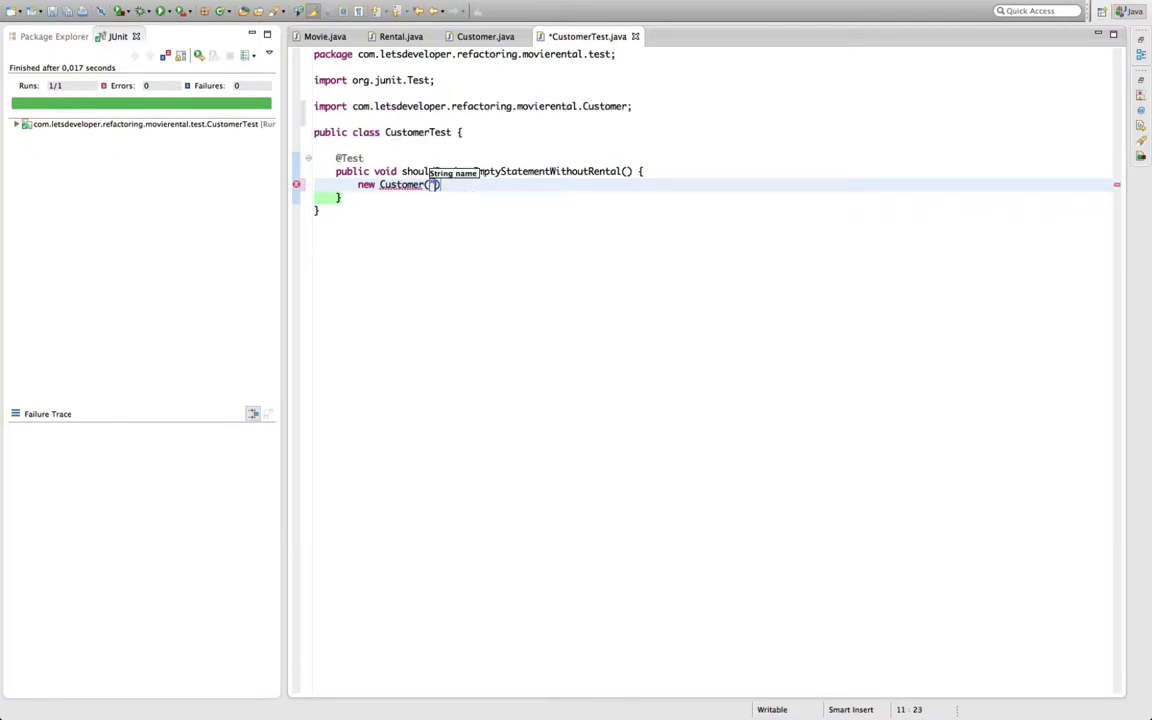
{"action": "type", "text": "\"Bob\""}
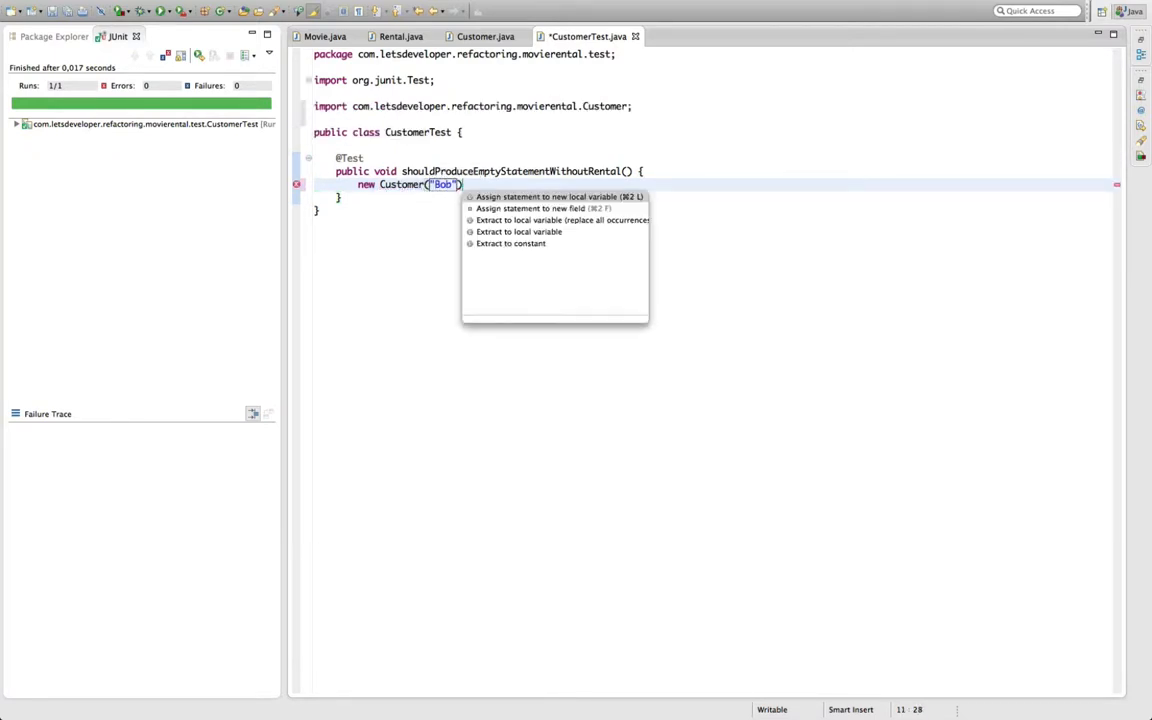
{"action": "left_click", "coordinate": [547, 196]}
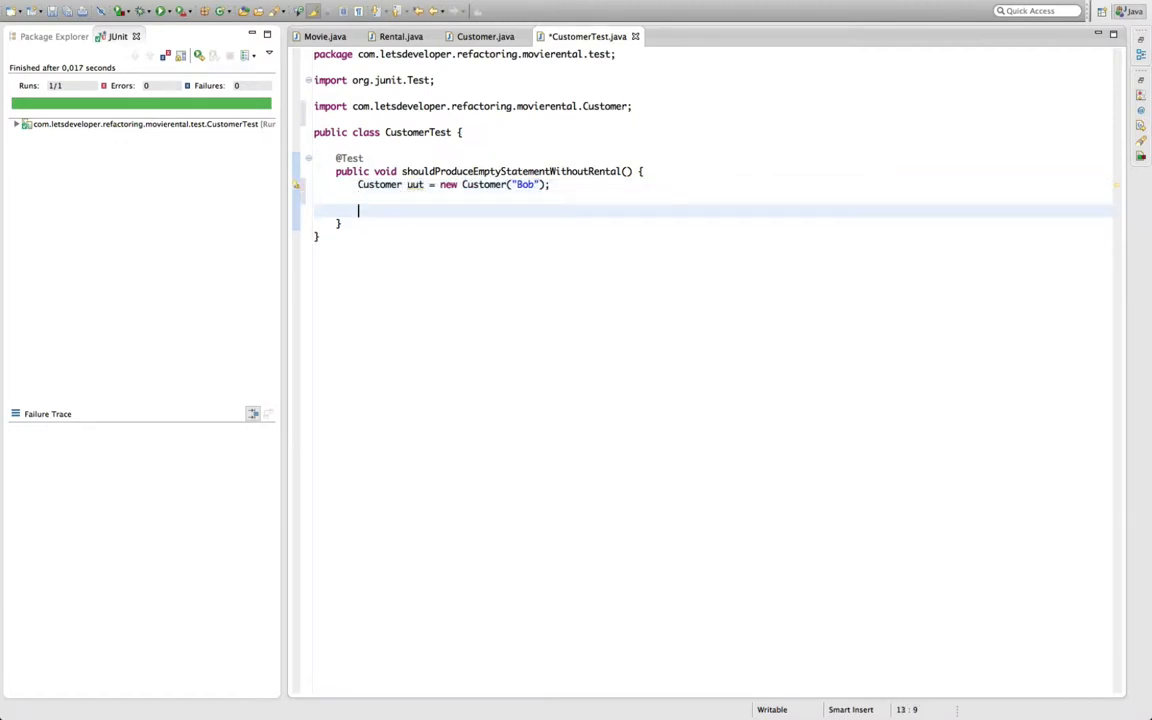
{"action": "type", "text": "uut.statement();"}
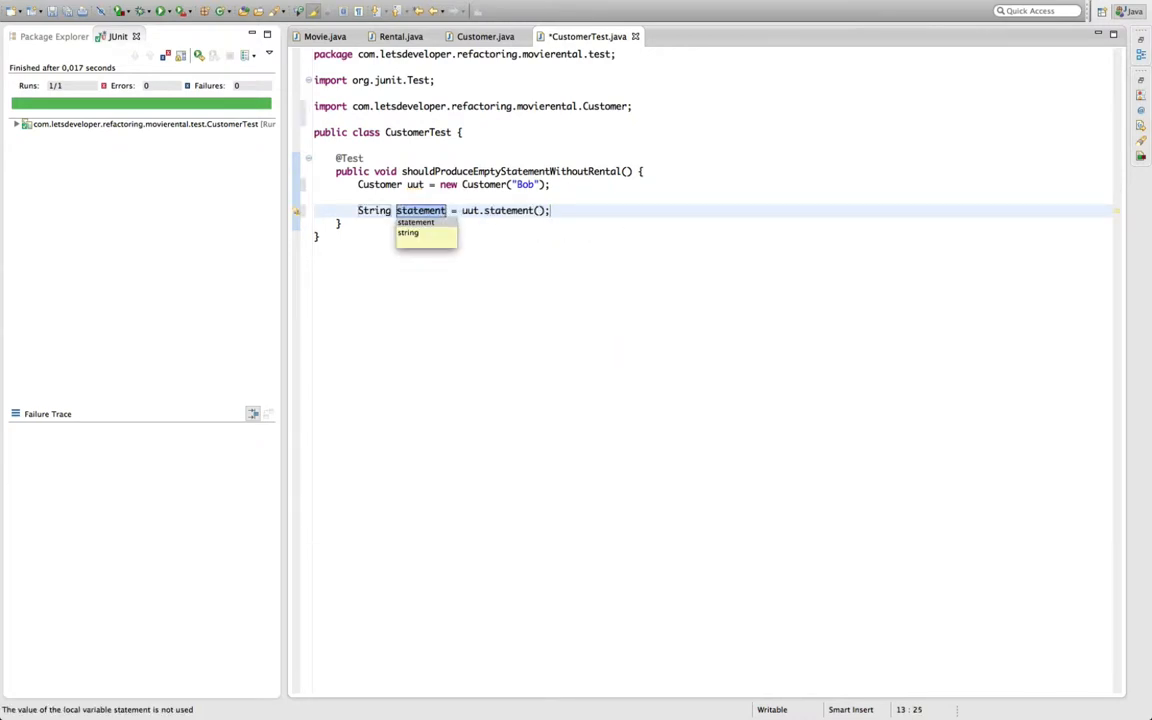
{"action": "type", "text": "pq"}
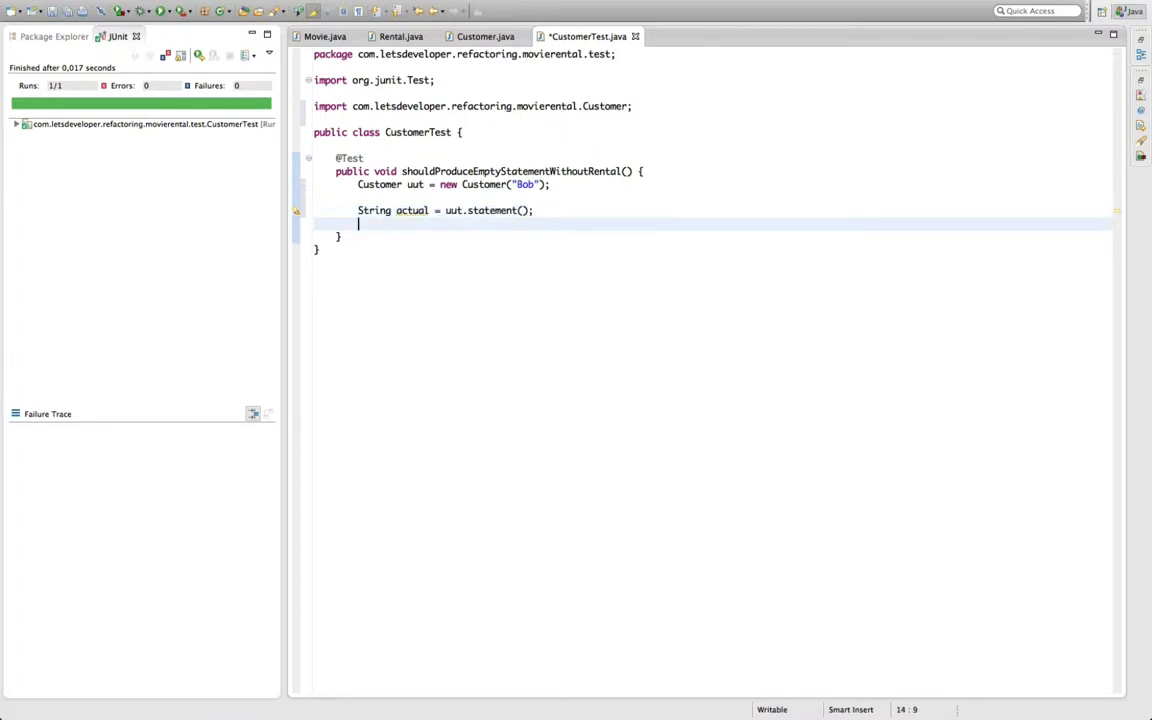
Write assertEquals and add the static import org.junit.Assert.assertEquals
{"action": "type", "text": "assert"}
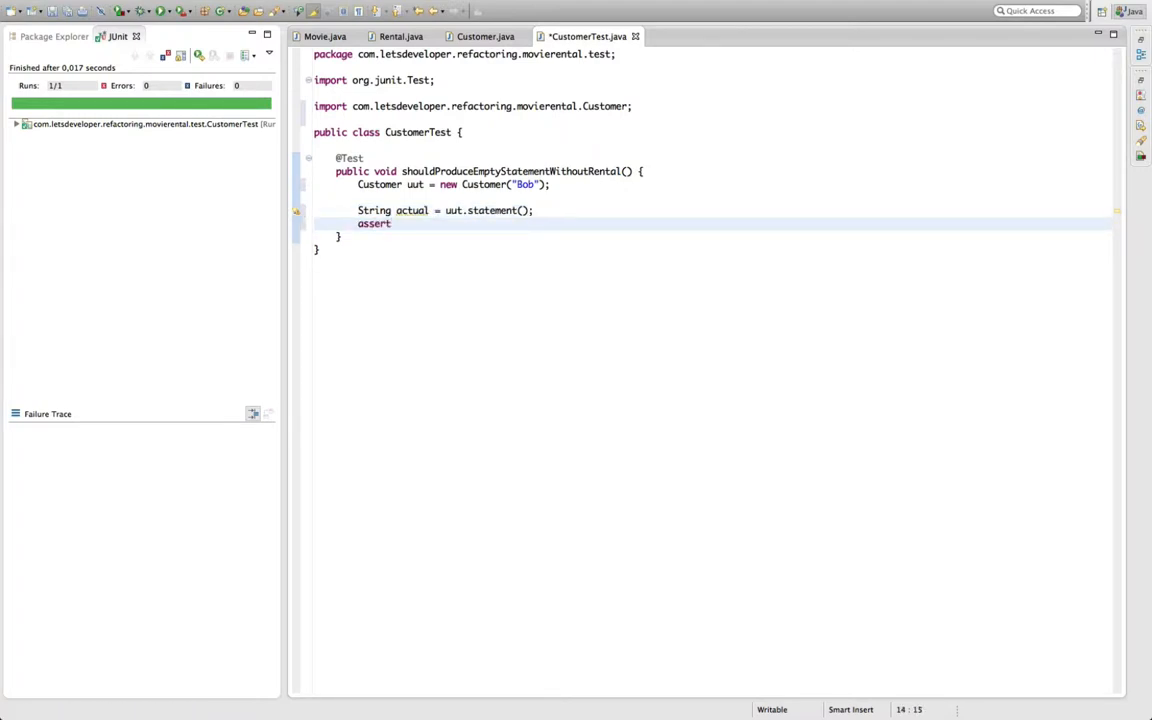
{"action": "type", "text": "Equals"}
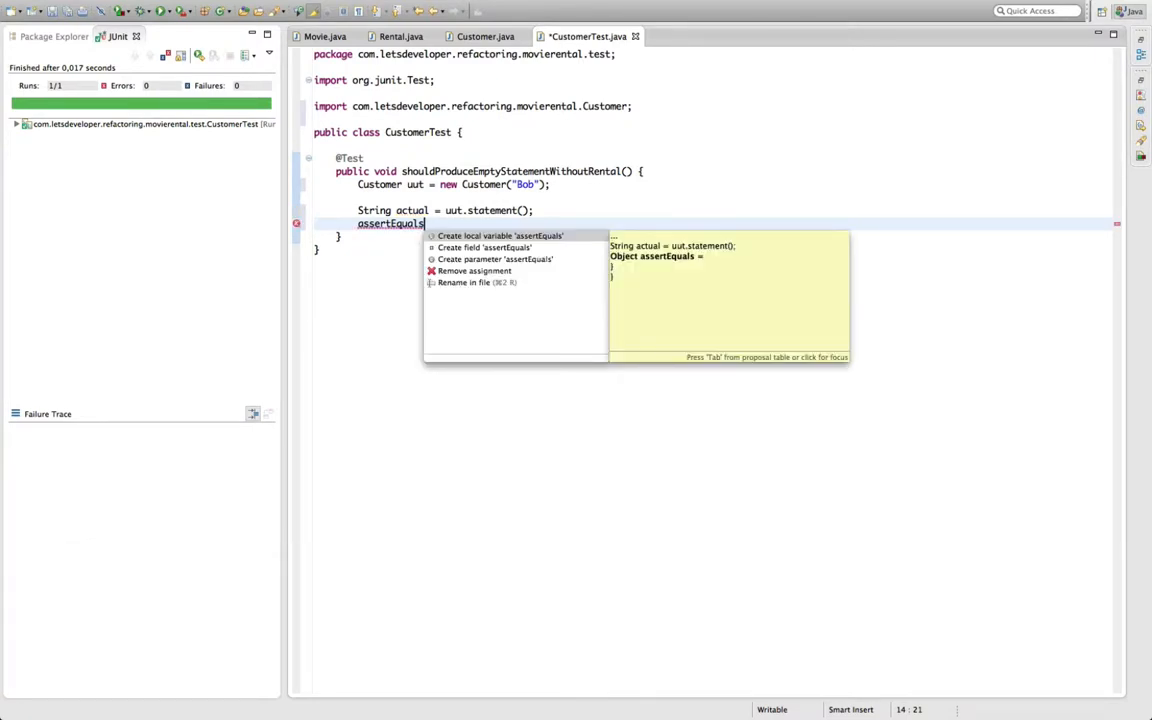
{"action": "key", "text": "Escape"}
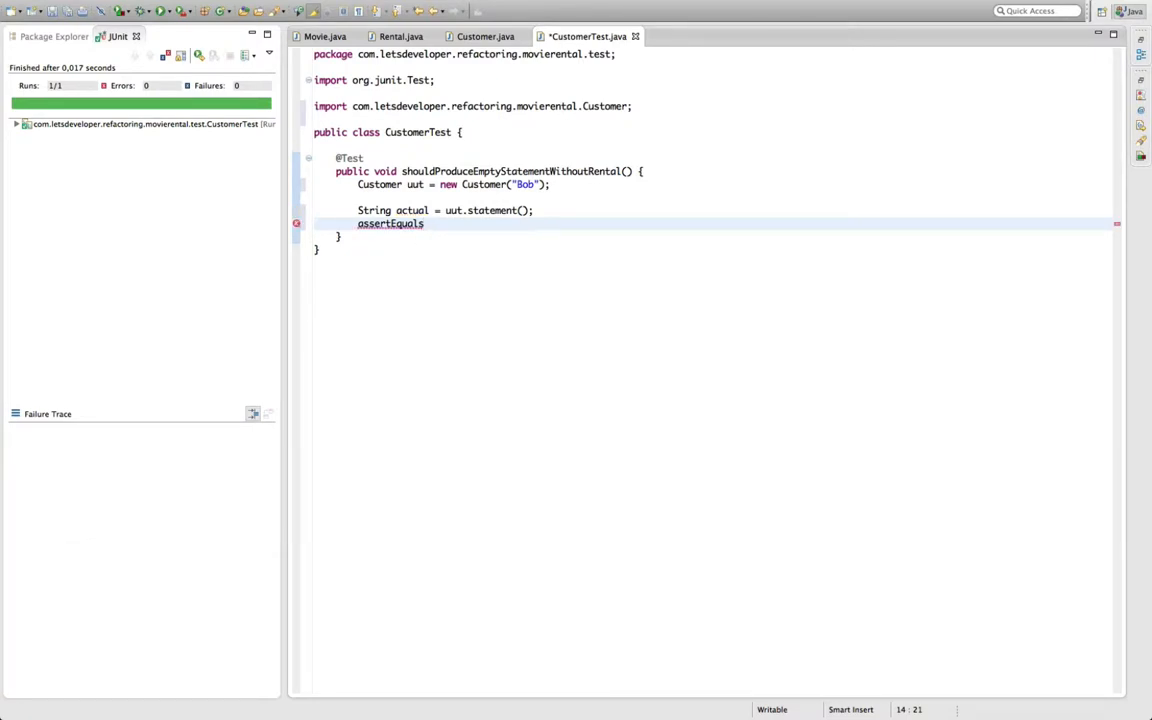
{"action": "type", "text": "()"}
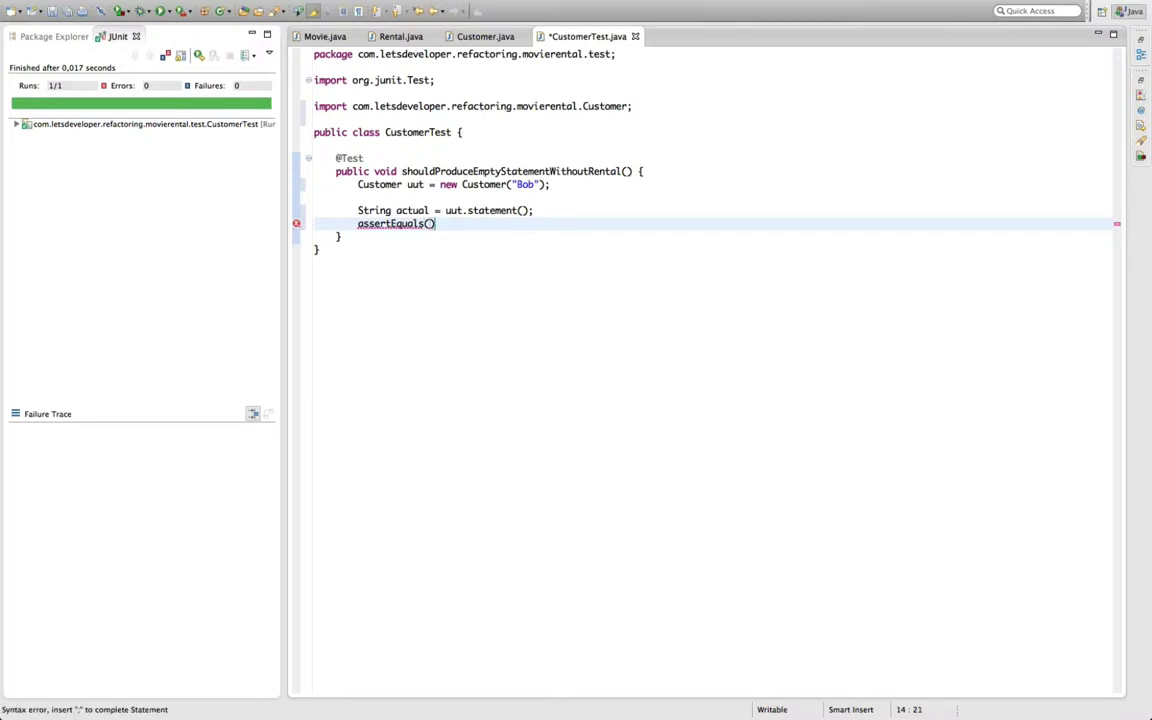
{"action": "key", "text": "Ctrl+1"}
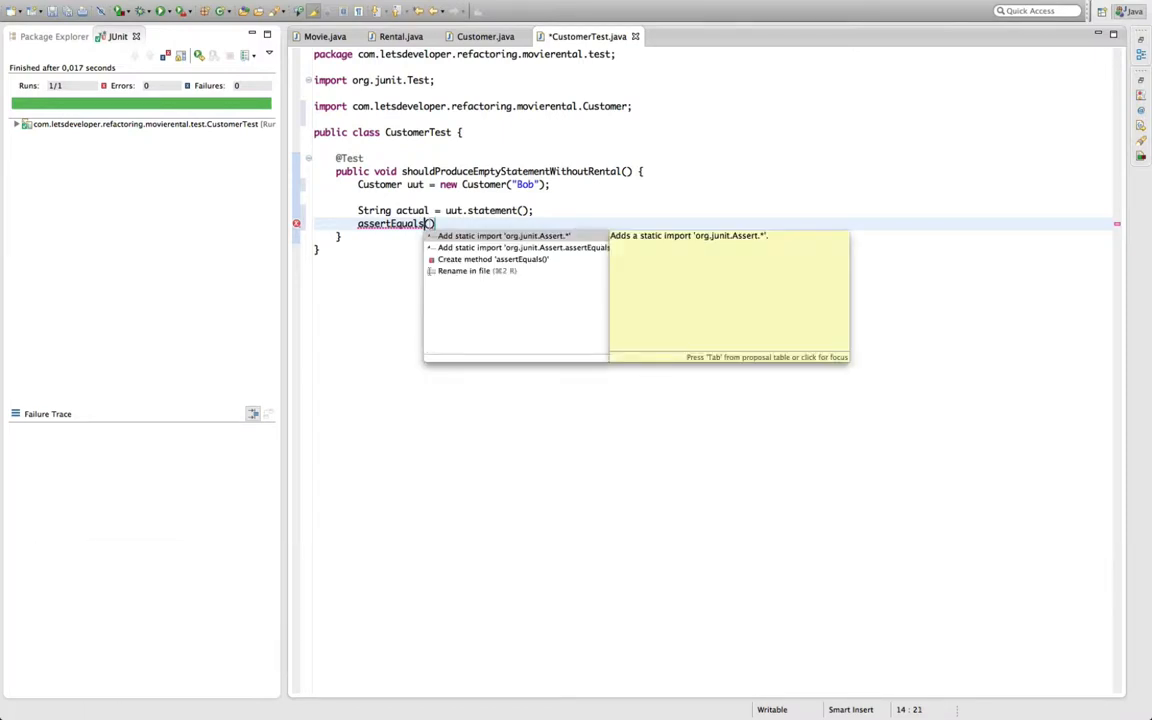
{"action": "left_click", "coordinate": [503, 235]}
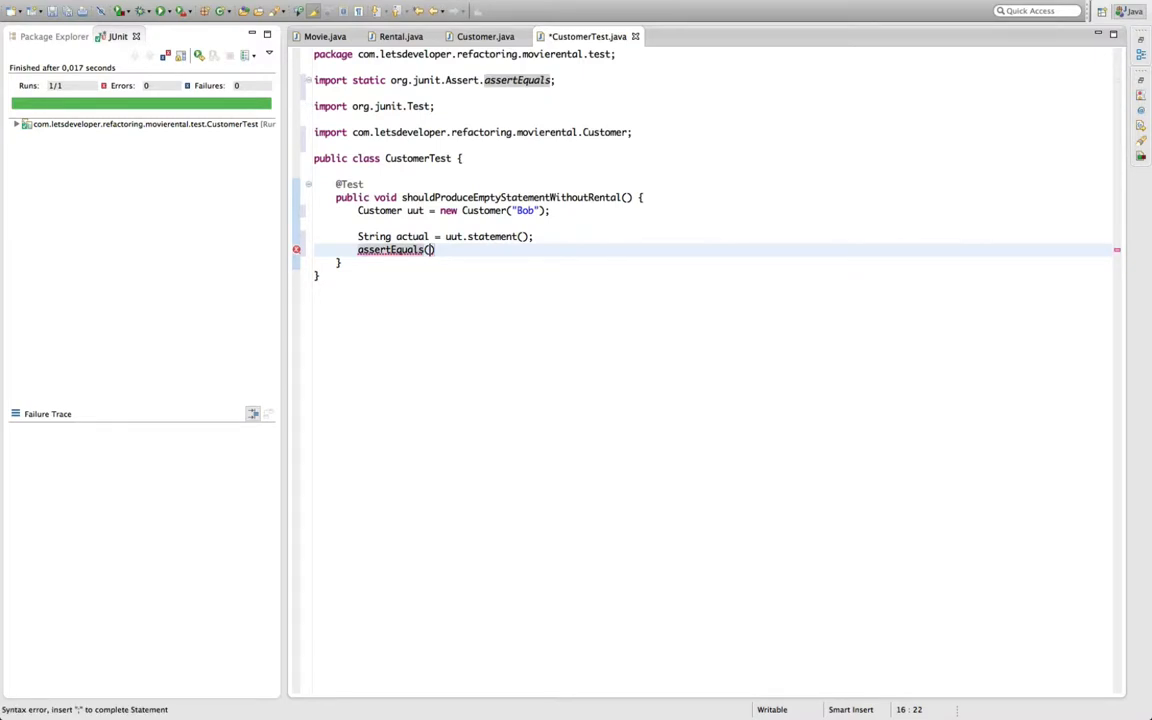
Complete assertEquals(expected, actual); and begin declaring String expected = ""
{"action": "type", "text": "expected, act"}
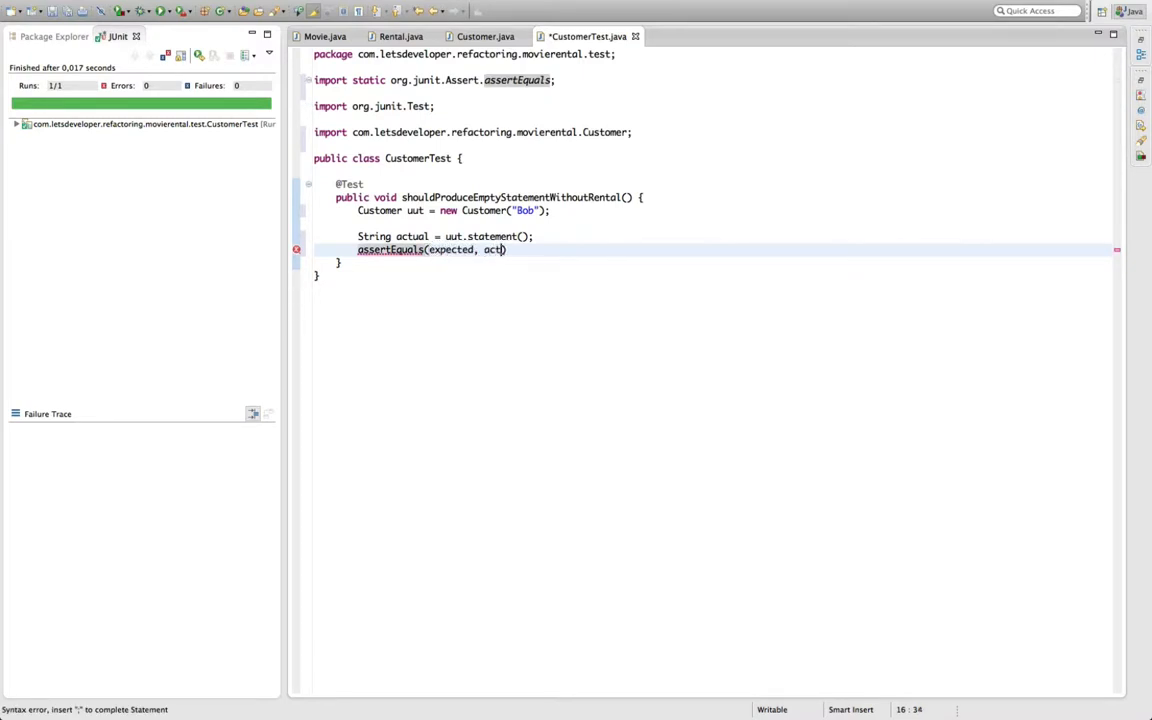
{"action": "type", "text": "ual);"}
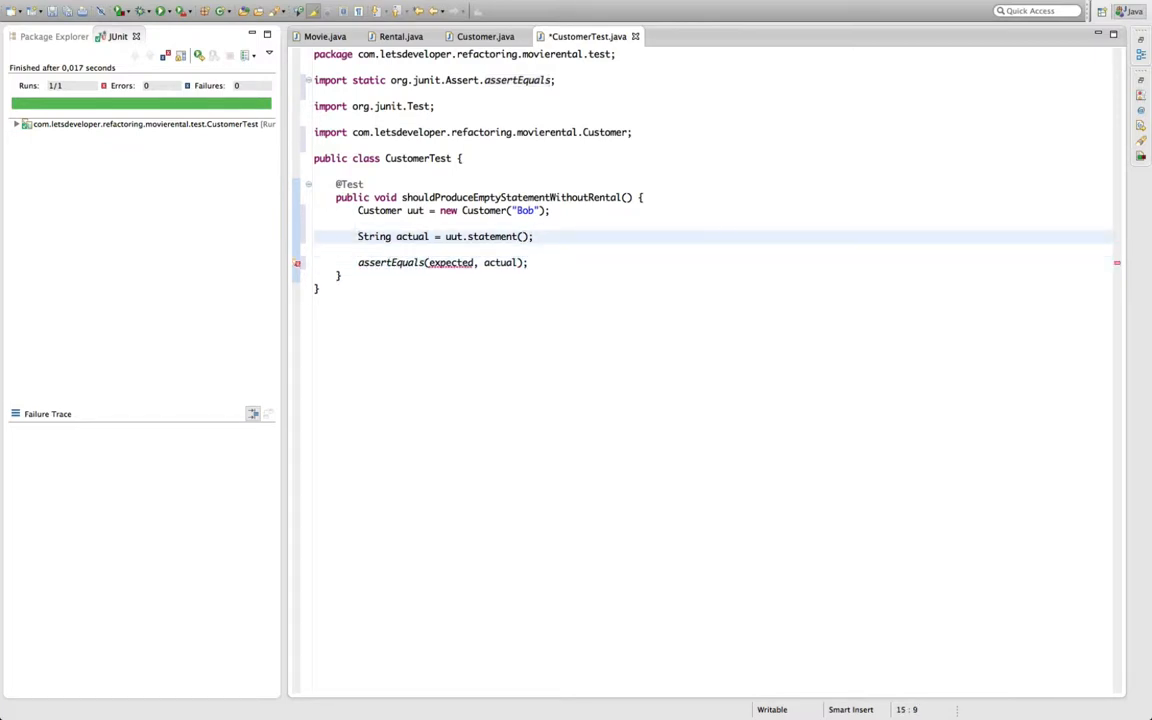
{"action": "type", "text": "String e"}
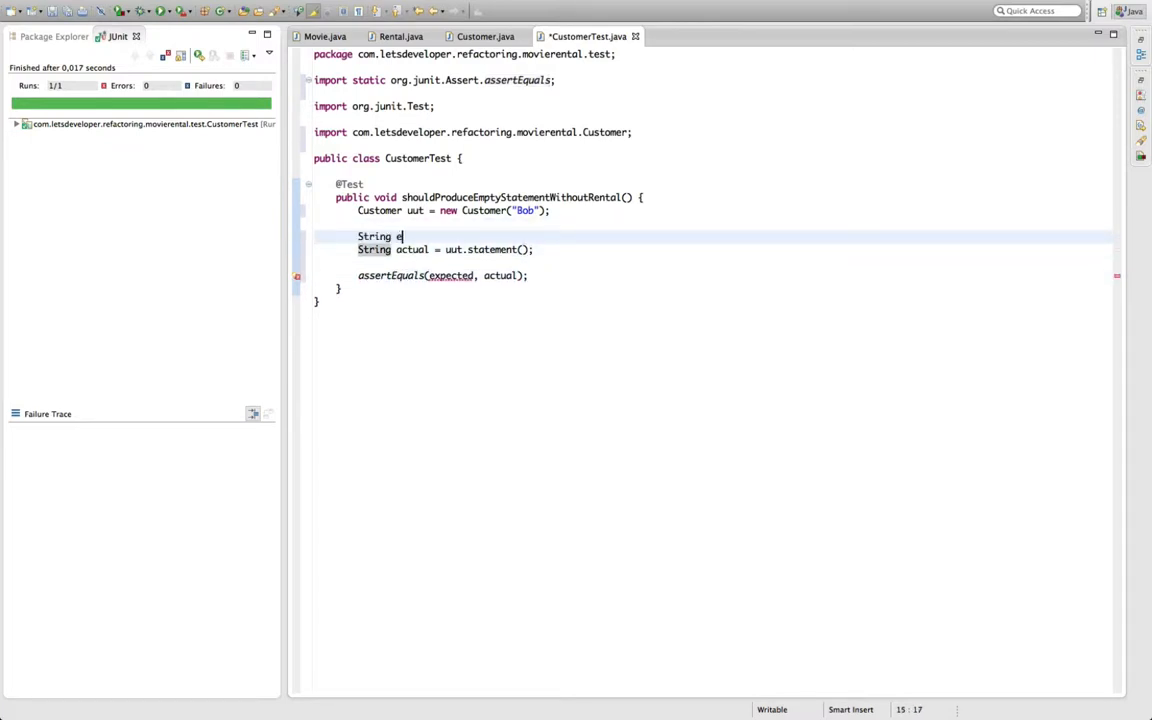
{"action": "type", "text": "xpected"}
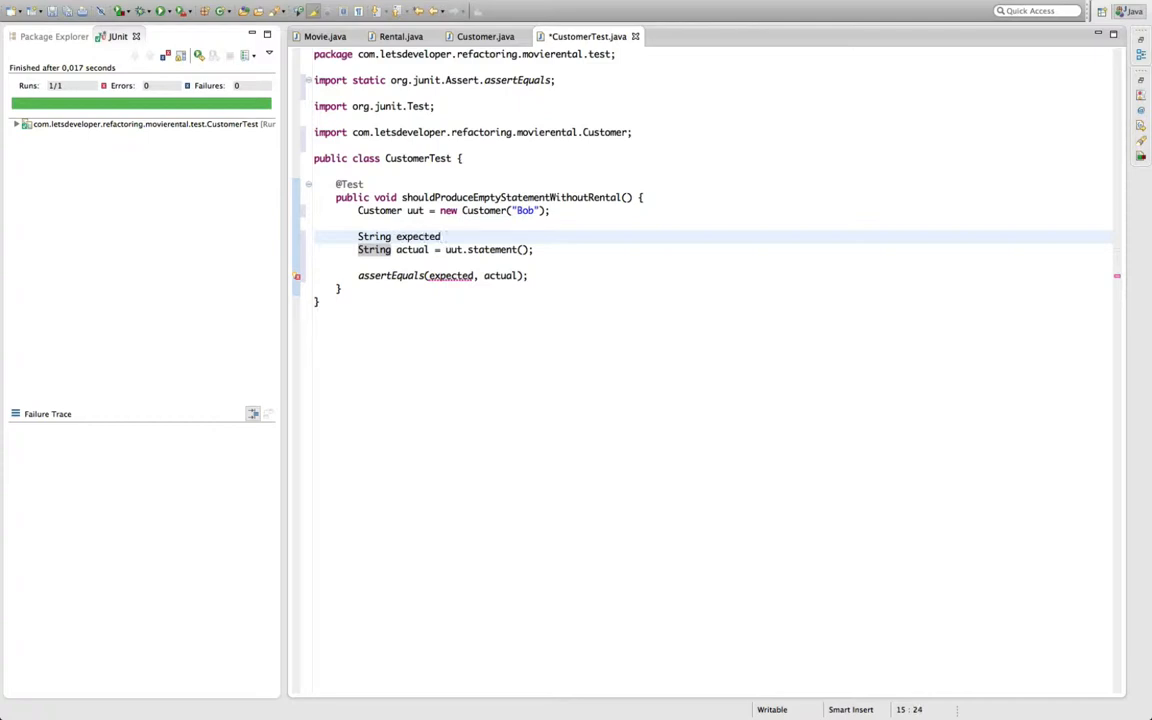
{"action": "type", "text": "= \"\""}
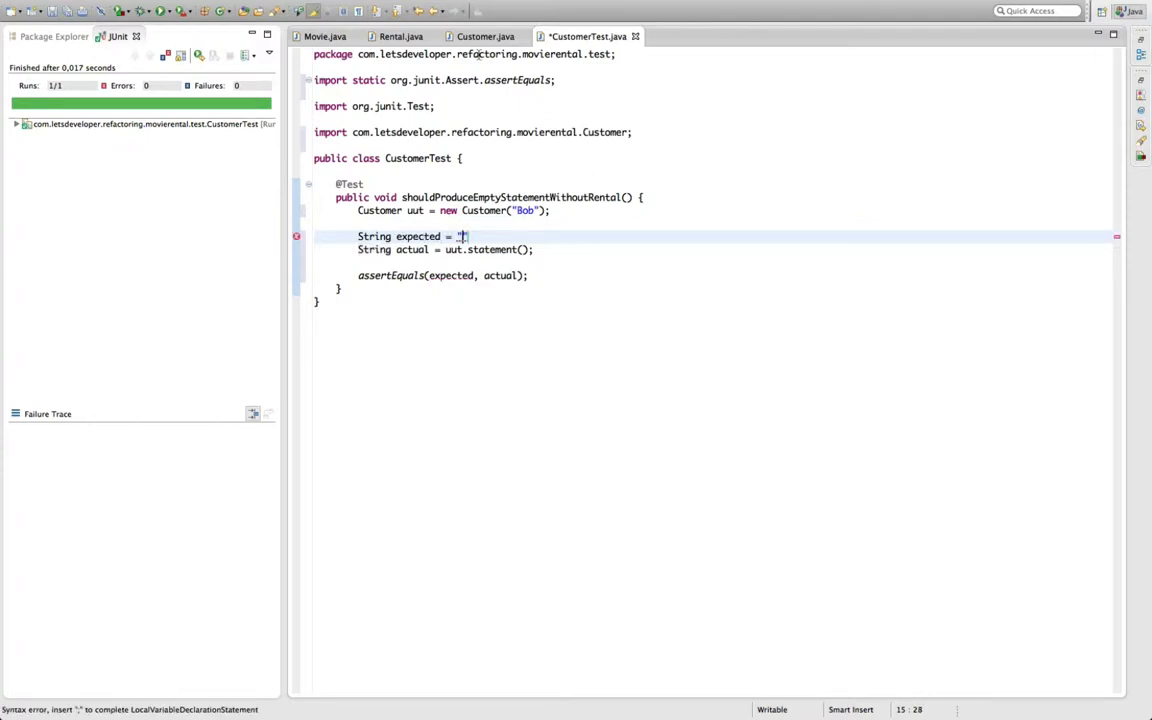
Check statement() in Customer.java and type "Rental Record for Bob\n" as the expected value
{"action": "left_click", "coordinate": [486, 36]}
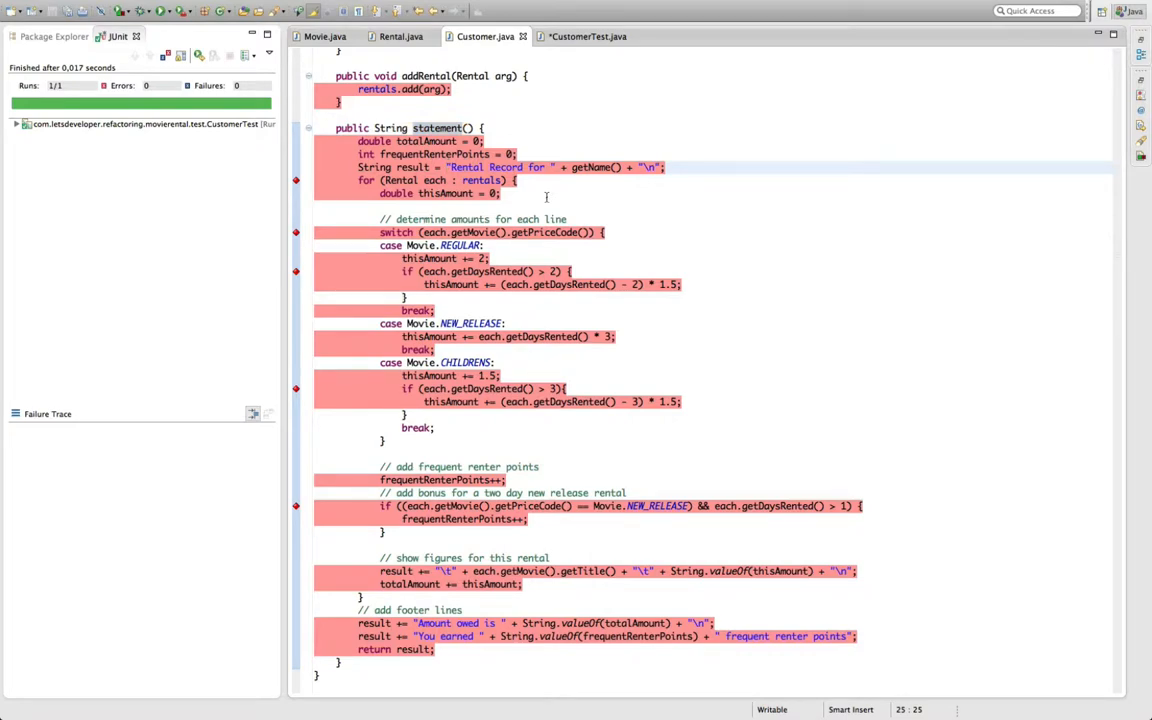
{"action": "key", "text": "cmd+c"}
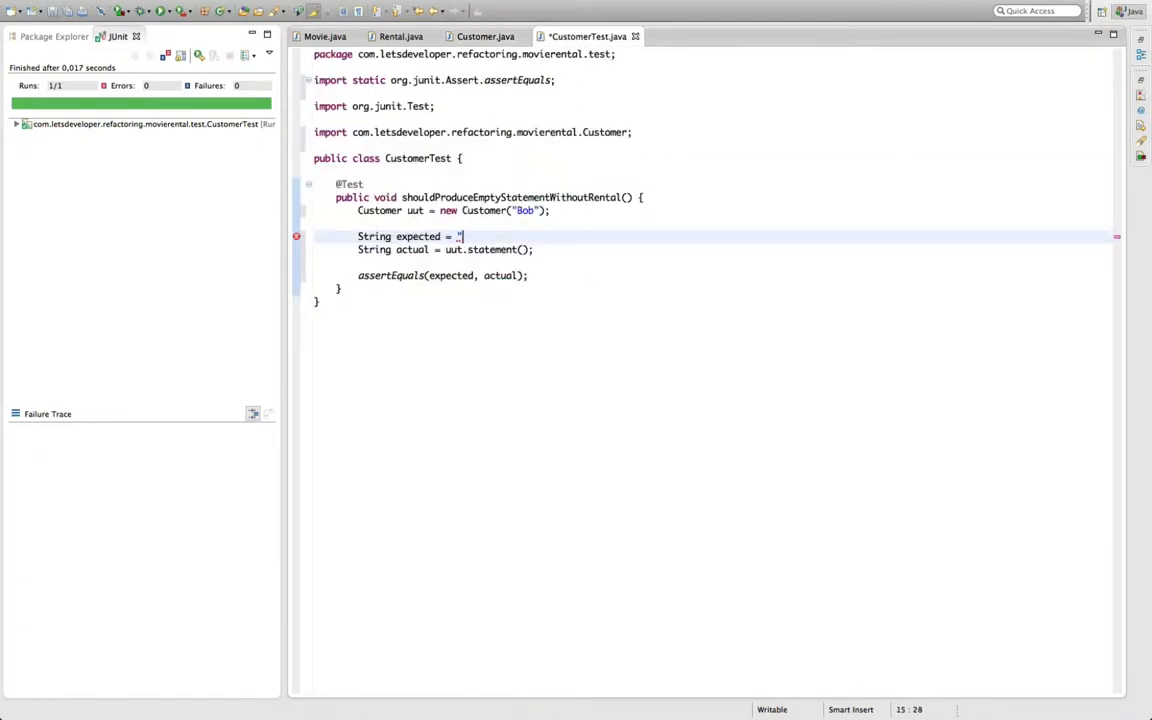
{"action": "type", "text": "Rental Record for \" + getName() + \"\\n\""}
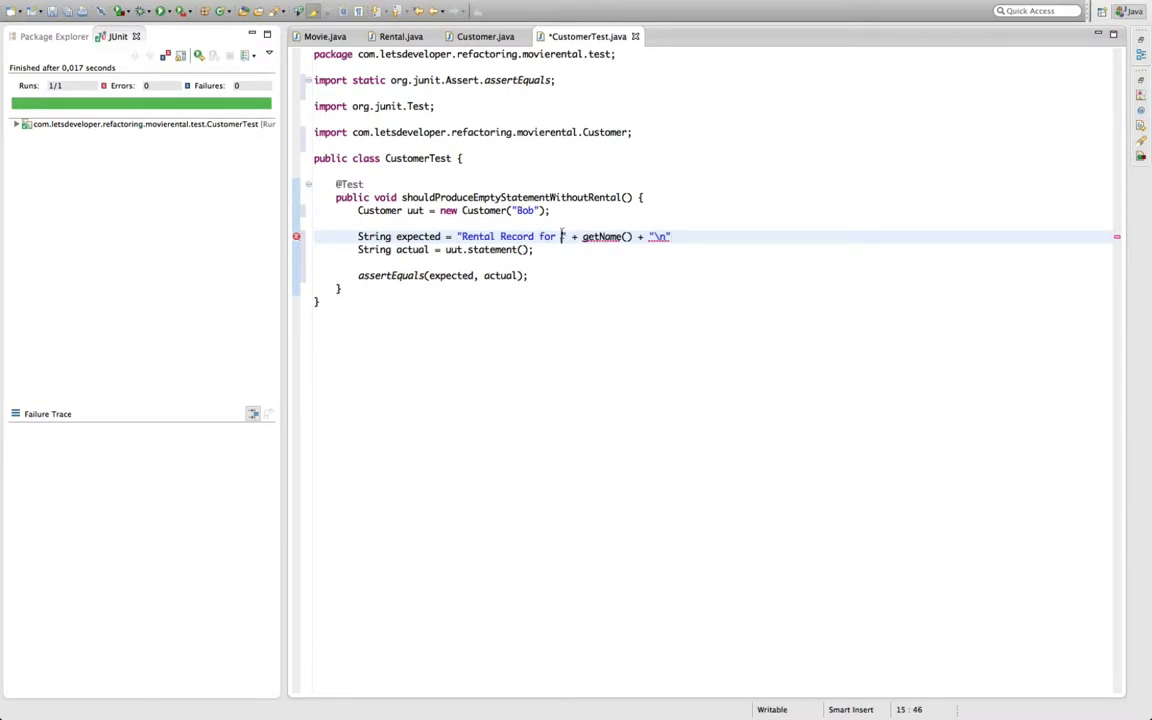
{"action": "type", "text": "Bob\\n\""}
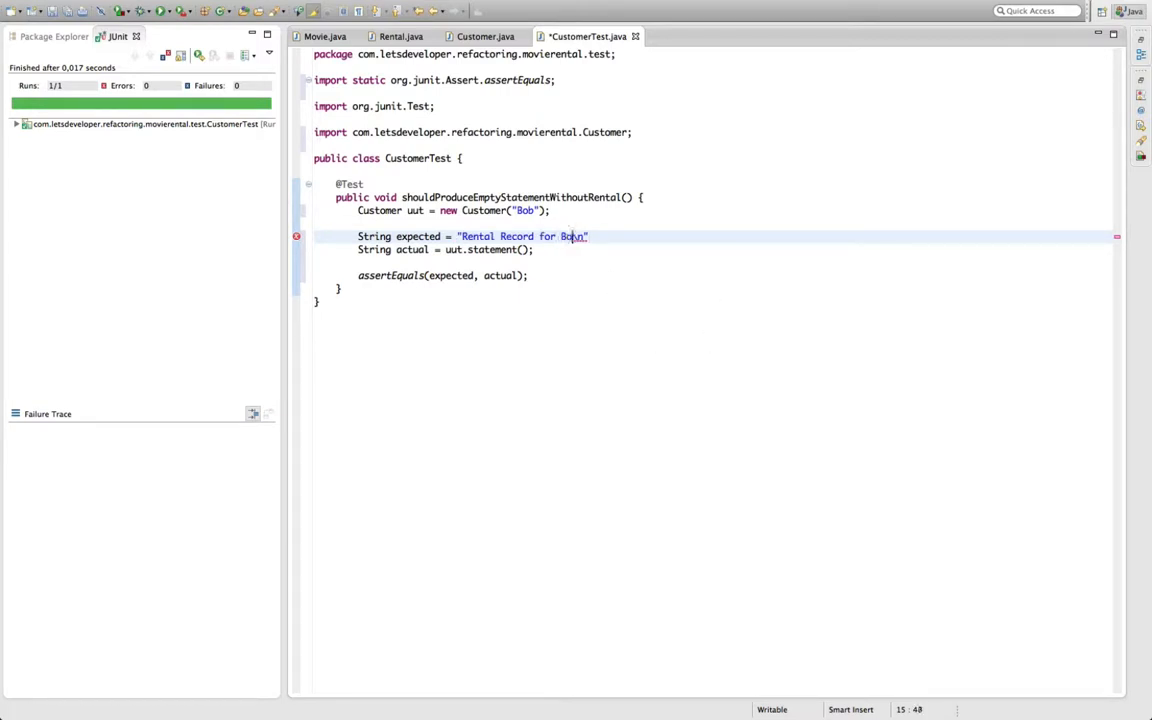
{"action": "type", "text": "\\n\""}
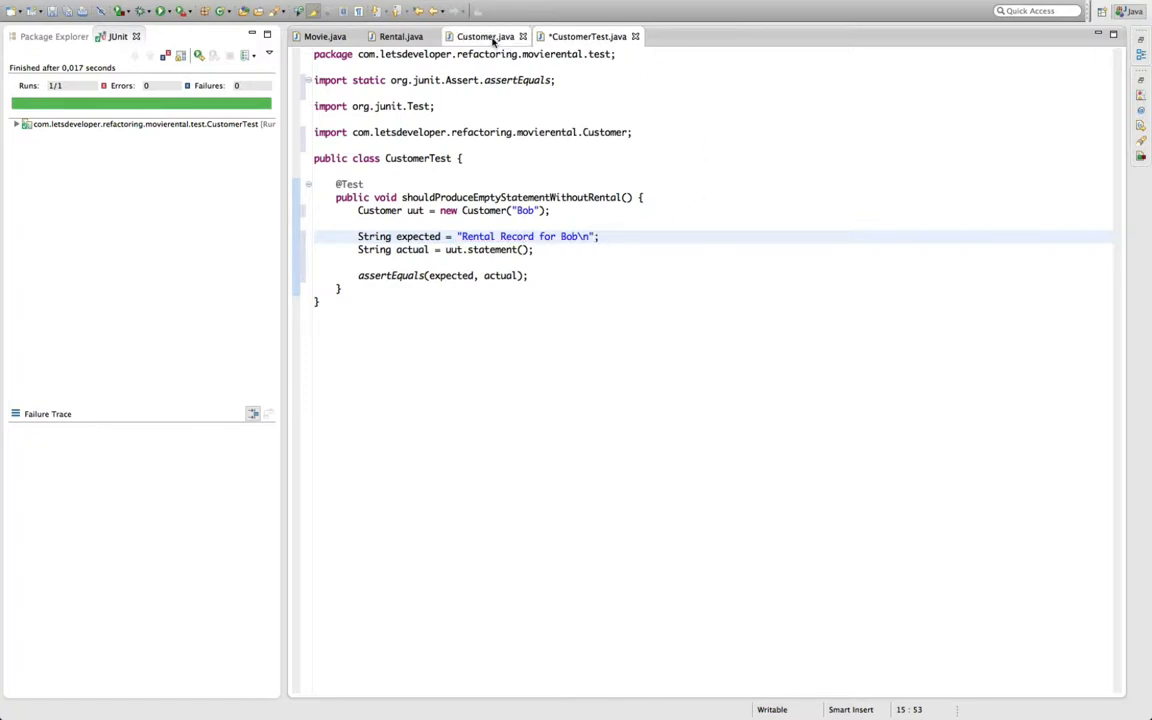
Copy the footer lines from Customer.java, filling in 0.0 owed and 0 frequent renter points
{"action": "left_click", "coordinate": [486, 37]}
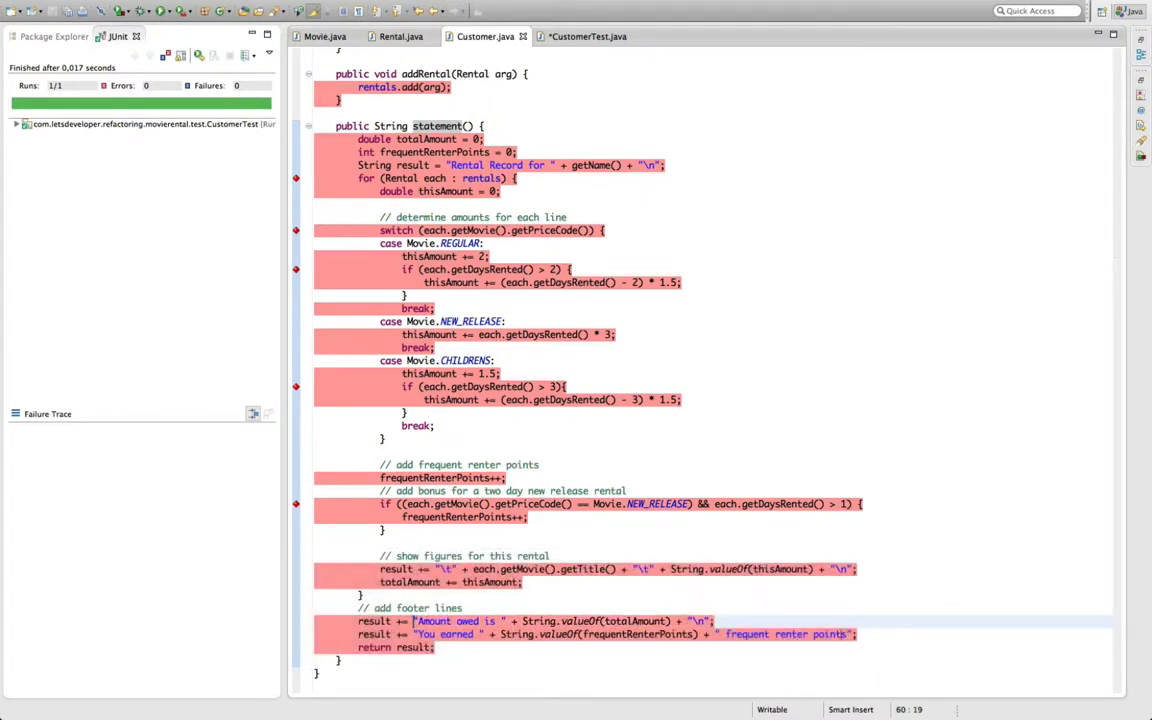
{"action": "key", "text": "cmd+c"}
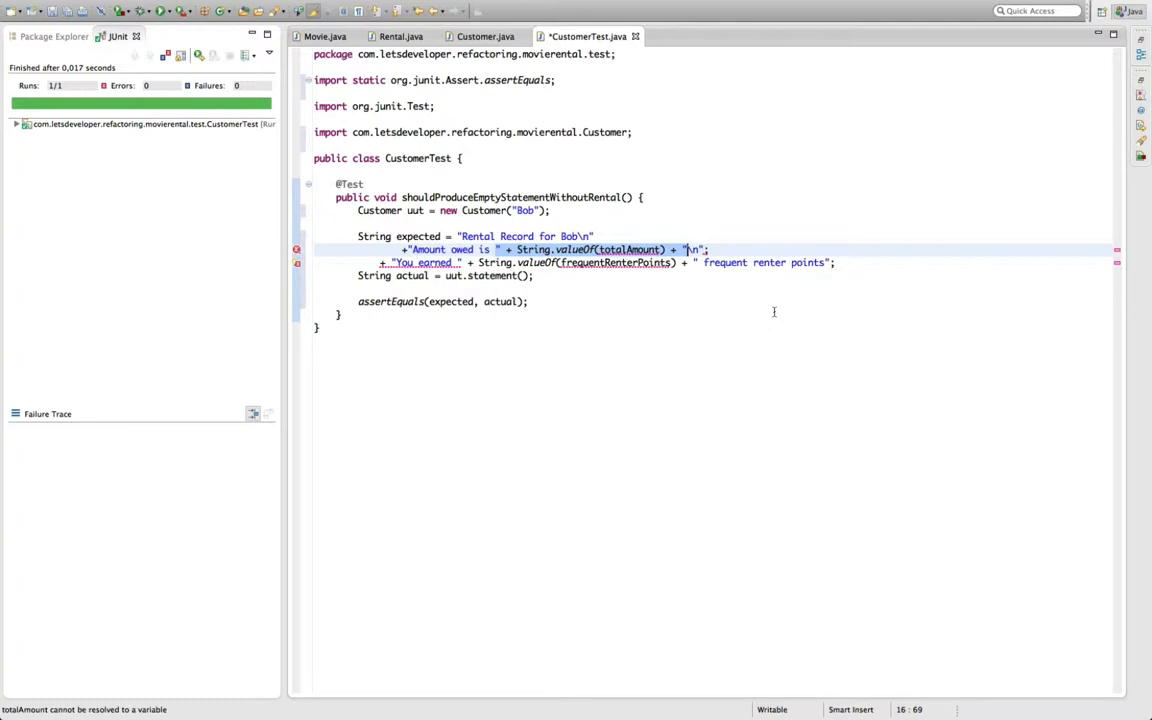
{"action": "mouse_move", "coordinate": [628, 159]}
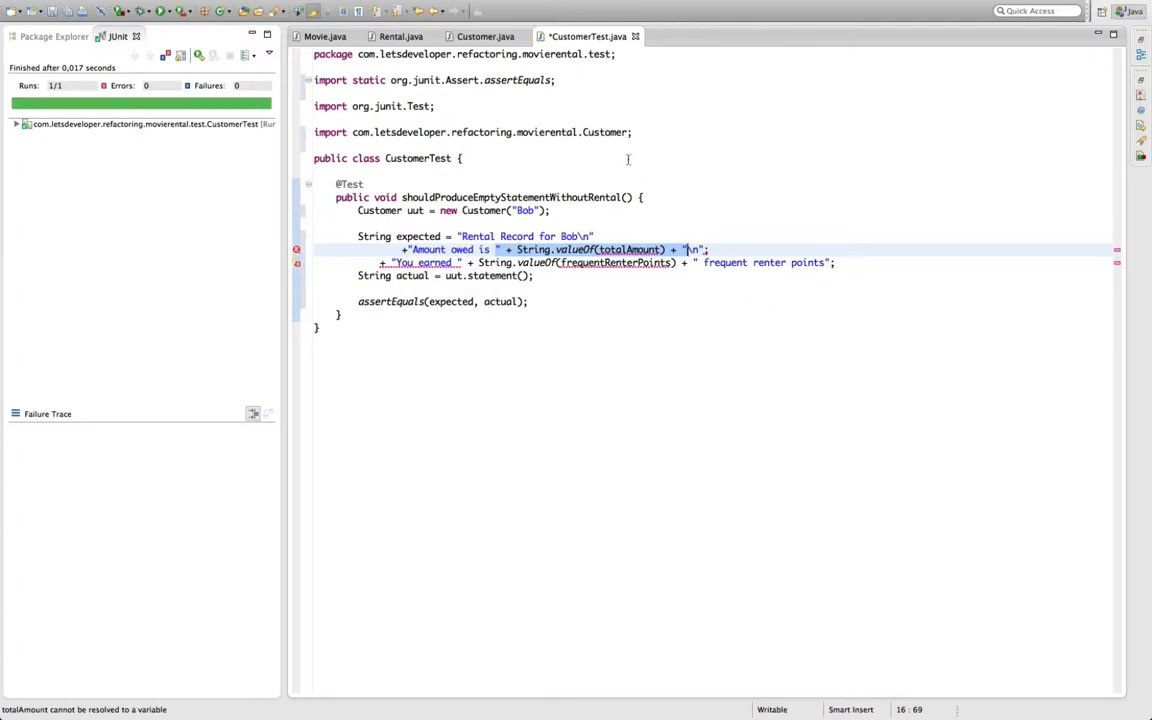
{"action": "left_click", "coordinate": [486, 36]}
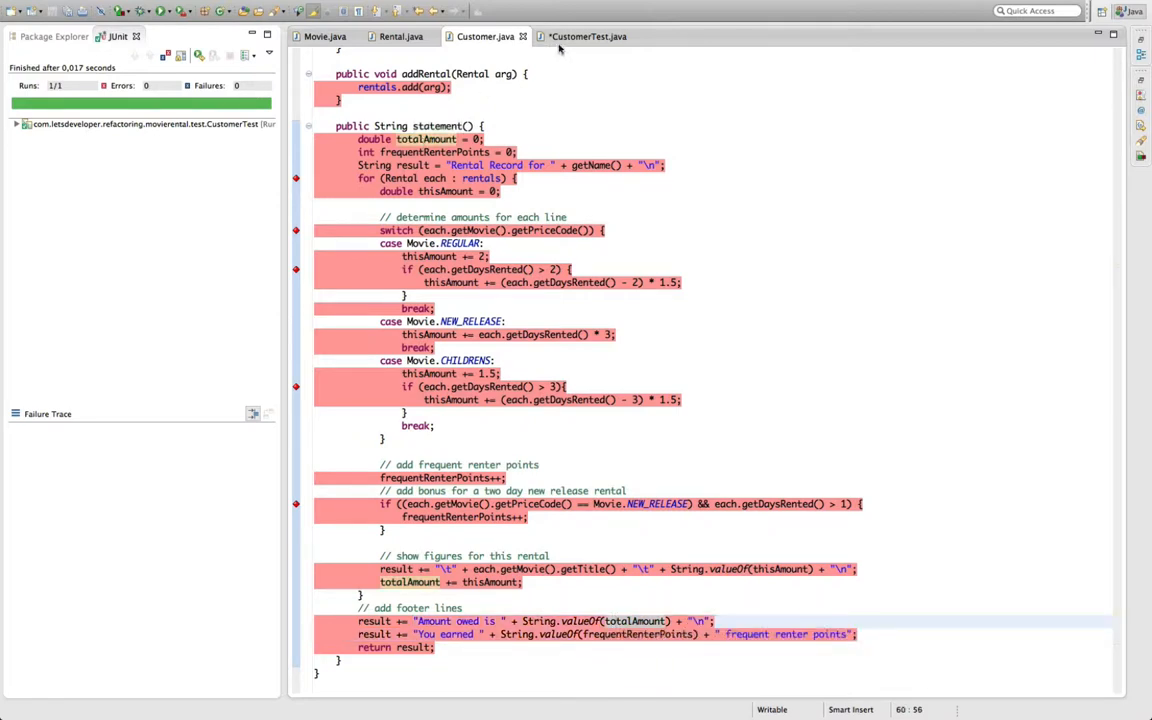
{"action": "left_click", "coordinate": [588, 36]}
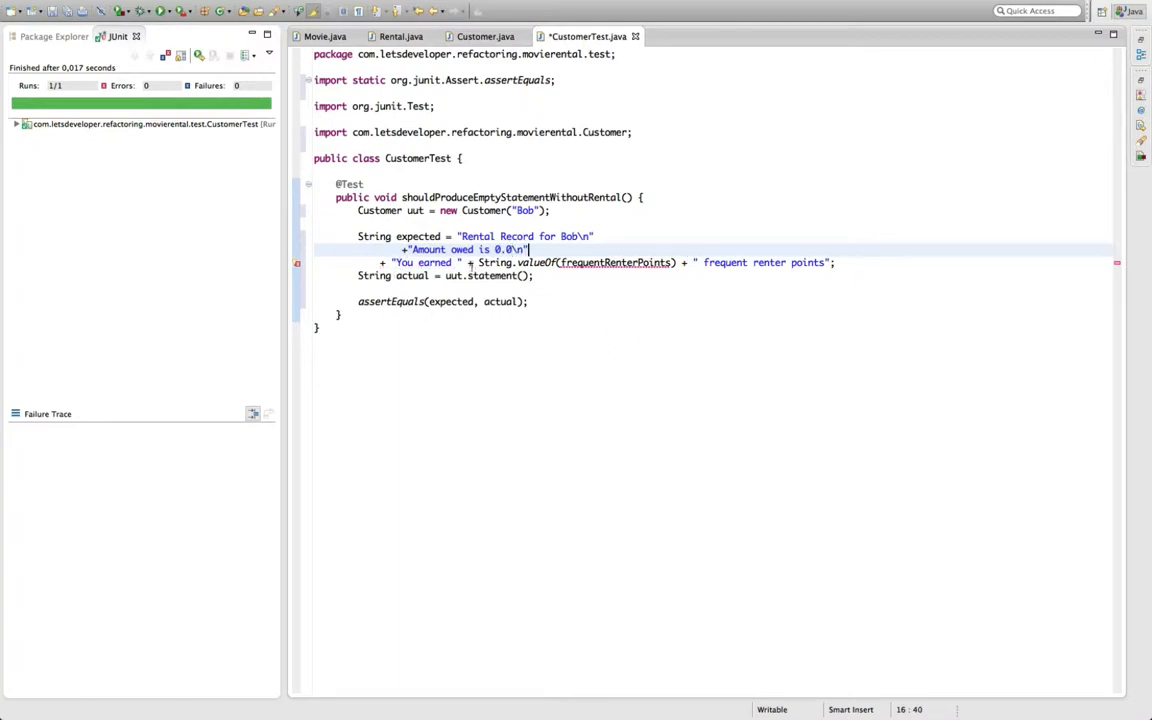
{"action": "left_click", "coordinate": [485, 36]}
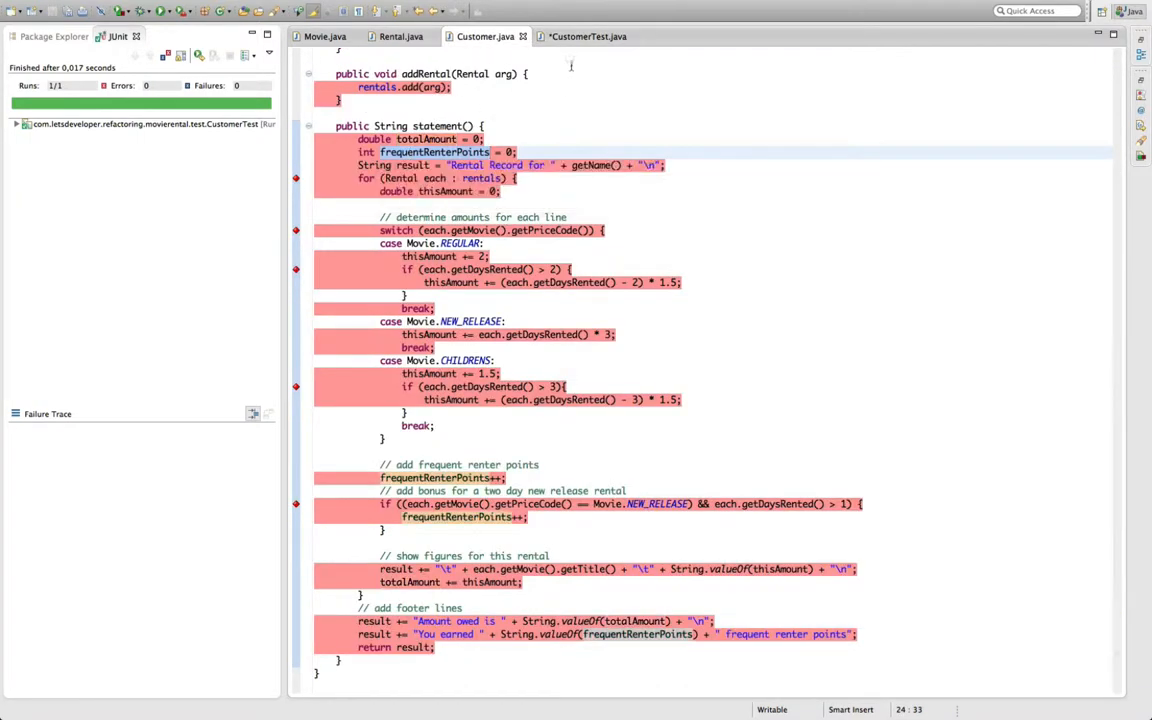
{"action": "left_click", "coordinate": [588, 37]}
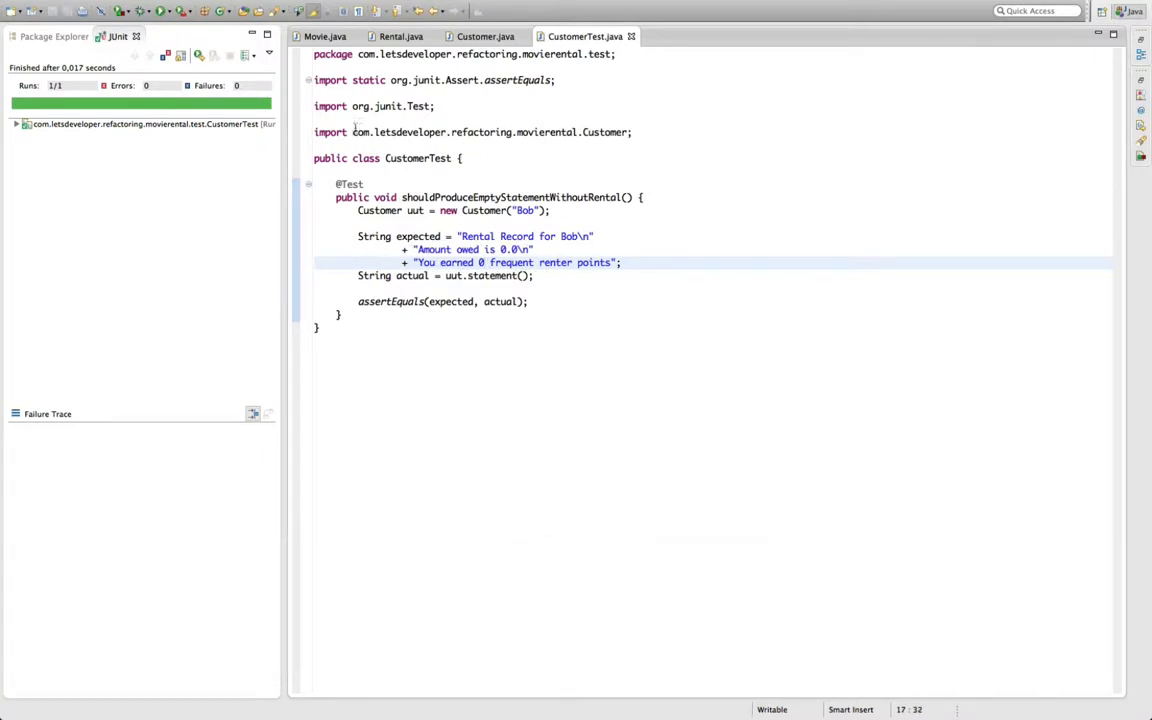
Rerun CustomerTest coverage from the toolbar dropdown and open Customer.java at 33.8% src coverage
{"action": "left_click", "coordinate": [130, 11]}
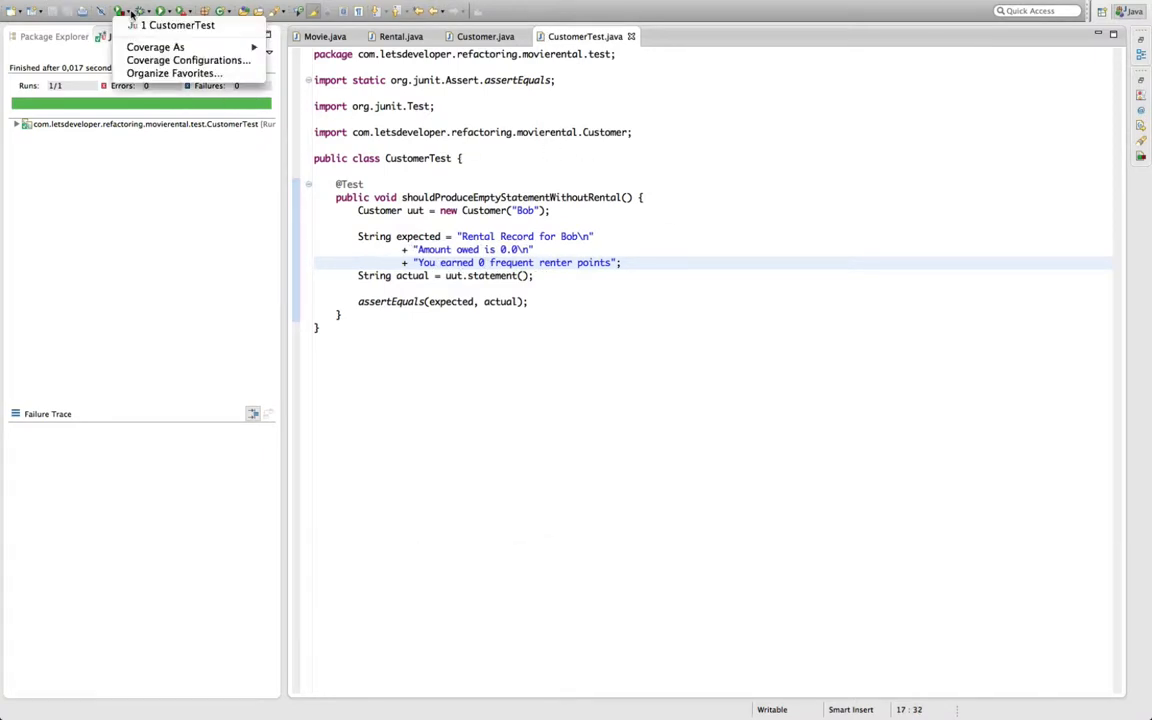
{"action": "left_click", "coordinate": [155, 47]}
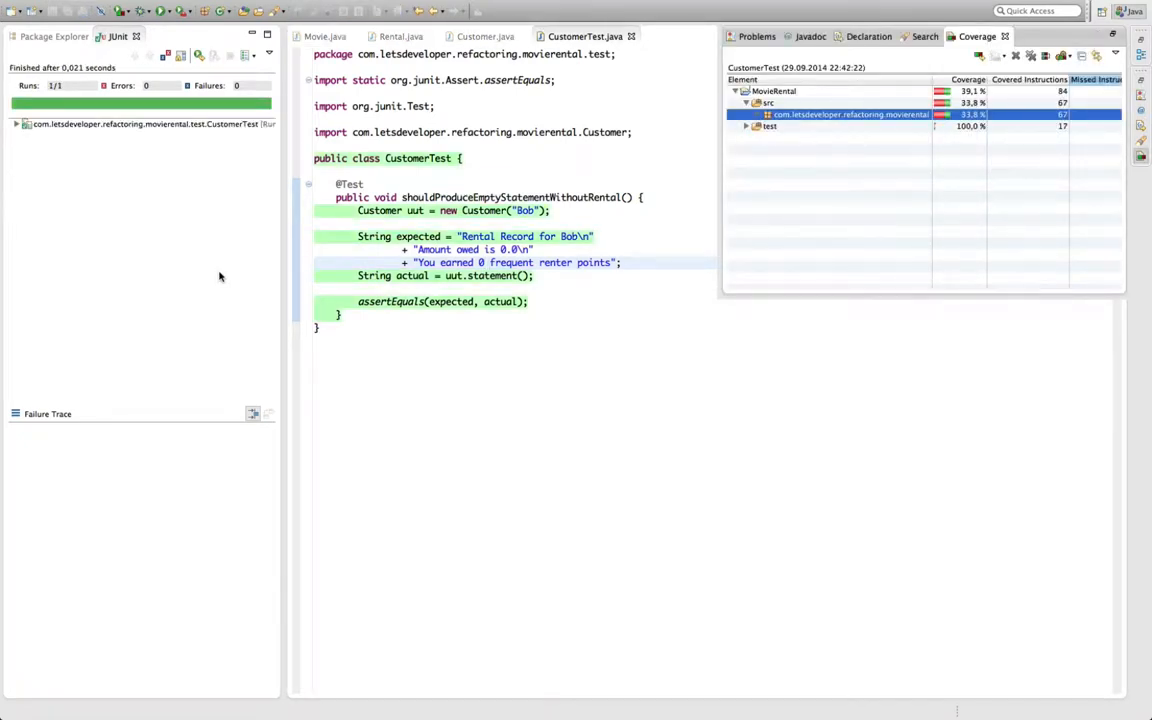
{"action": "mouse_move", "coordinate": [864, 131]}
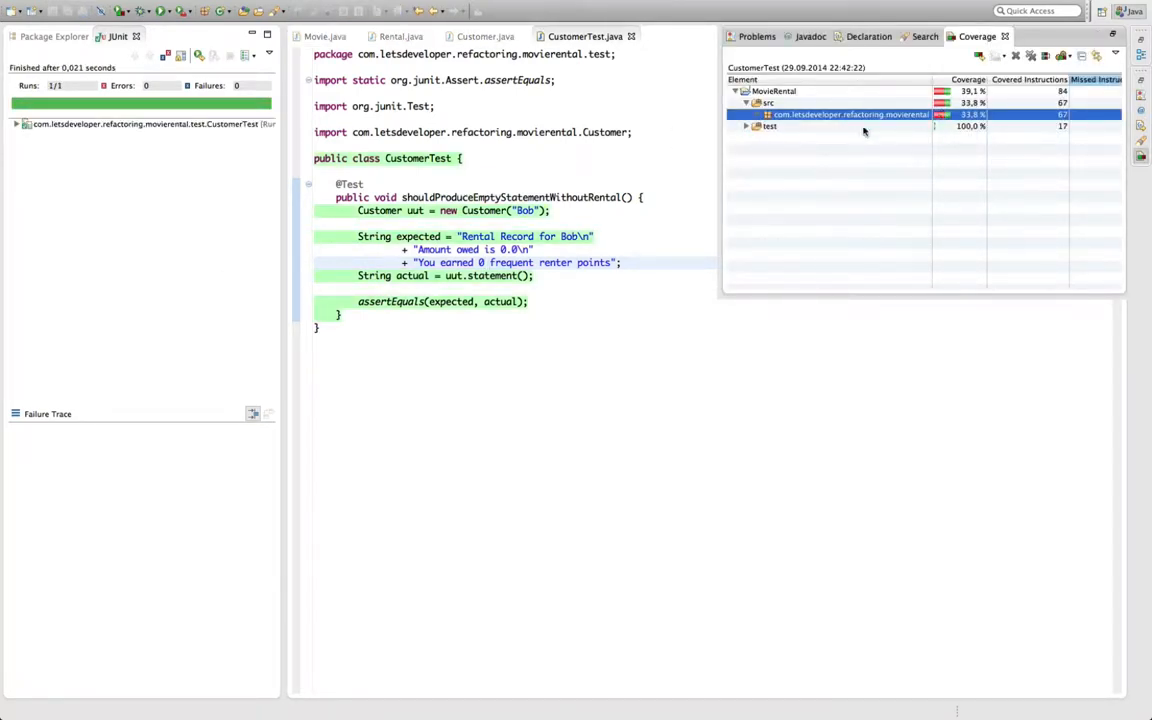
{"action": "left_click", "coordinate": [759, 114]}
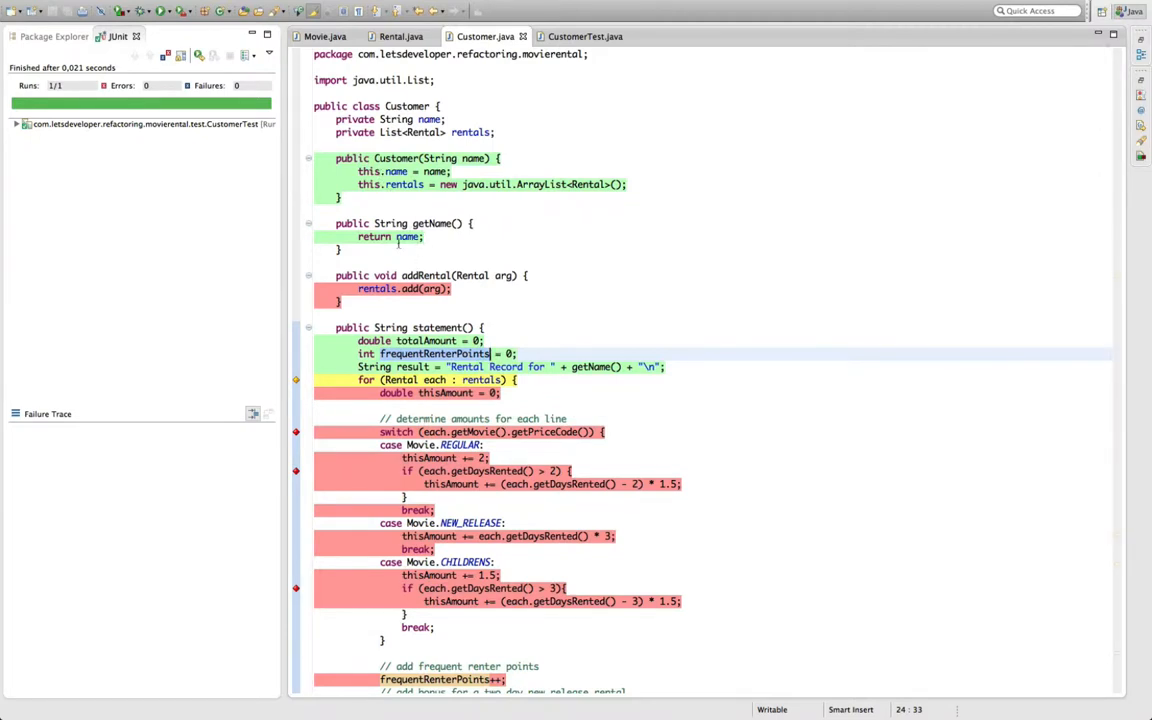
{"action": "scroll", "scroll_direction": "down", "scroll_amount": 3}
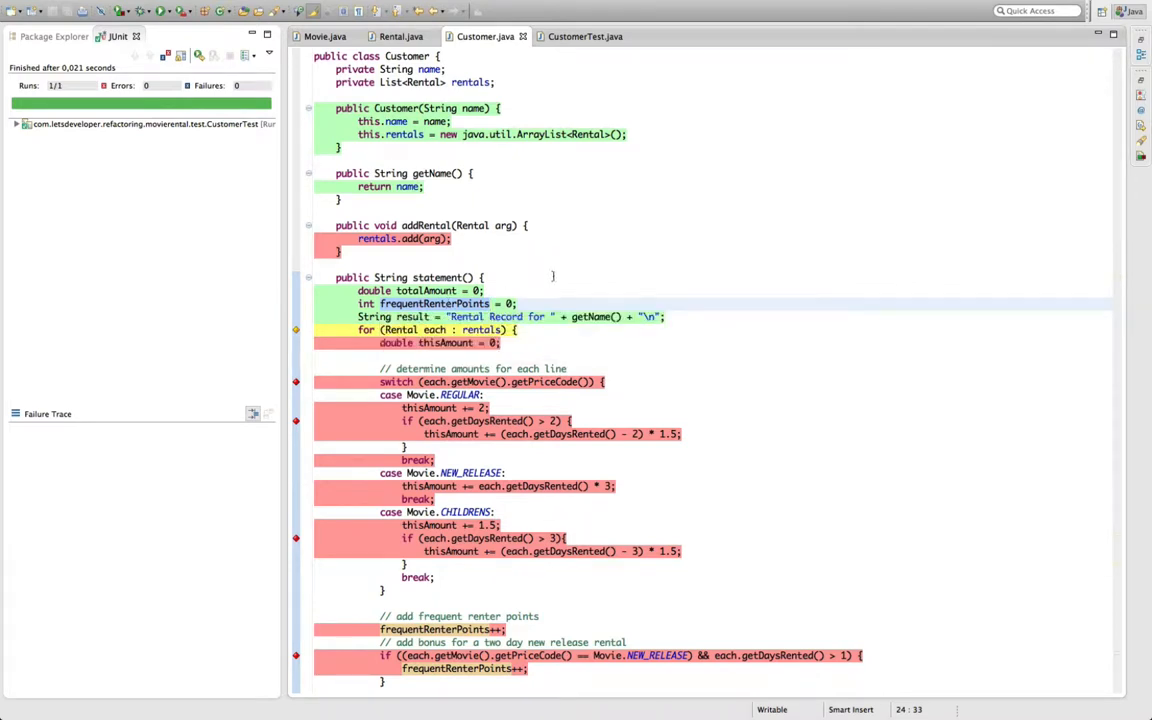
{"action": "scroll", "scroll_direction": "down", "scroll_amount": 3}
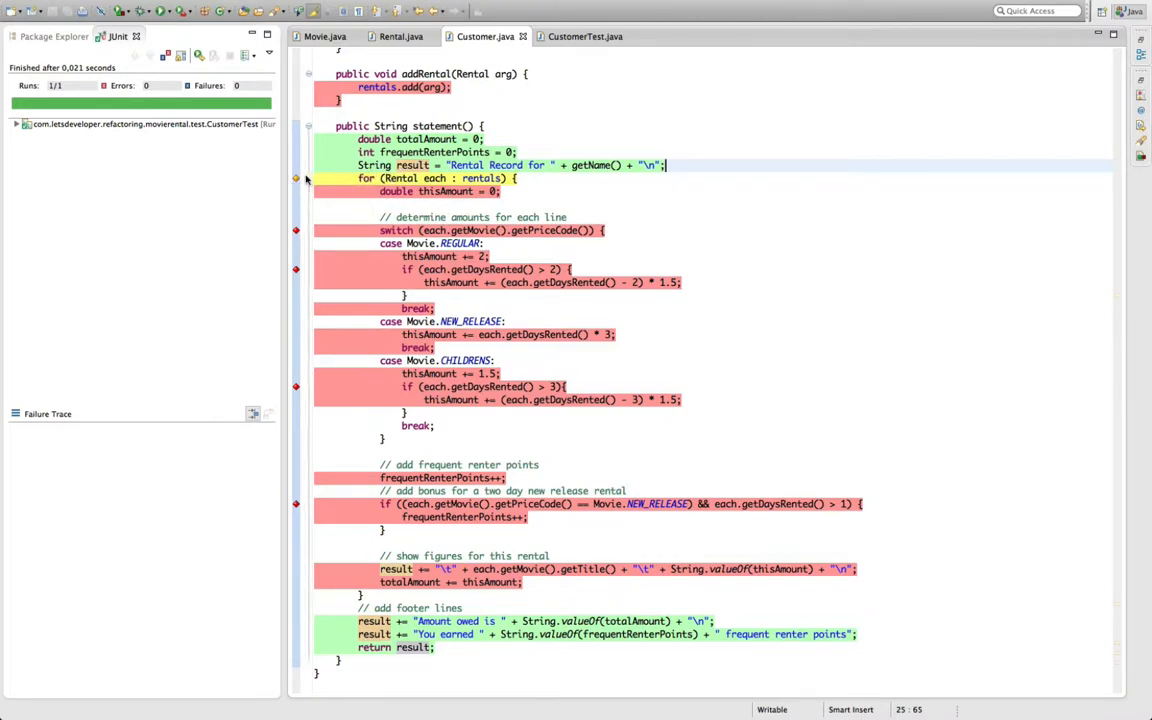
{"action": "mouse_move", "coordinate": [296, 181]}
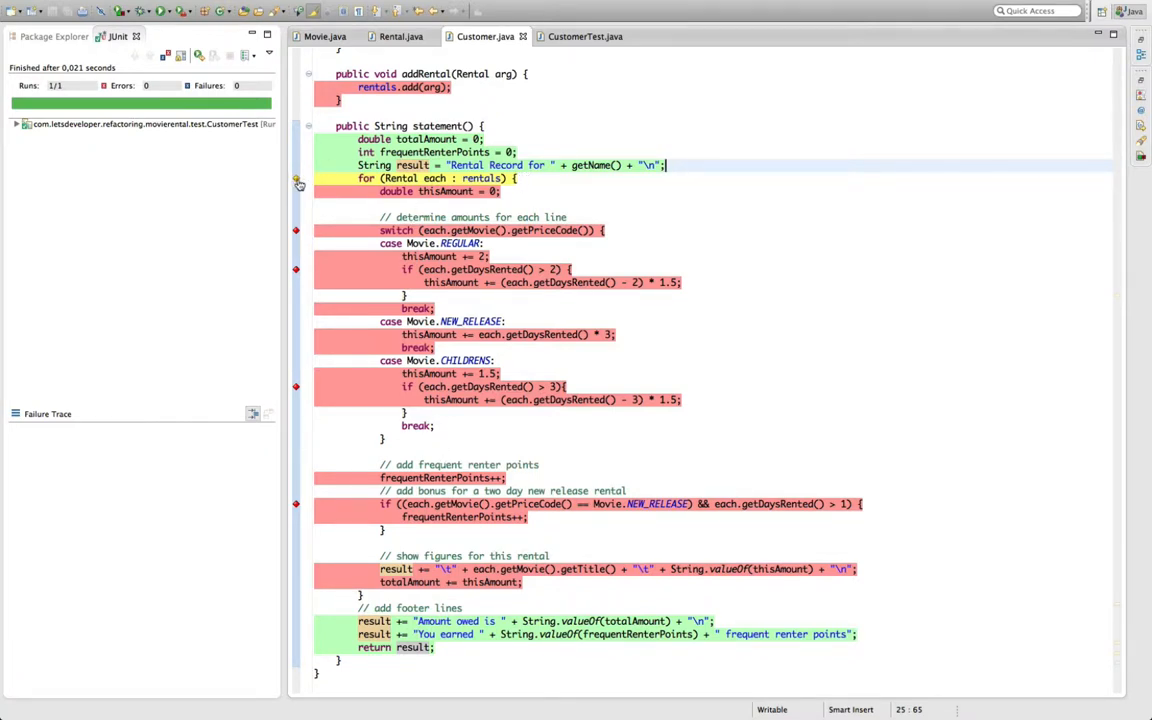
{"action": "mouse_move", "coordinate": [297, 178]}
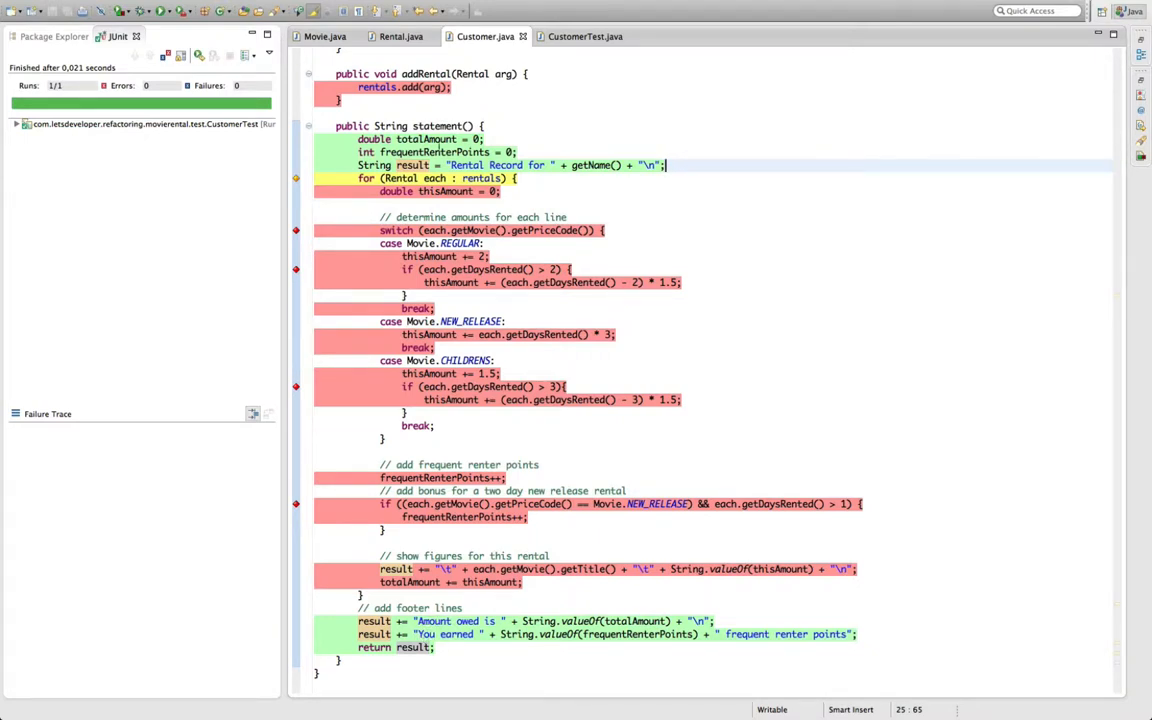
{"action": "left_click", "coordinate": [585, 36]}
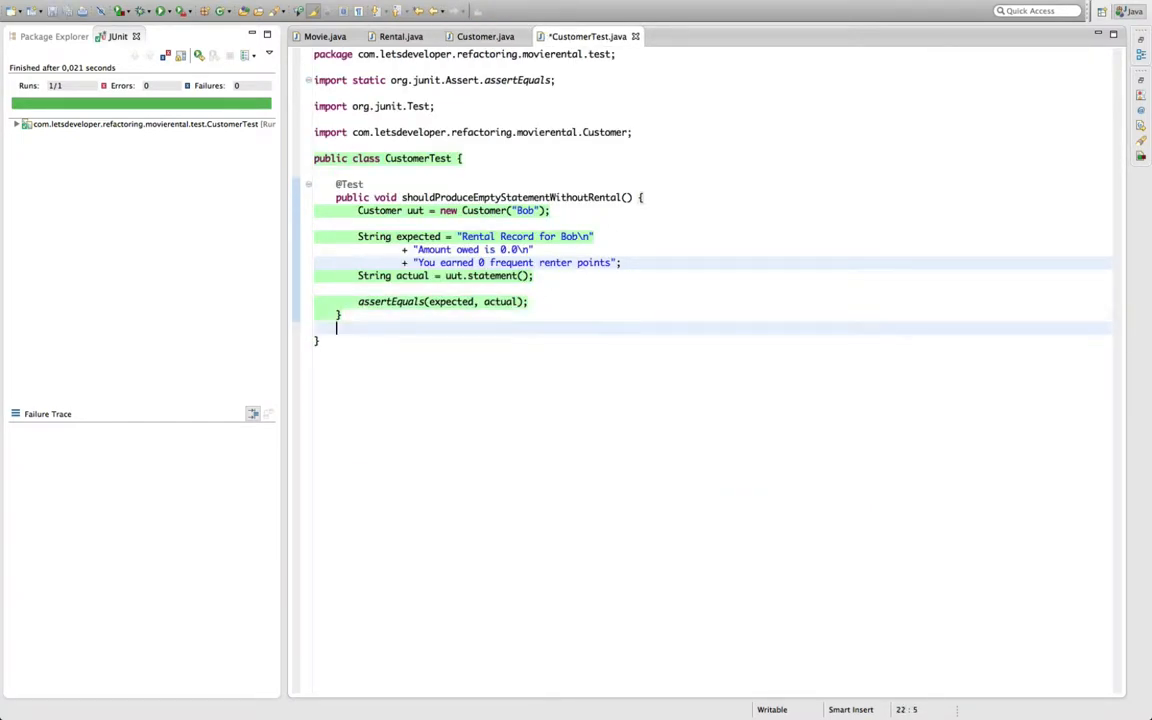
{"action": "type", "text": "@Test"}
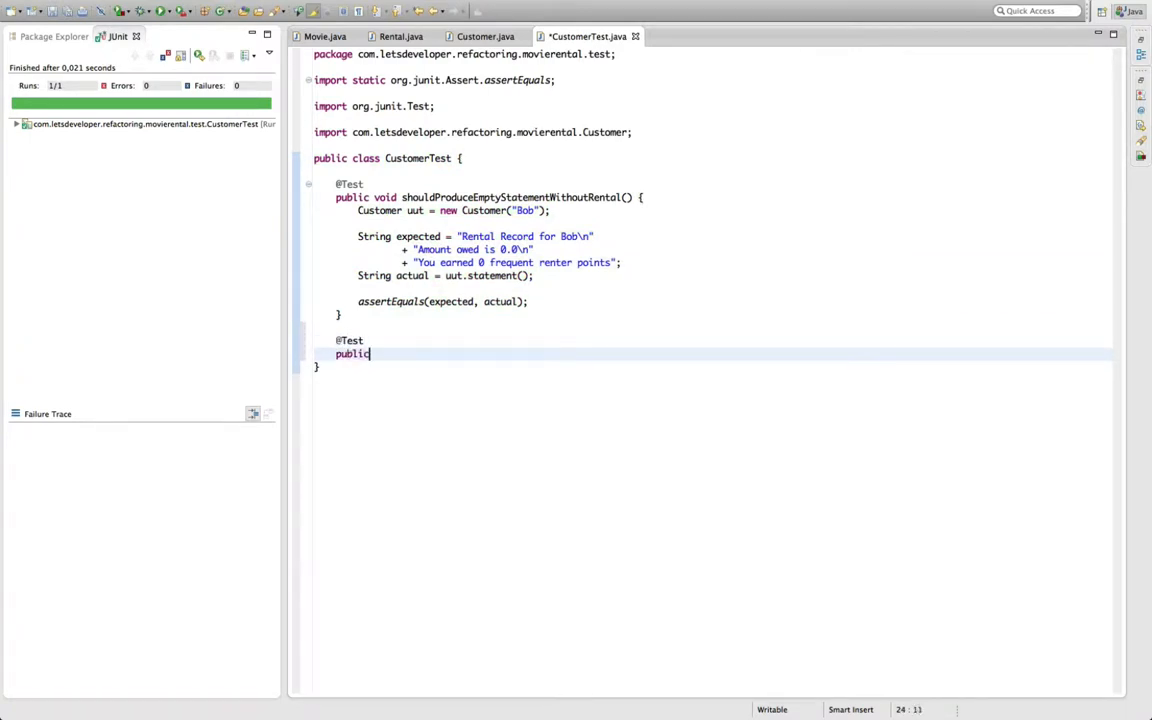
{"action": "type", "text": "void sh"}
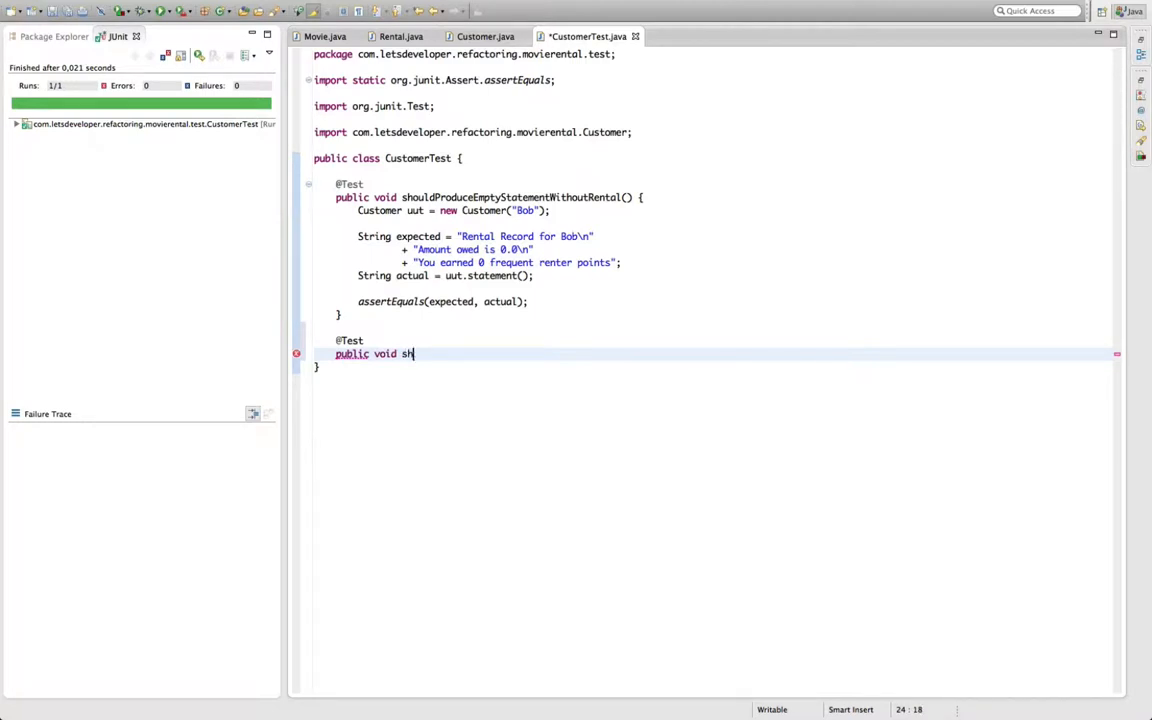
{"action": "type", "text": "ould"}
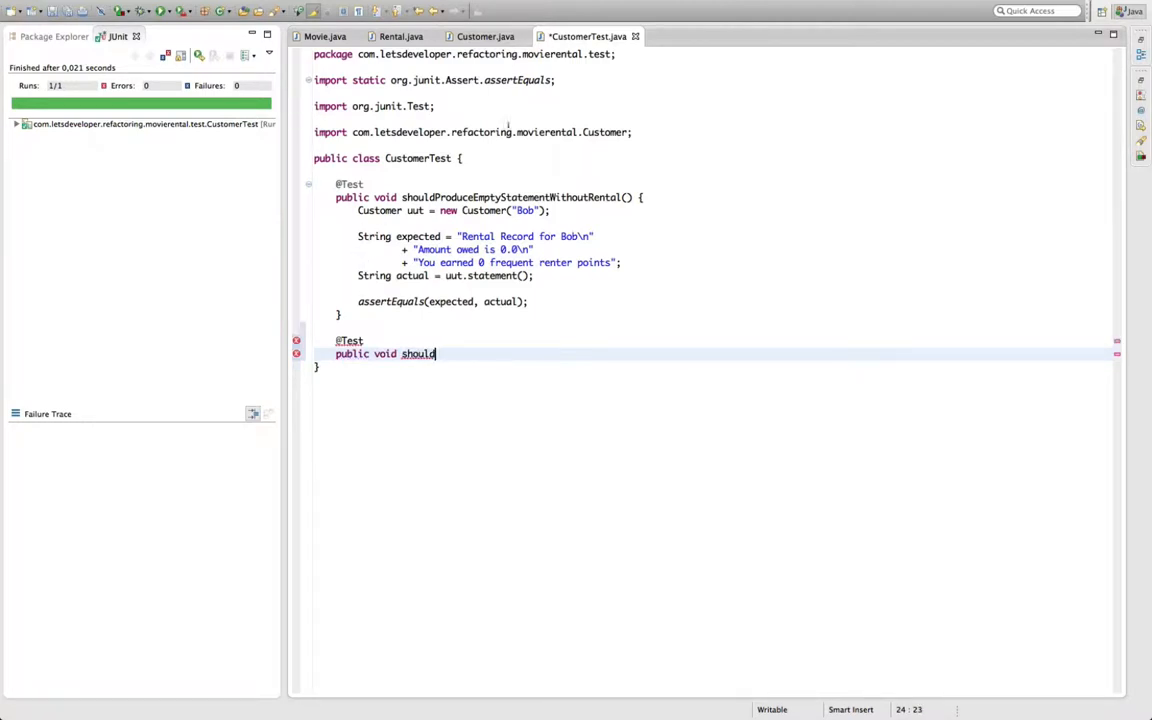
{"action": "left_click", "coordinate": [485, 36]}
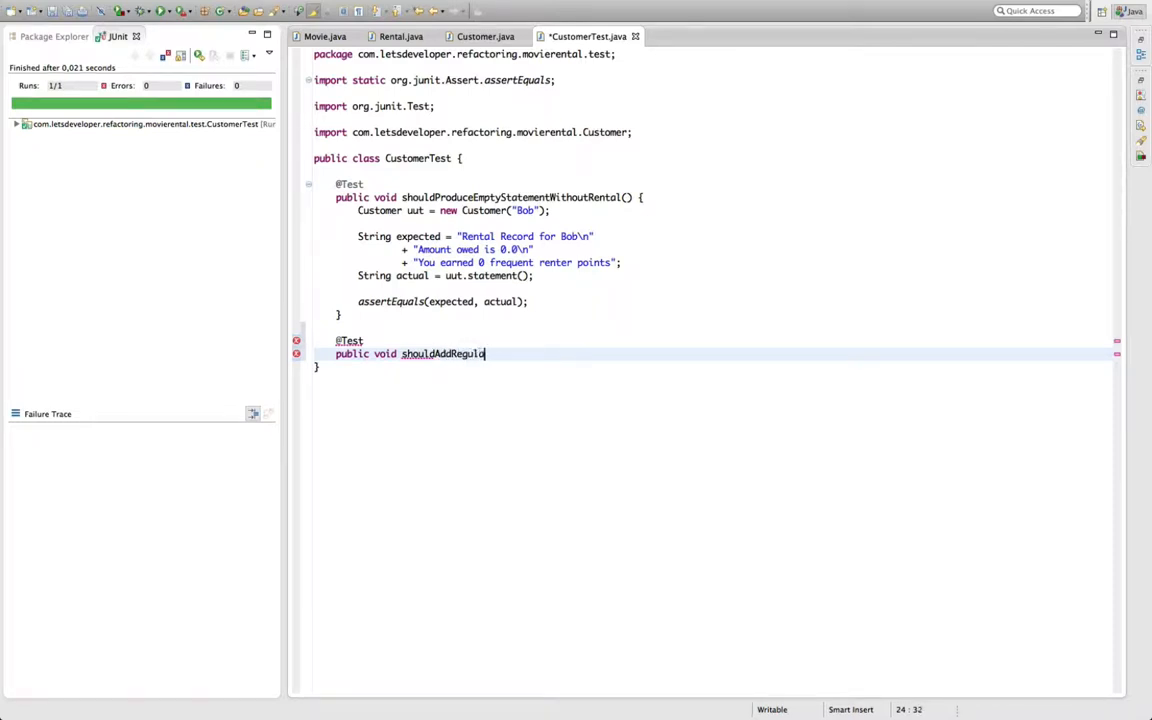
{"action": "type", "text": "MovieRentalToStatement() {"}
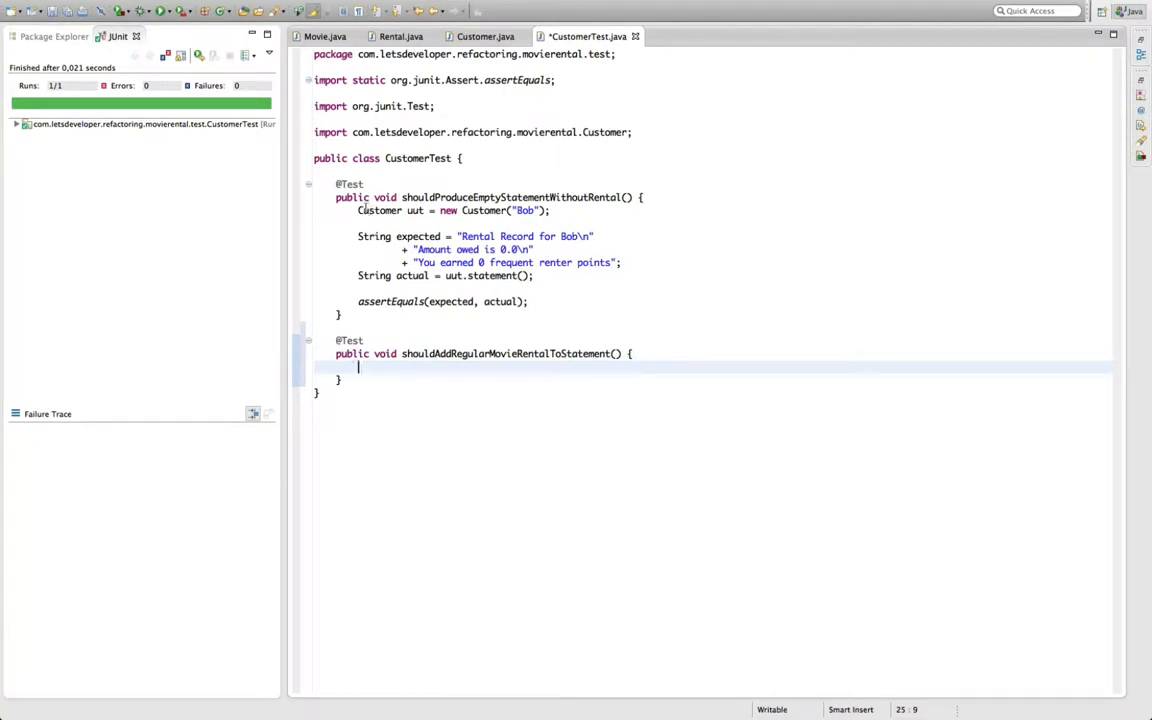
Copy the empty-statement test body into the new test and replace both 'Bob' names with 'Alice'
{"action": "left_click_drag", "start_coordinate": [358, 210], "coordinate": [534, 301]}
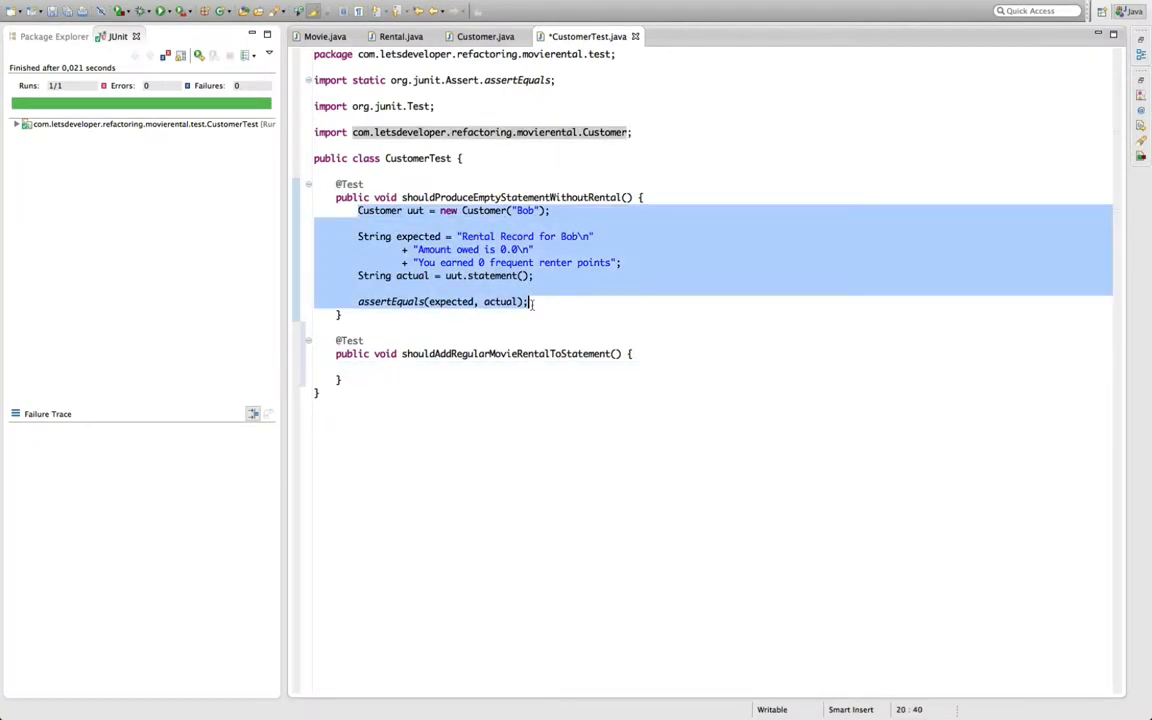
{"action": "key", "text": "cmd+v"}
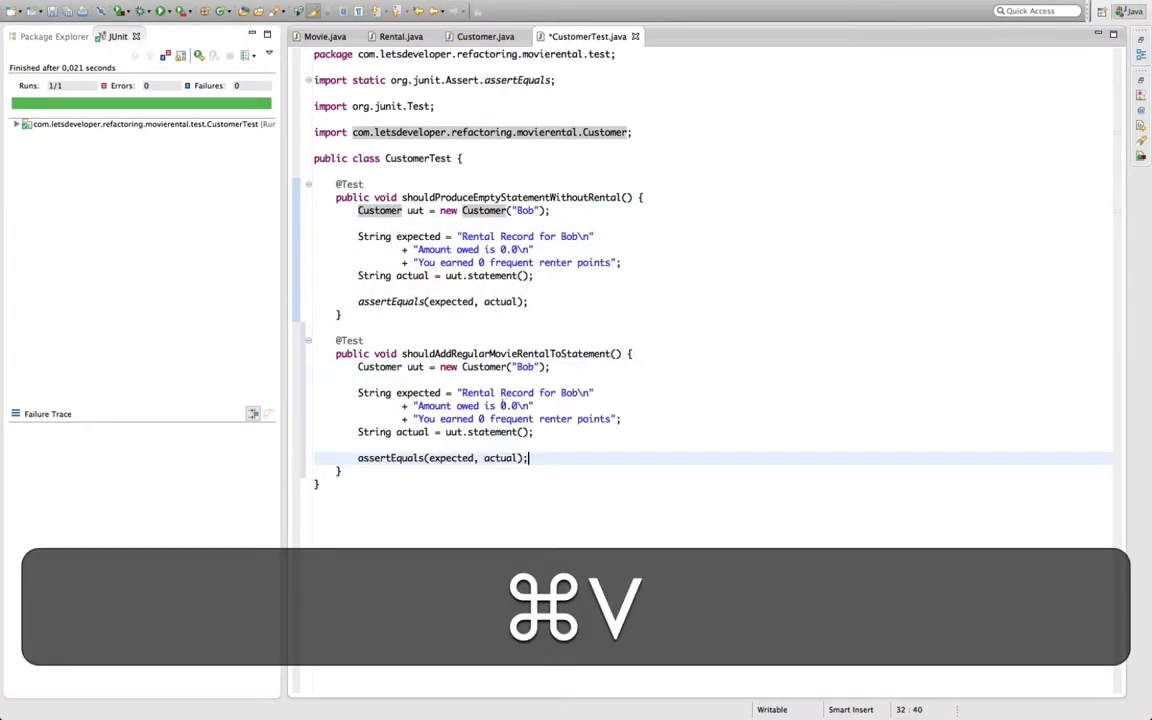
{"action": "key", "text": "cmd+v"}
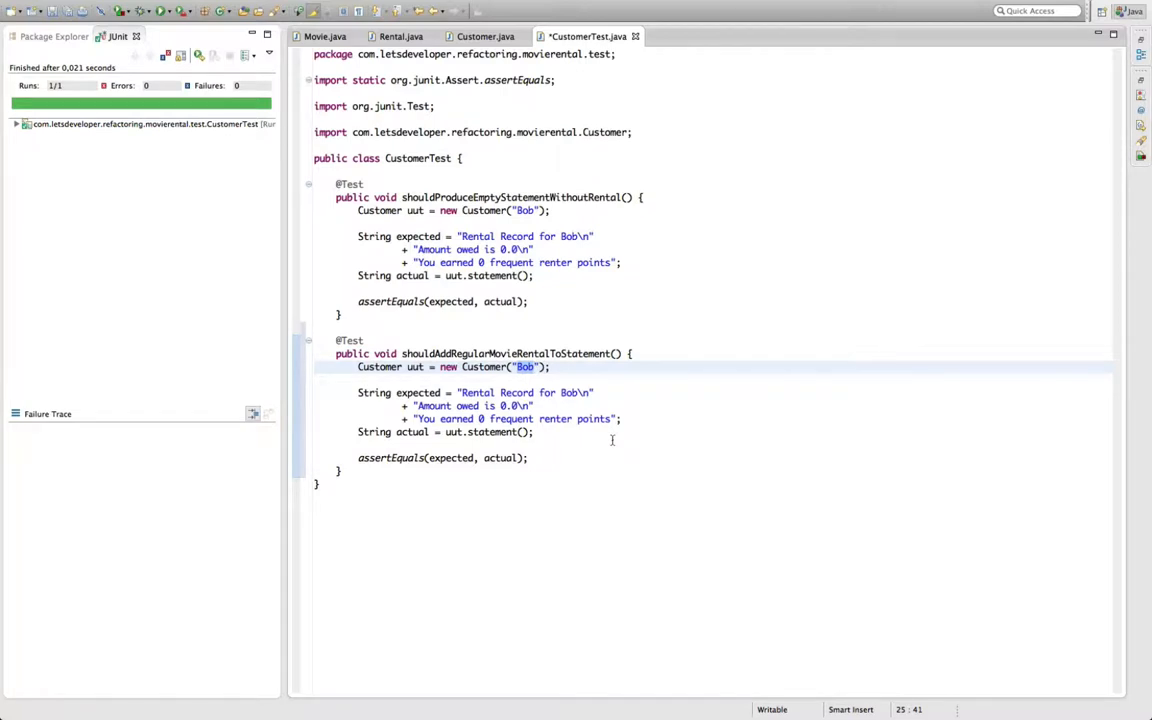
{"action": "type", "text": "Alice"}
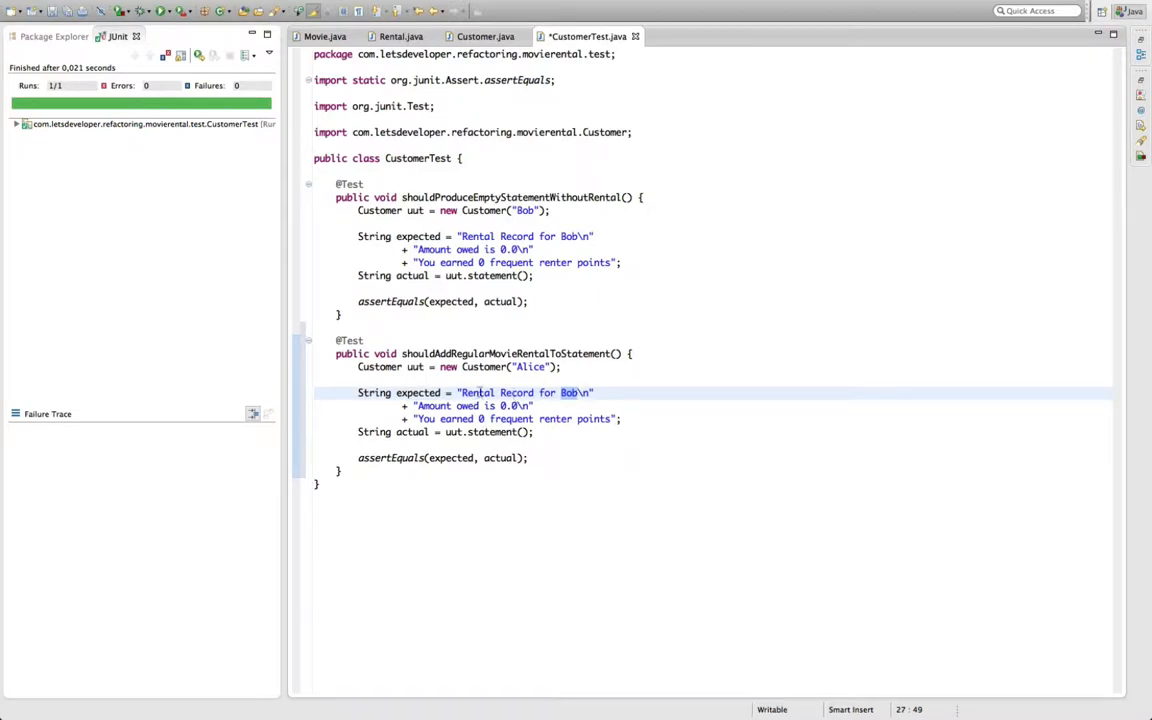
{"action": "mouse_move", "coordinate": [643, 421]}
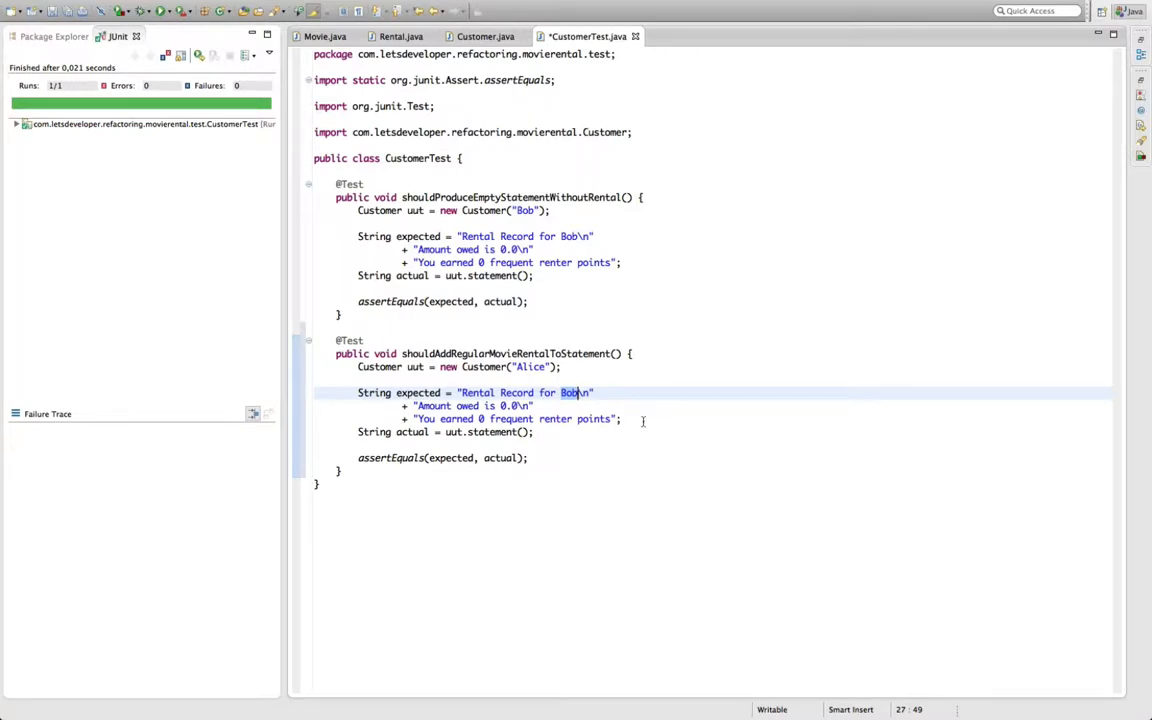
{"action": "type", "text": "Alice"}
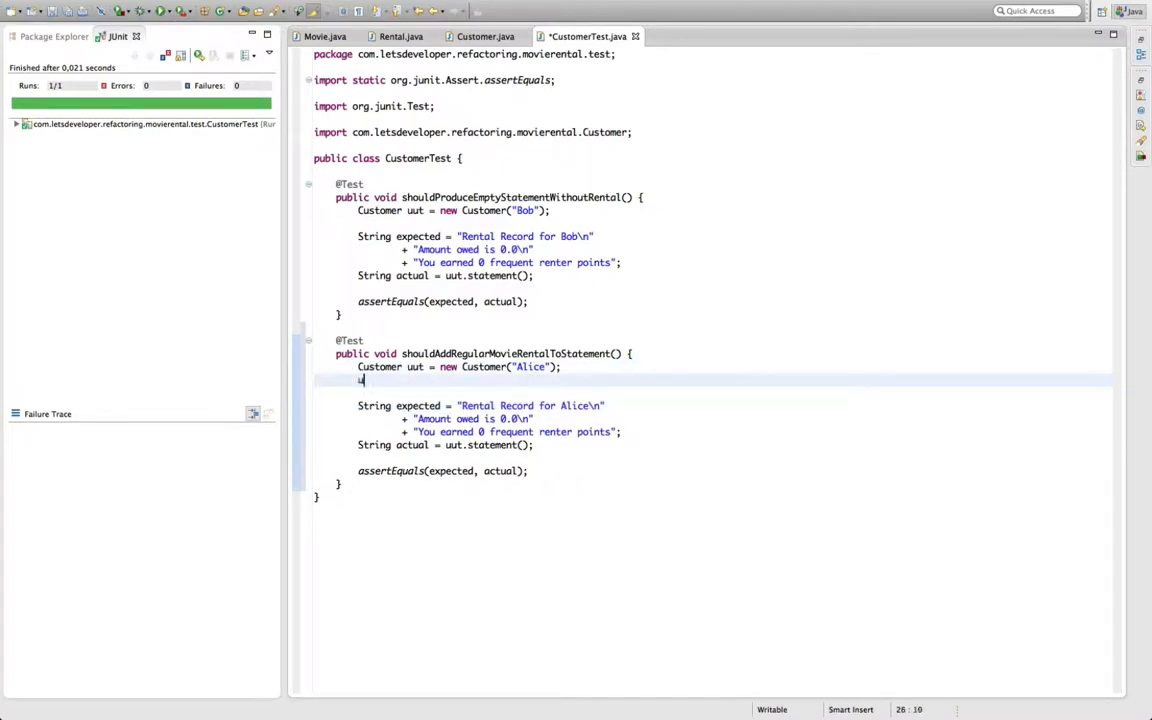
Add uut.addRental(new Rental(new Movie("Spiderman", Movie.REGULAR), 1)) with Movie and Rental imported, and save
{"action": "type", "text": "uut."}
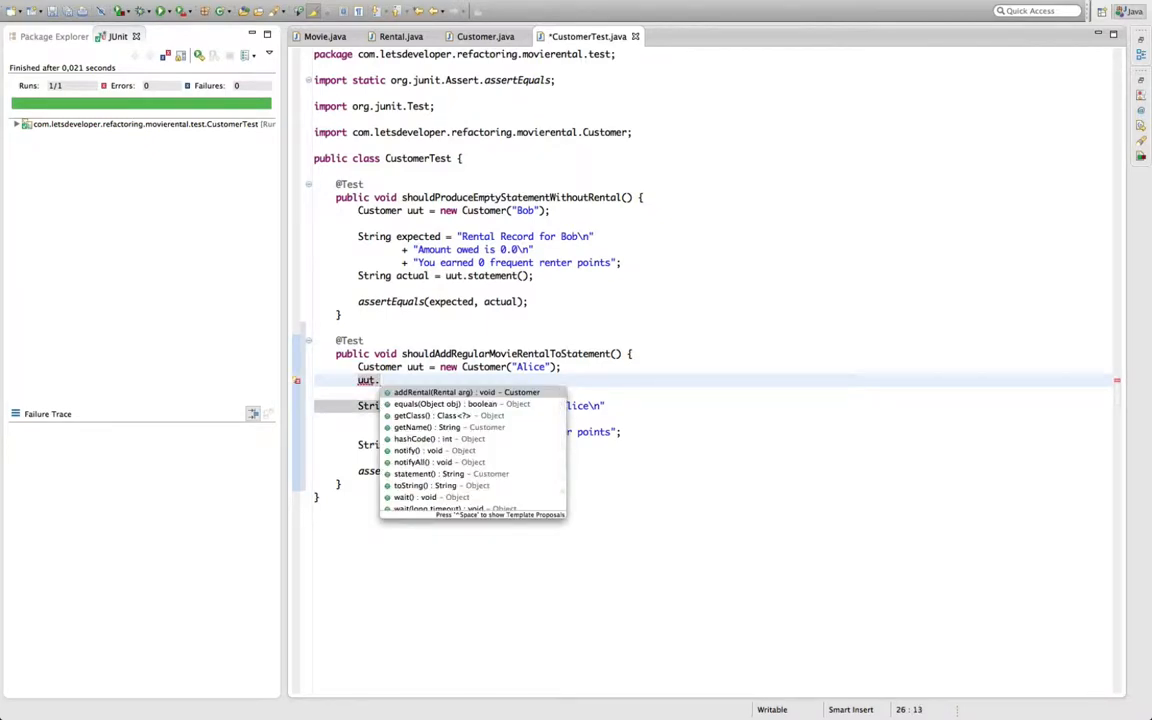
{"action": "left_click", "coordinate": [432, 391]}
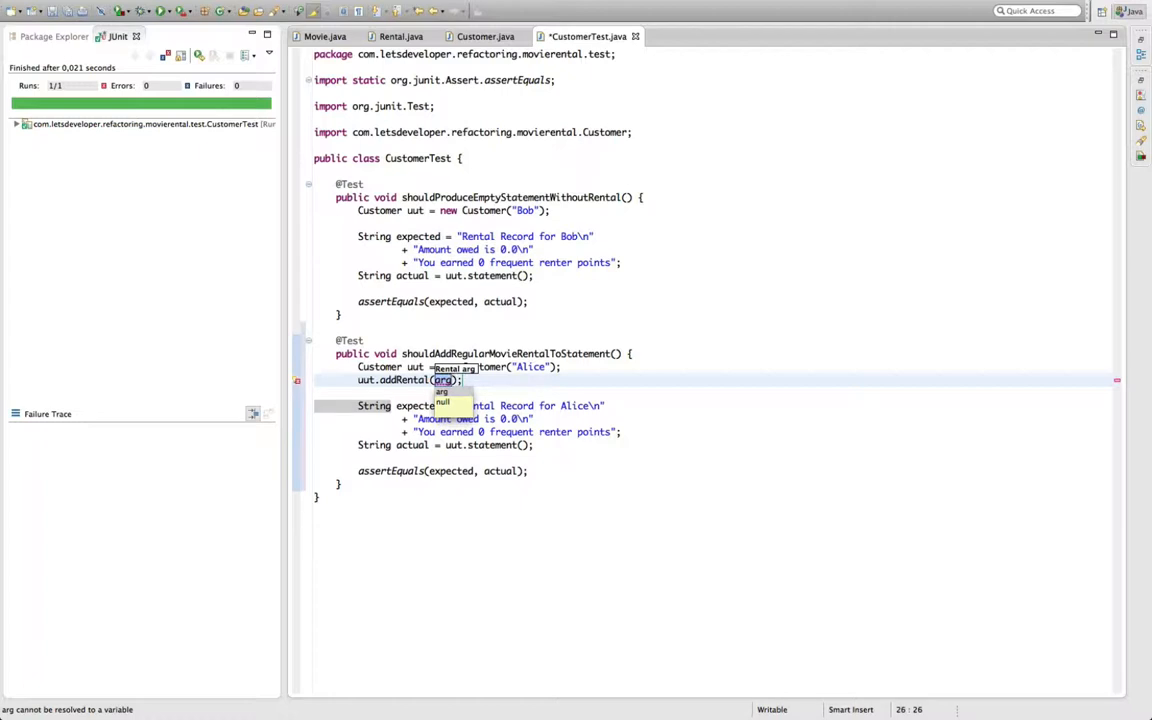
{"action": "type", "text": "new Rental(new"}
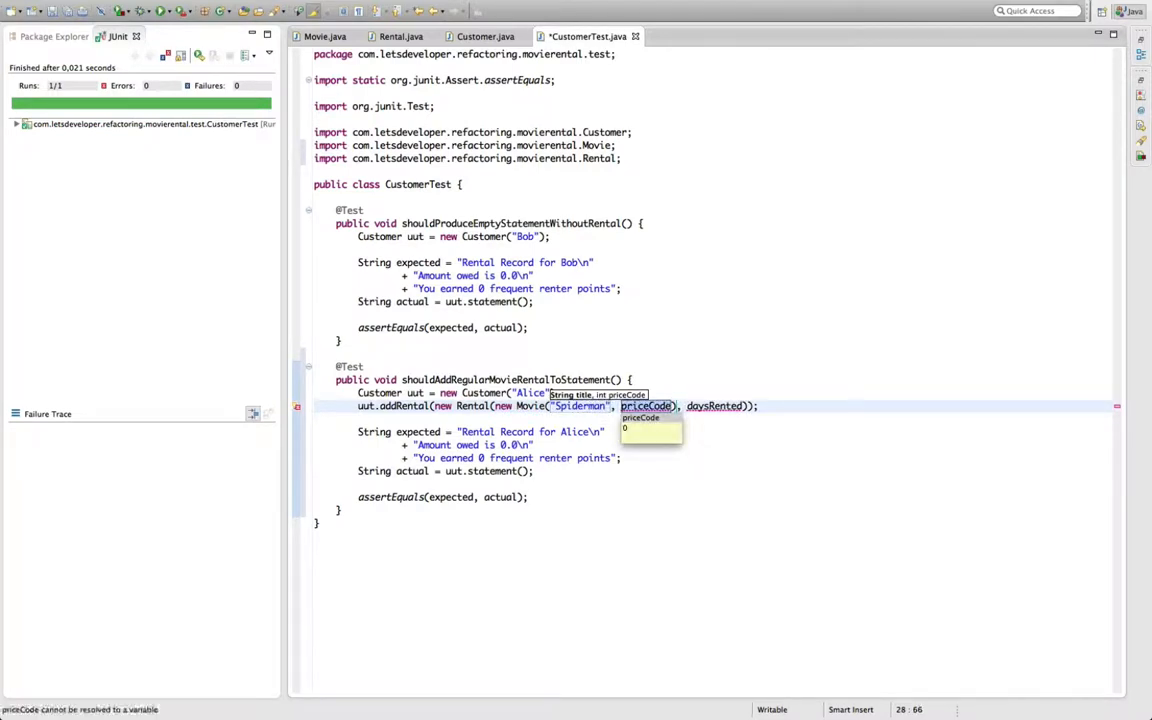
{"action": "type", "text": "Movie.REGULAR"}
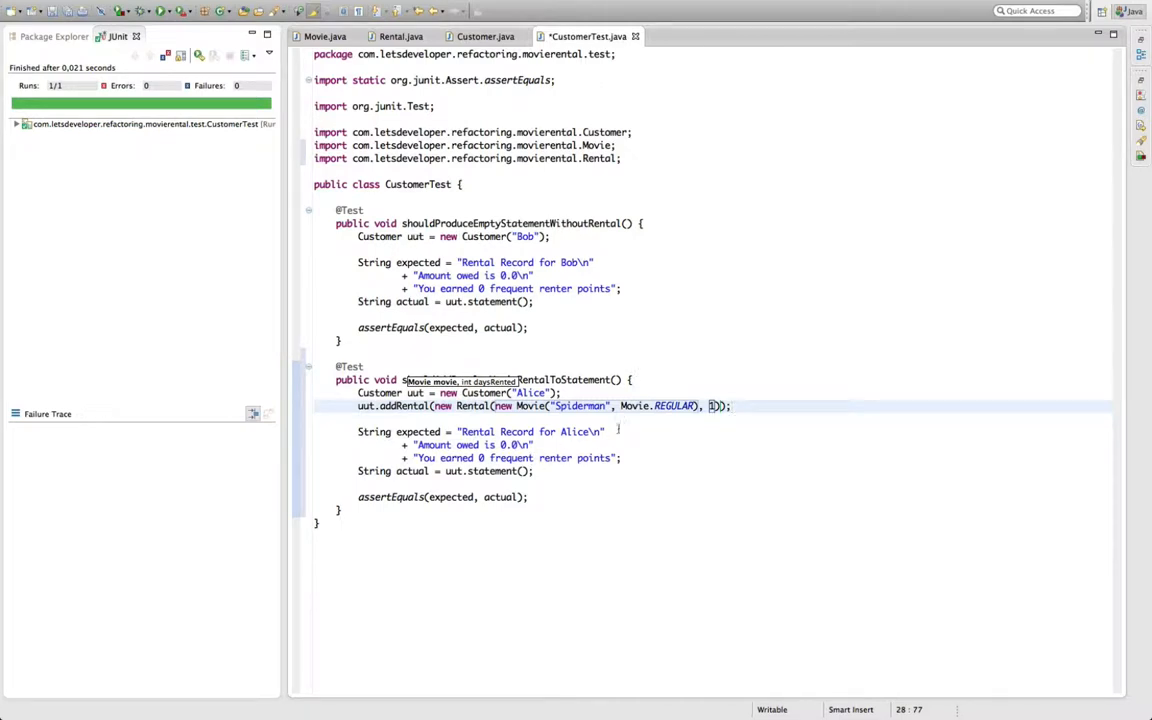
{"action": "key", "text": "cmd+s"}
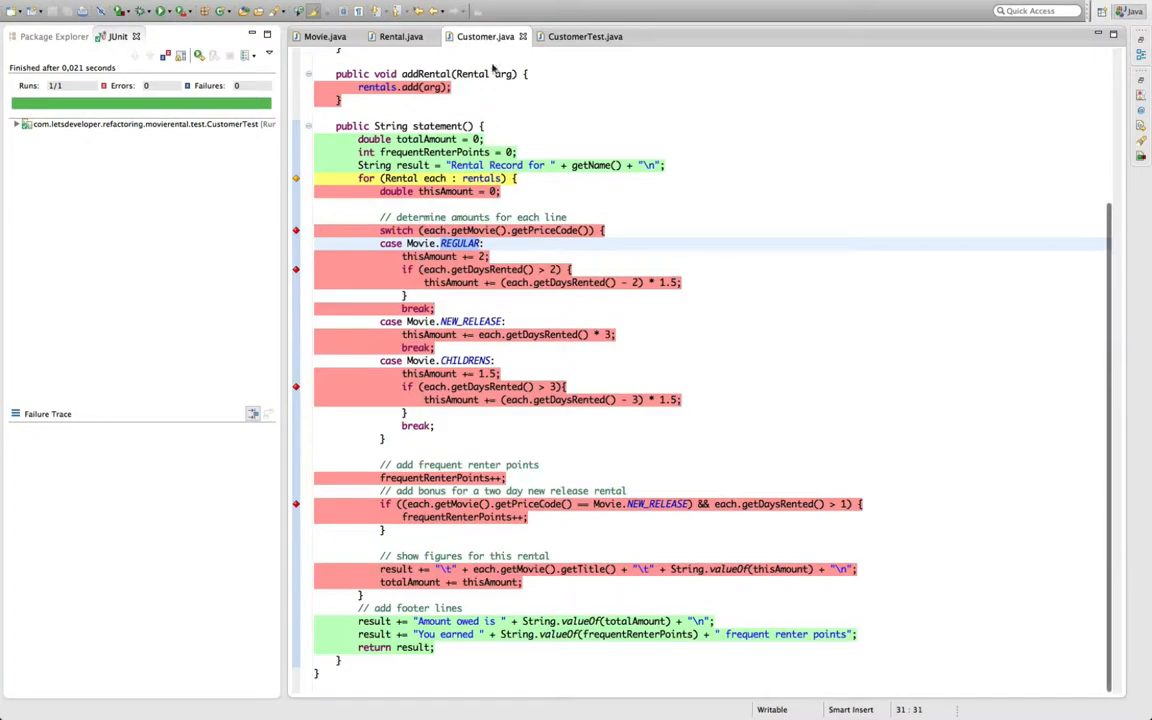
{"action": "mouse_move", "coordinate": [479, 360]}
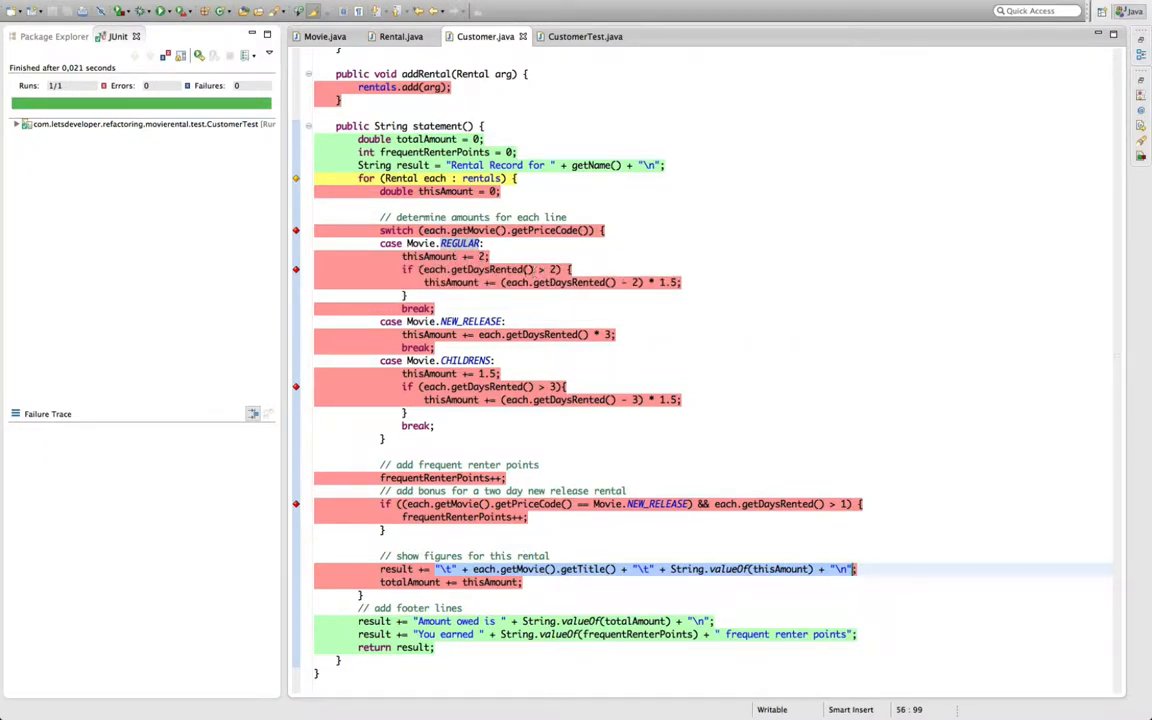
{"action": "mouse_move", "coordinate": [553, 269]}
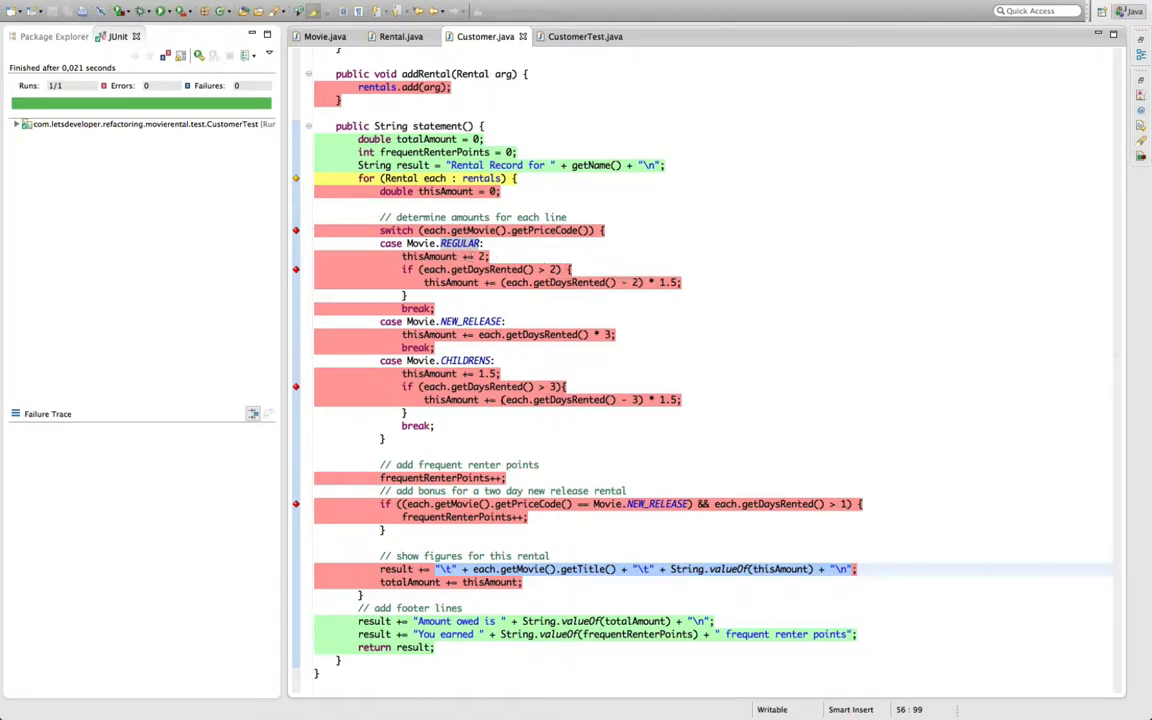
Return to CustomerTest after copying Customer.java's rental title-and-amount line
{"action": "left_click", "coordinate": [585, 37]}
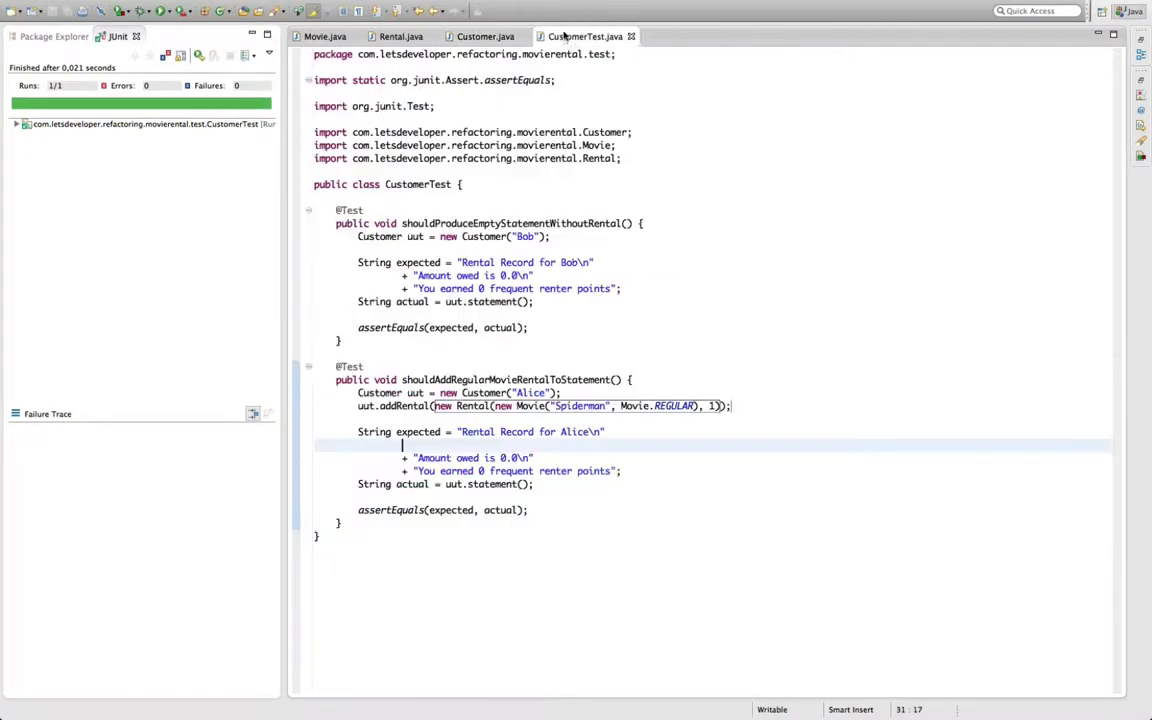
Paste the rental line into Alice's expected string, expecting Spiderman 2.0, amount owed 2.0, 1 point
{"action": "key", "text": "cmd+v"}
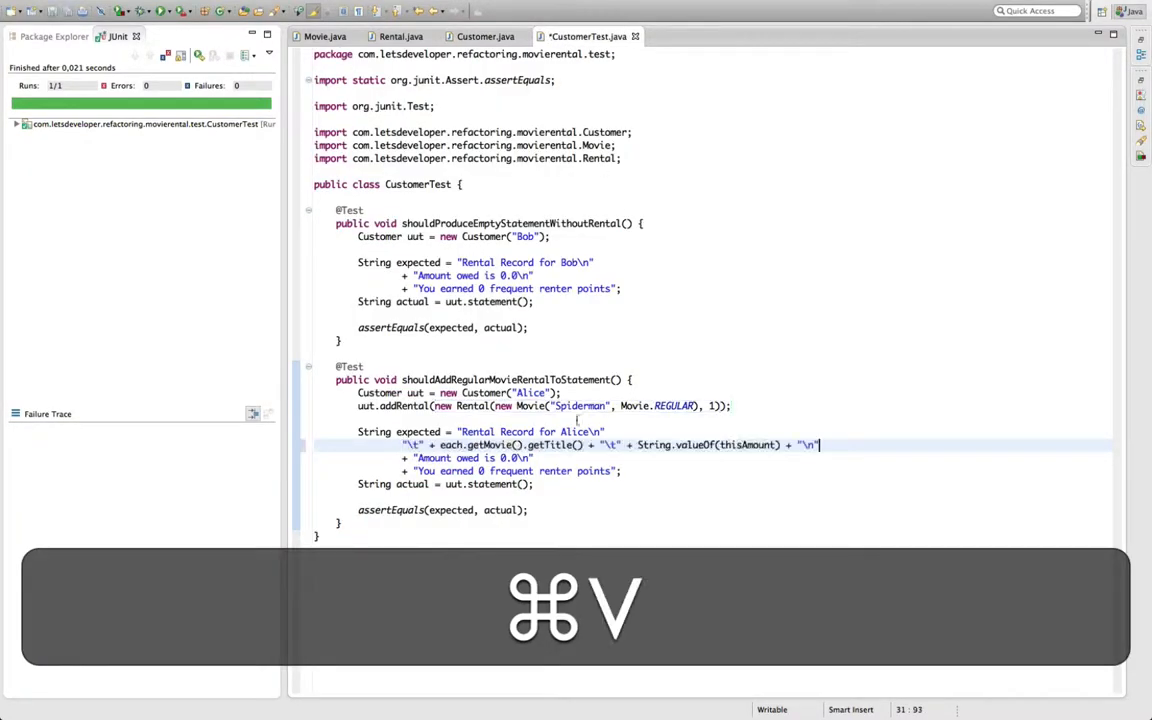
{"action": "key", "text": "cmd+v"}
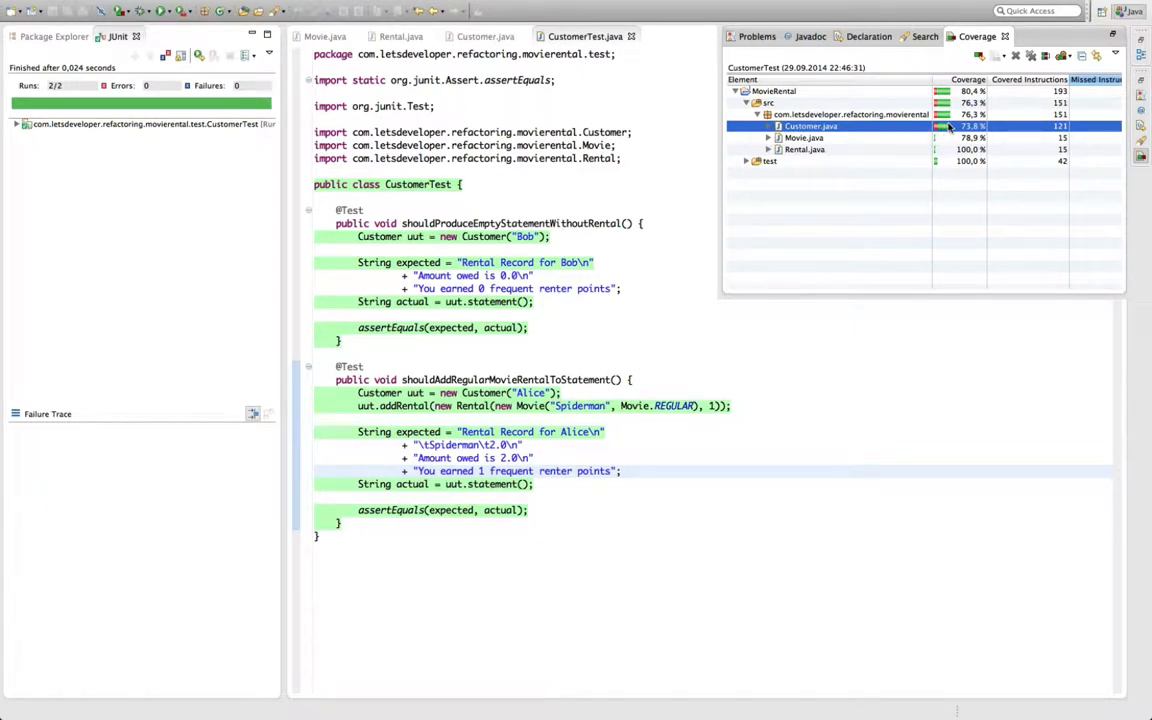
View Customer.java's statement method coverage, where the regular-movie branch now shows as covered
{"action": "left_click", "coordinate": [485, 36]}
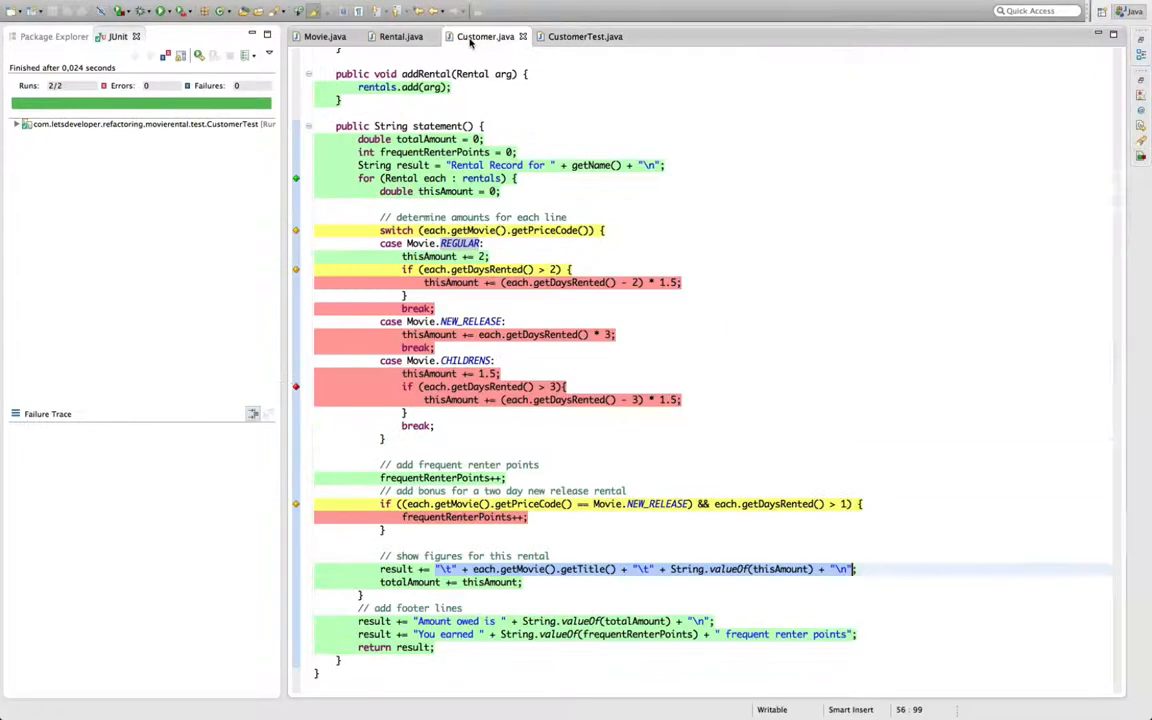
{"action": "mouse_move", "coordinate": [559, 269]}
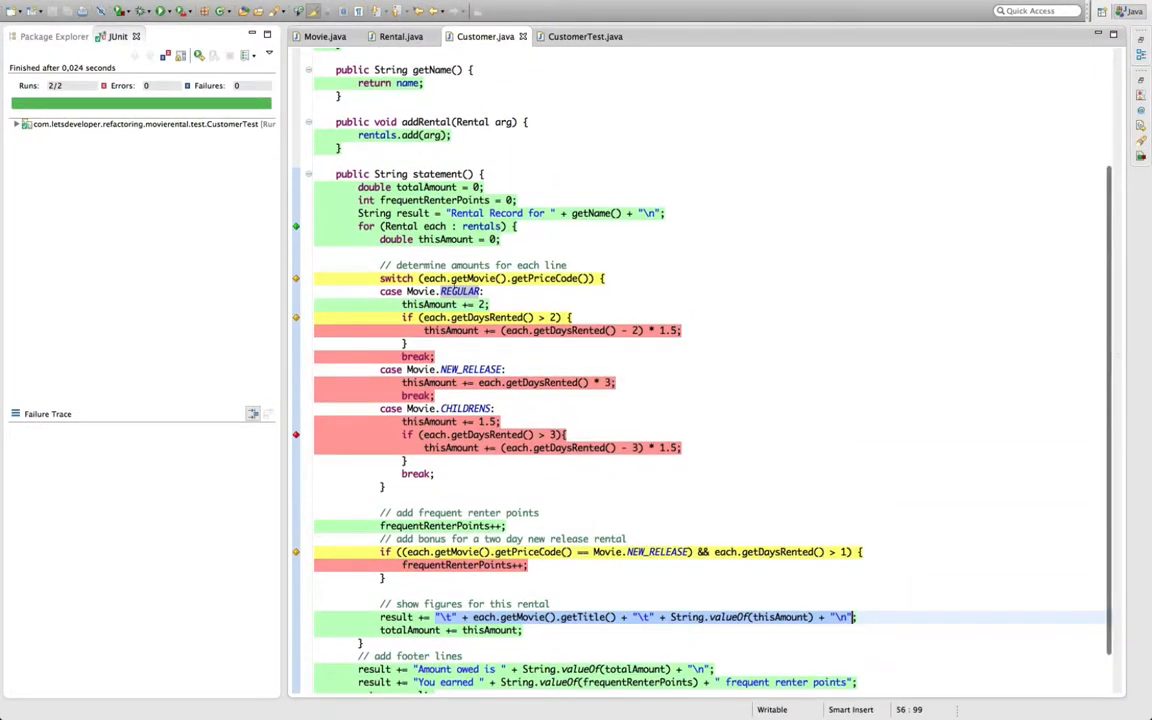
{"action": "mouse_move", "coordinate": [296, 226]}
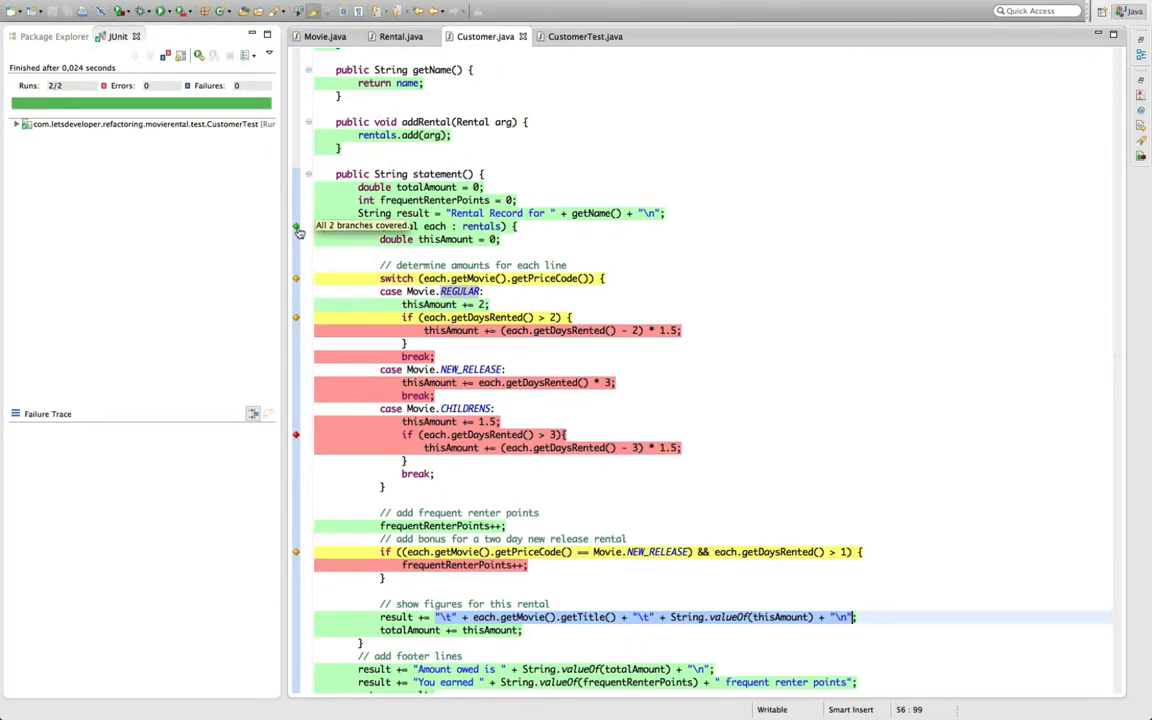
{"action": "mouse_move", "coordinate": [297, 282]}
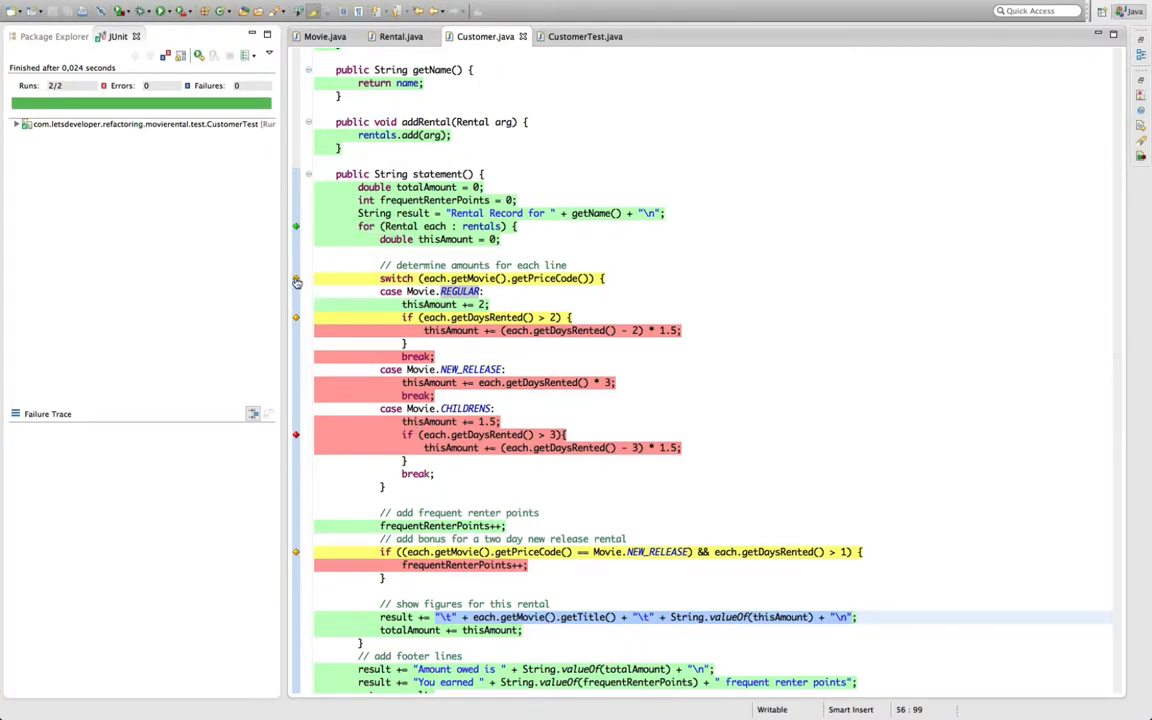
{"action": "mouse_move", "coordinate": [296, 278]}
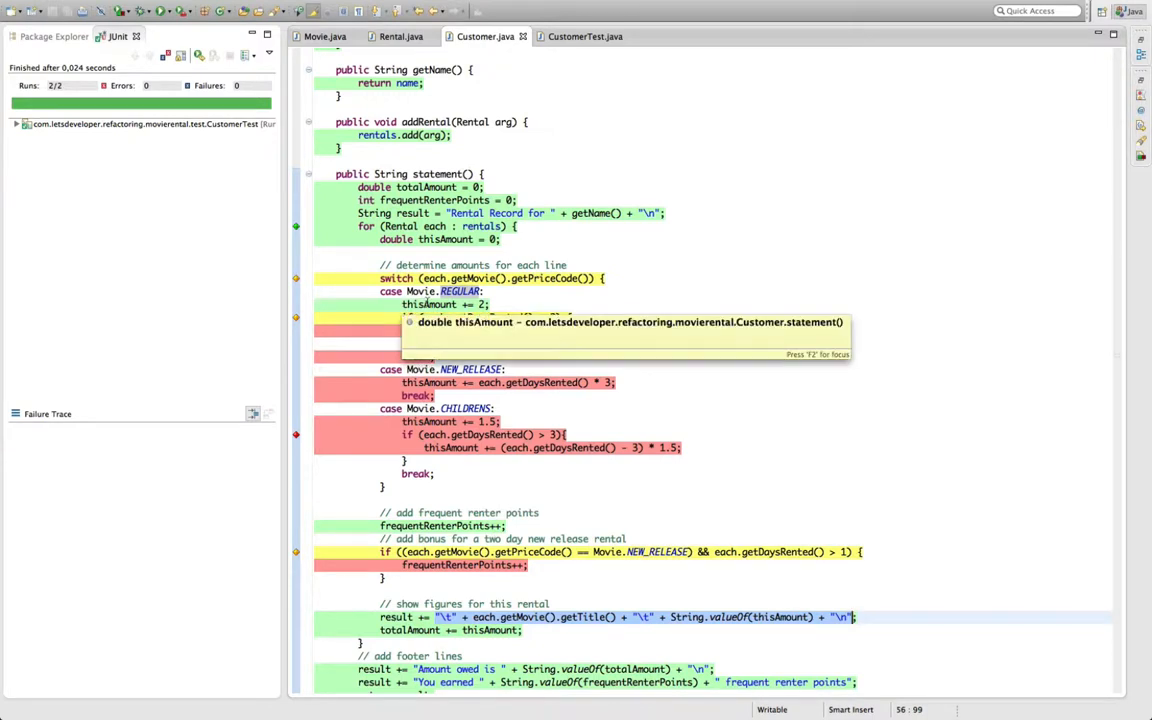
{"action": "mouse_move", "coordinate": [305, 330]}
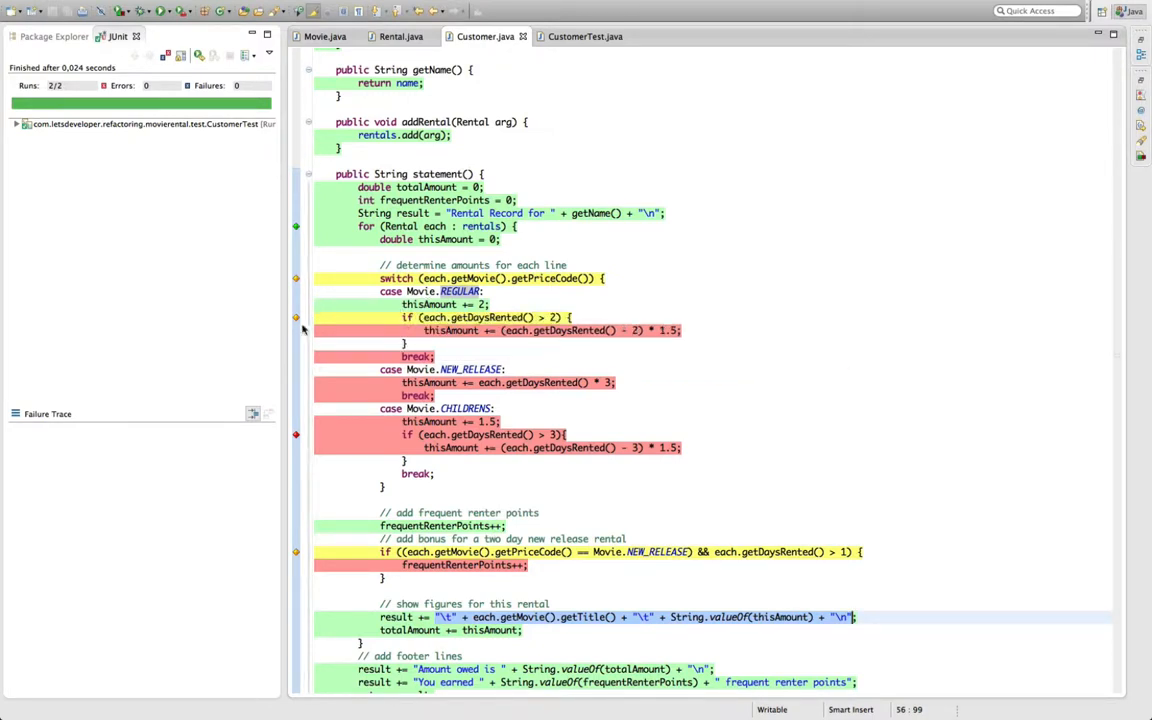
{"action": "mouse_move", "coordinate": [296, 317]}
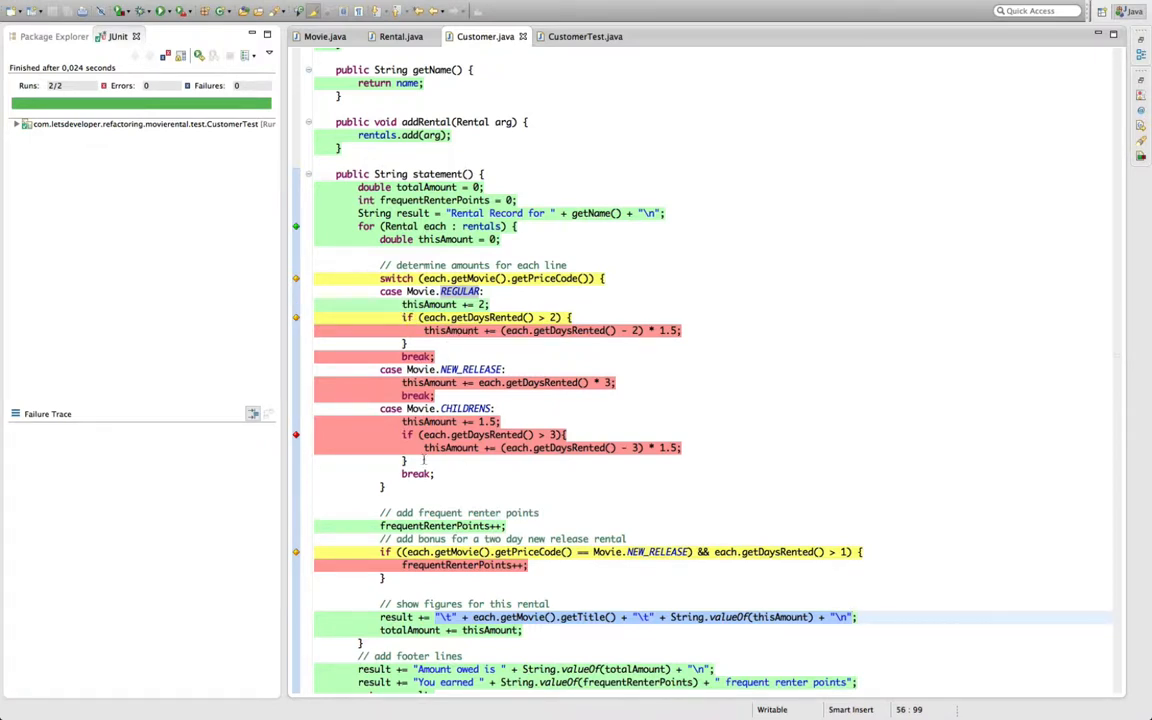
{"action": "scroll", "scroll_direction": "down", "scroll_amount": 3}
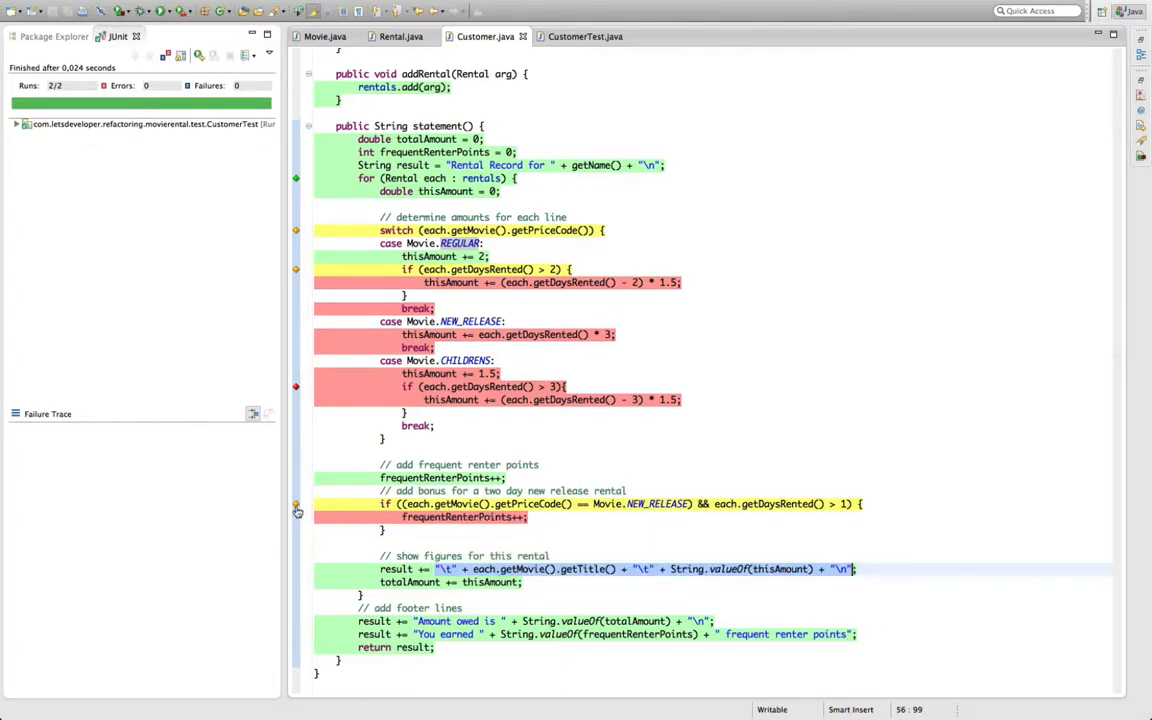
{"action": "mouse_move", "coordinate": [296, 504]}
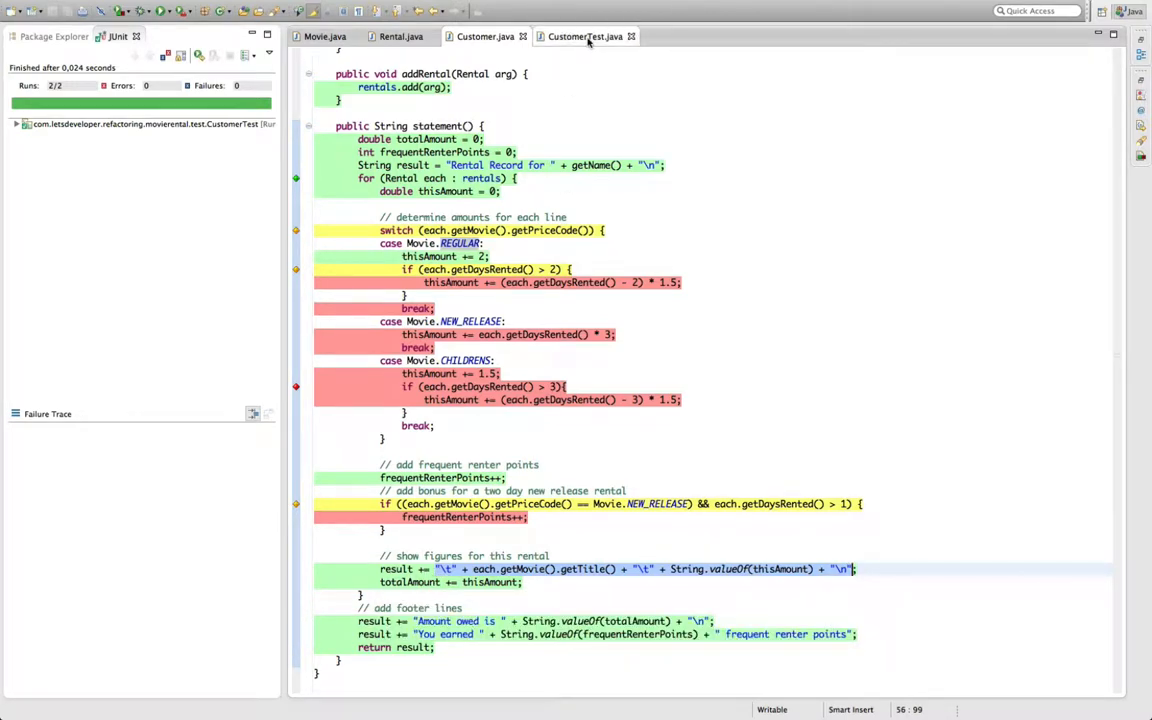
Switch back to CustomerTest and click into Alice's expected string
{"action": "left_click", "coordinate": [585, 36]}
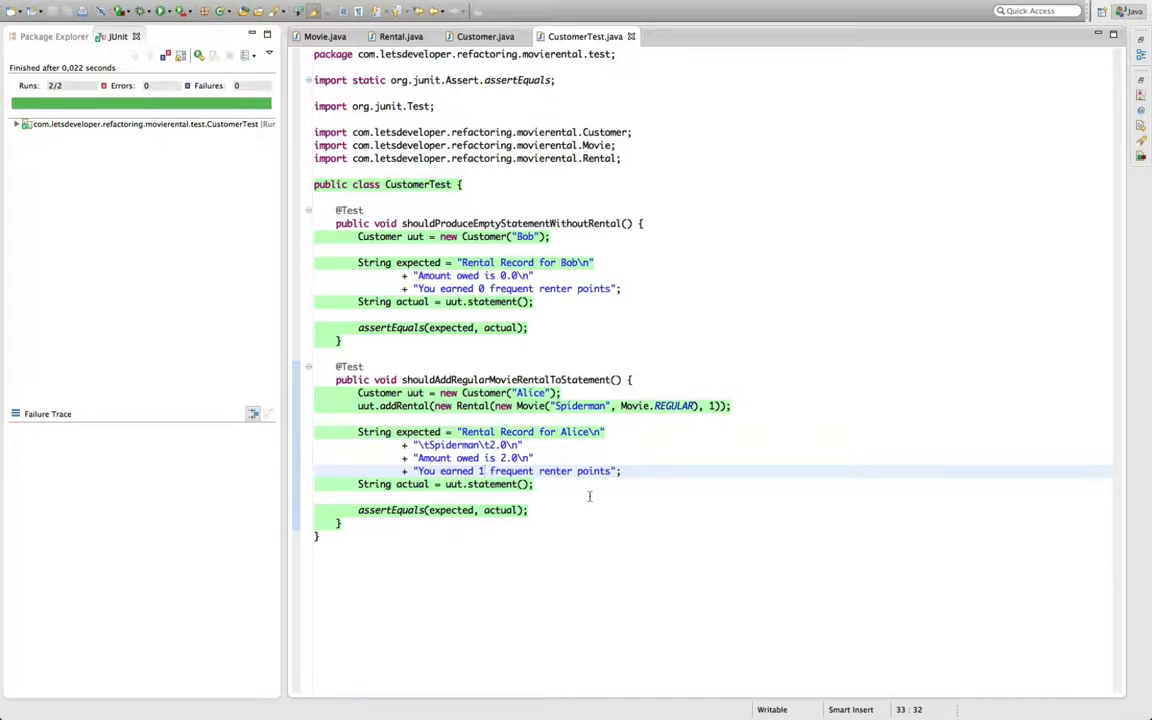
{"action": "left_click", "coordinate": [485, 471]}
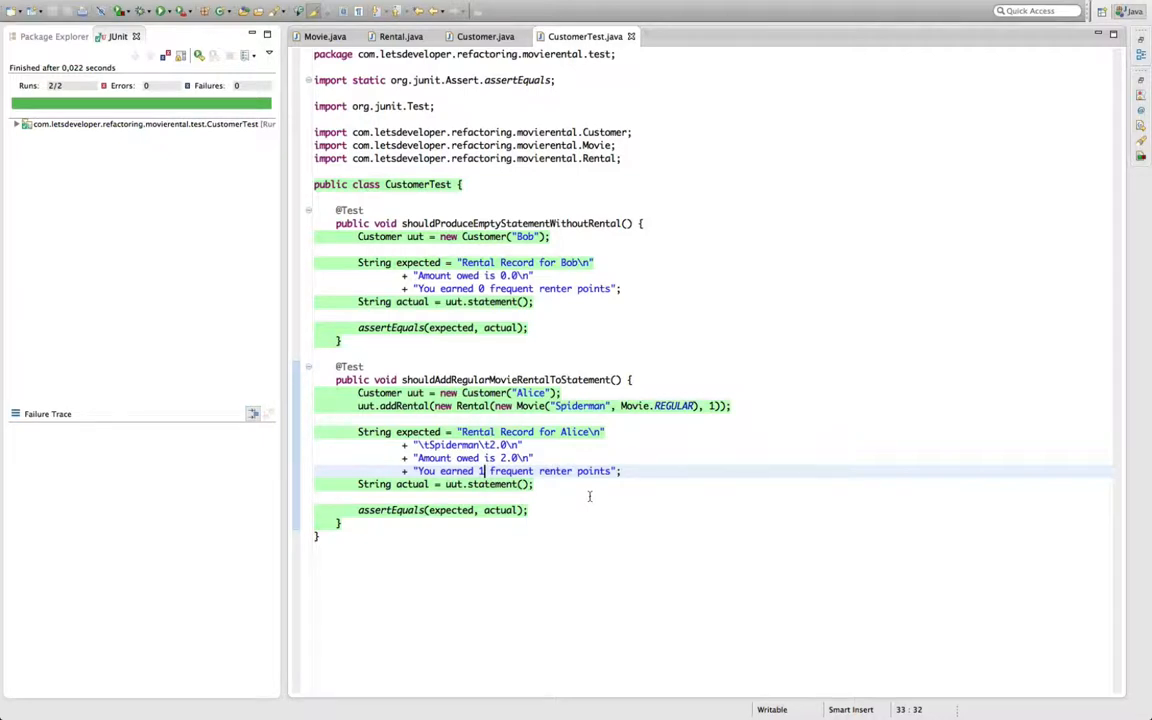